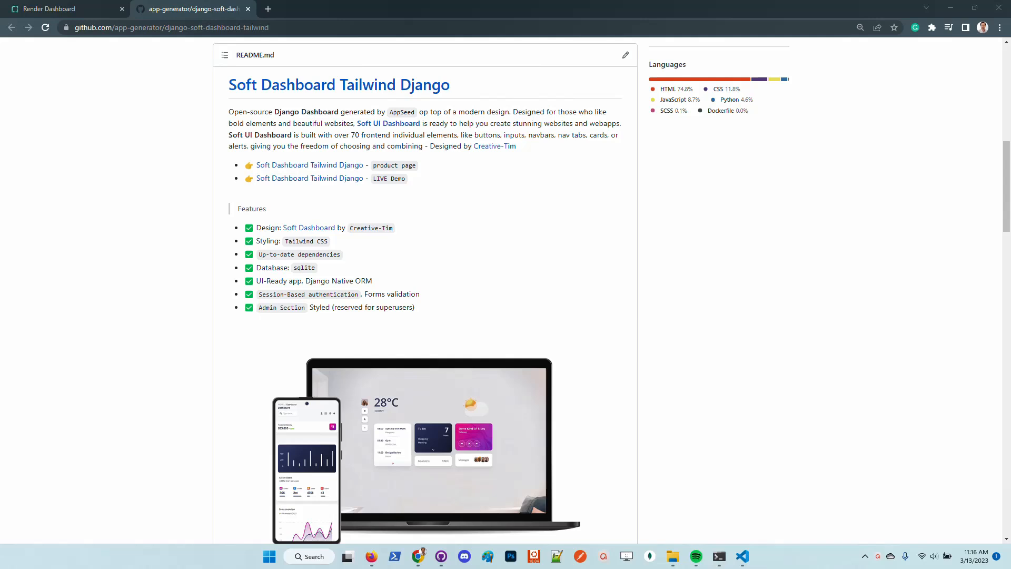
mouse_move(309, 227)
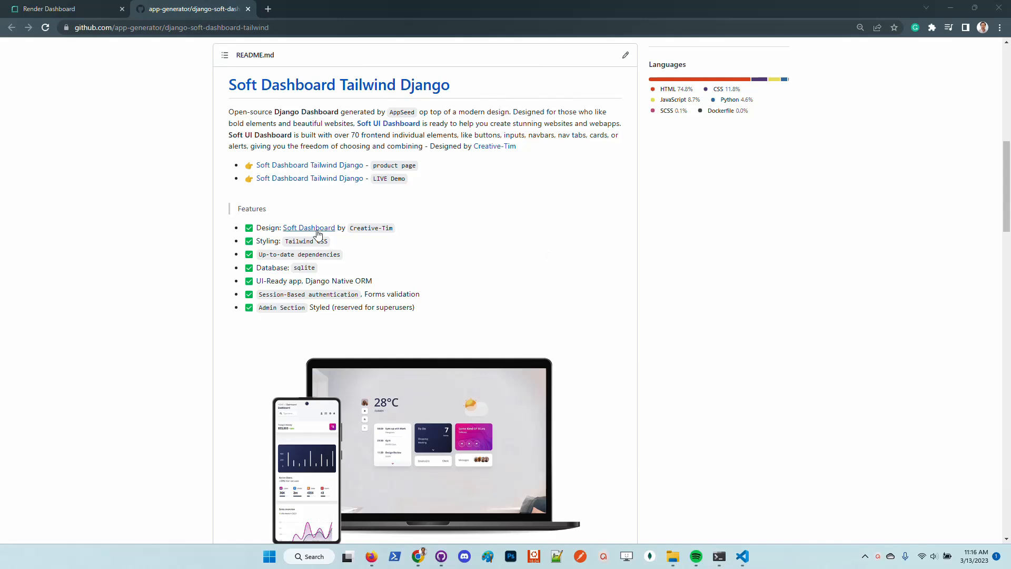
Step: Follow the README's 'Soft Dashboard' link to Creative Tim's Soft UI Dashboard Tailwind page
left_click(309, 227)
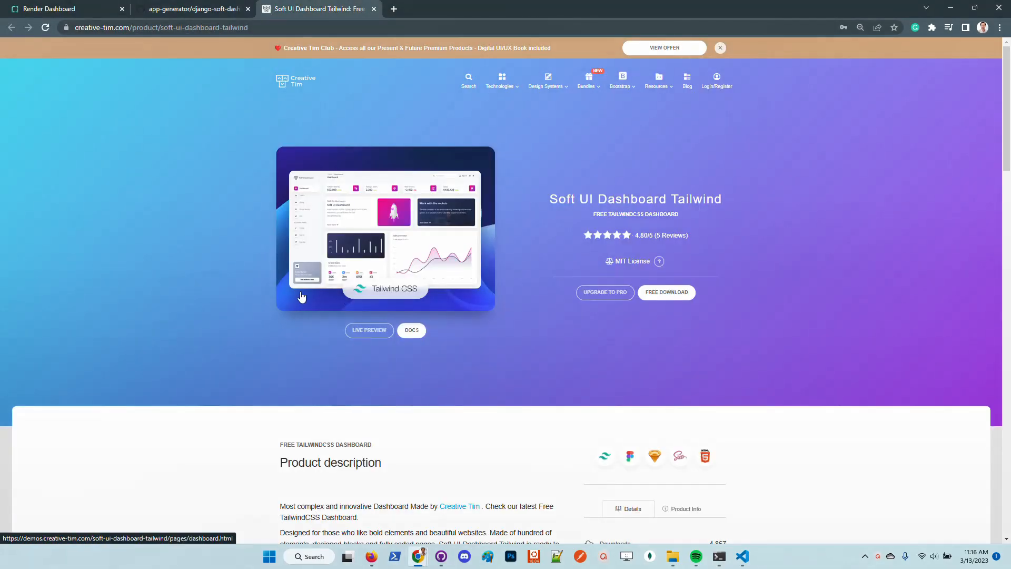
mouse_move(345, 265)
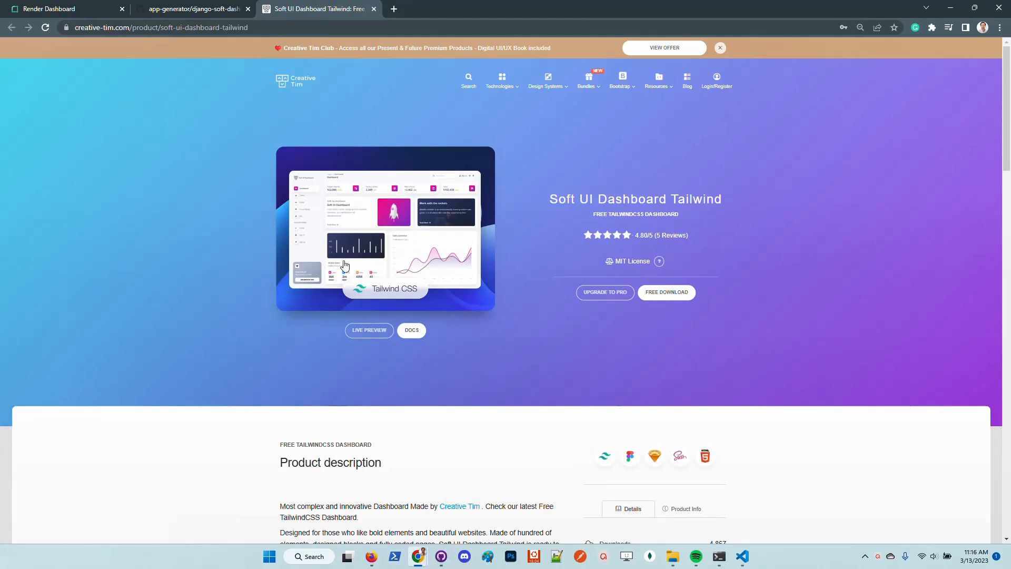
mouse_move(427, 264)
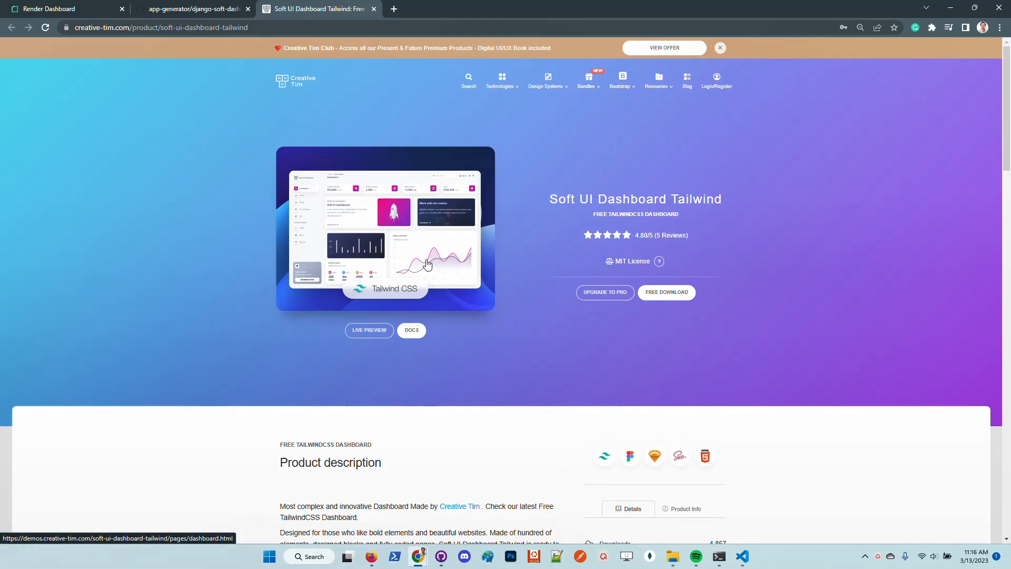
Step: Back in the GitHub README, scroll to the Start with Docker git clone command
left_click(192, 9)
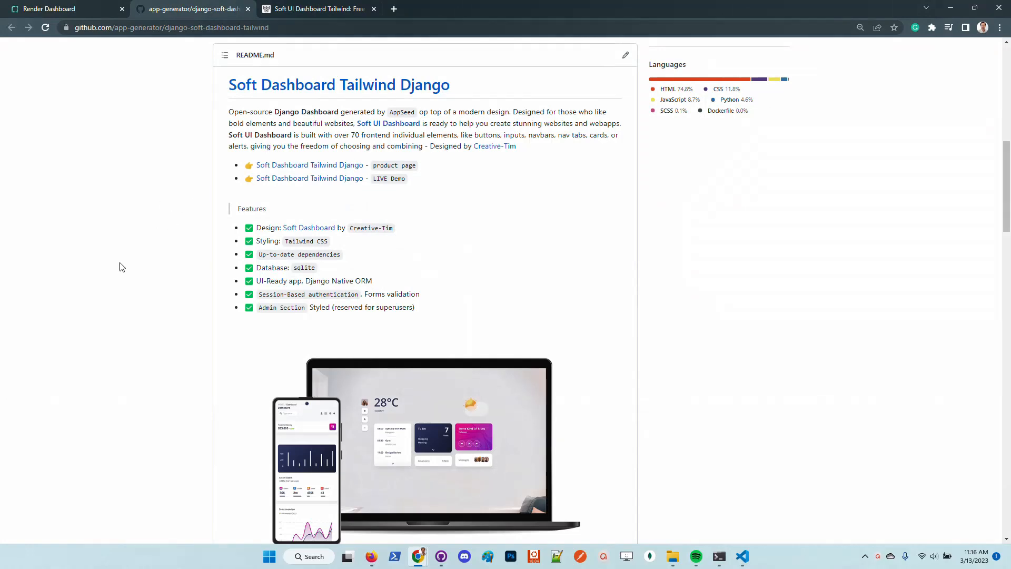
scroll("down", 3)
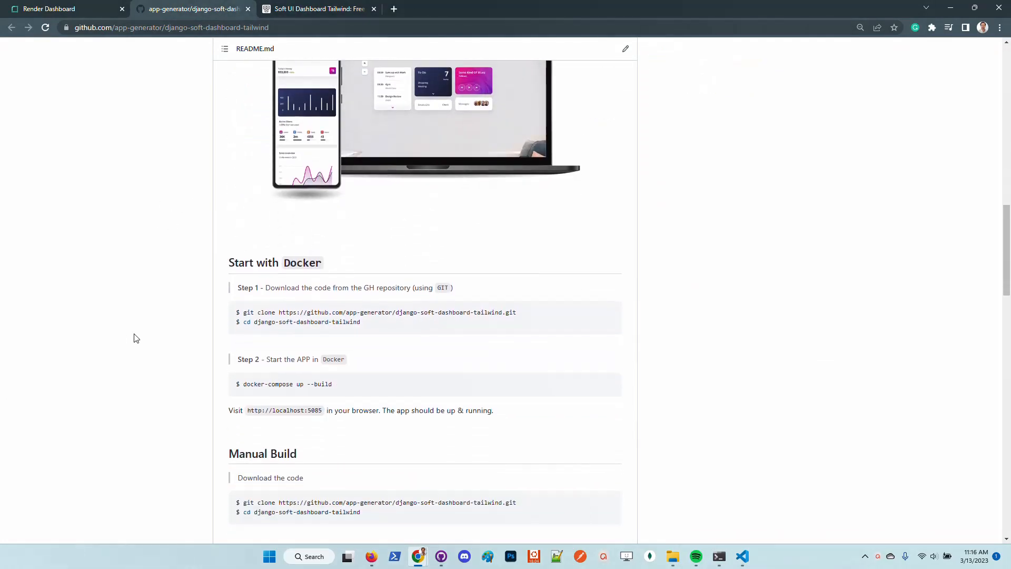
scroll("down", 3)
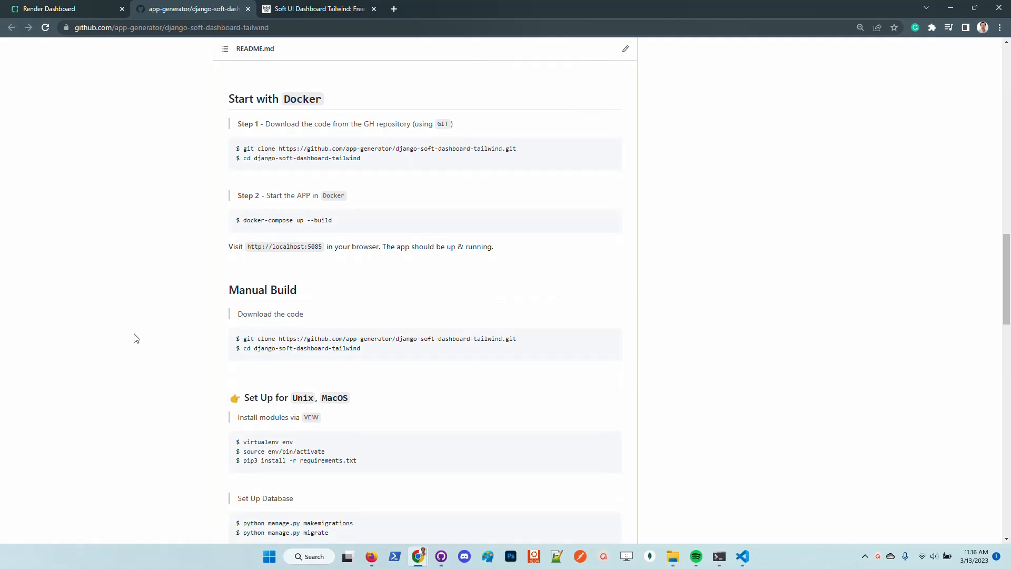
scroll("up", 3)
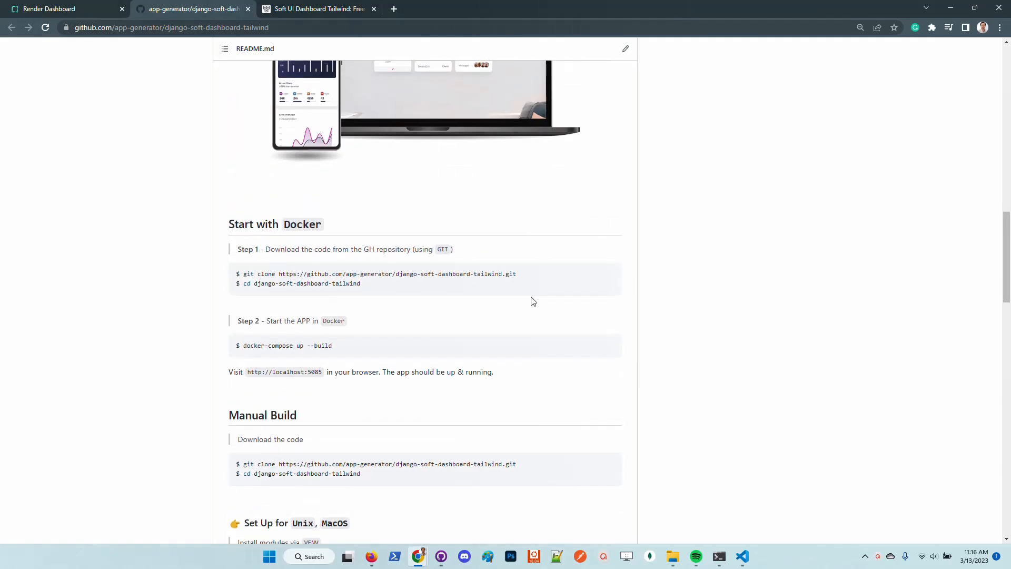
mouse_move(520, 278)
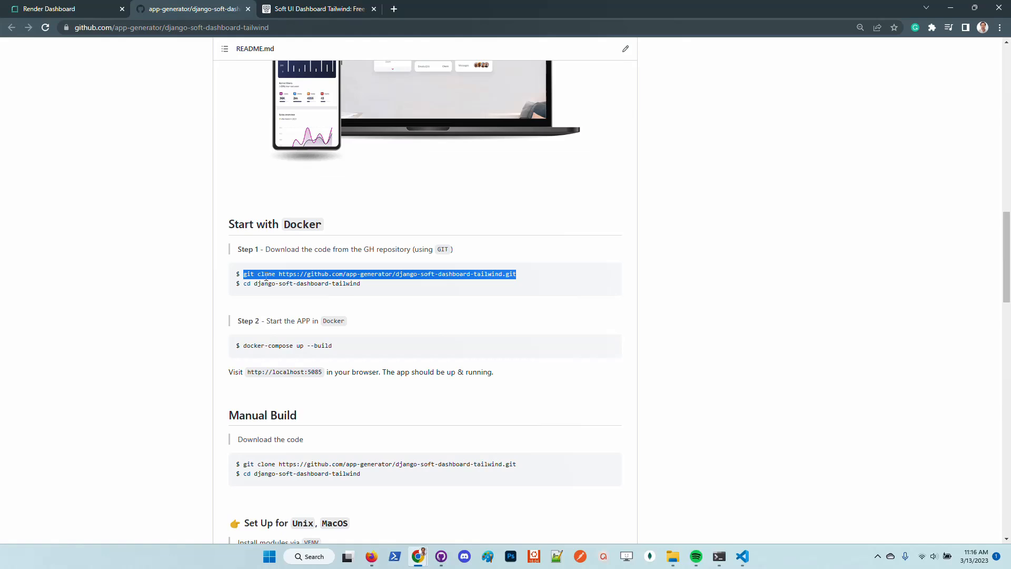
mouse_move(341, 352)
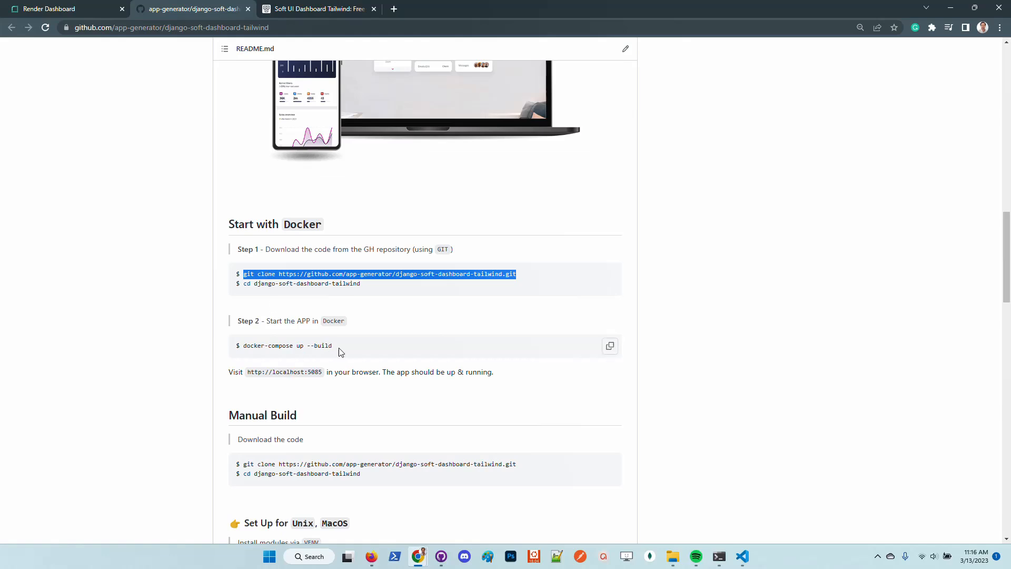
mouse_move(373, 359)
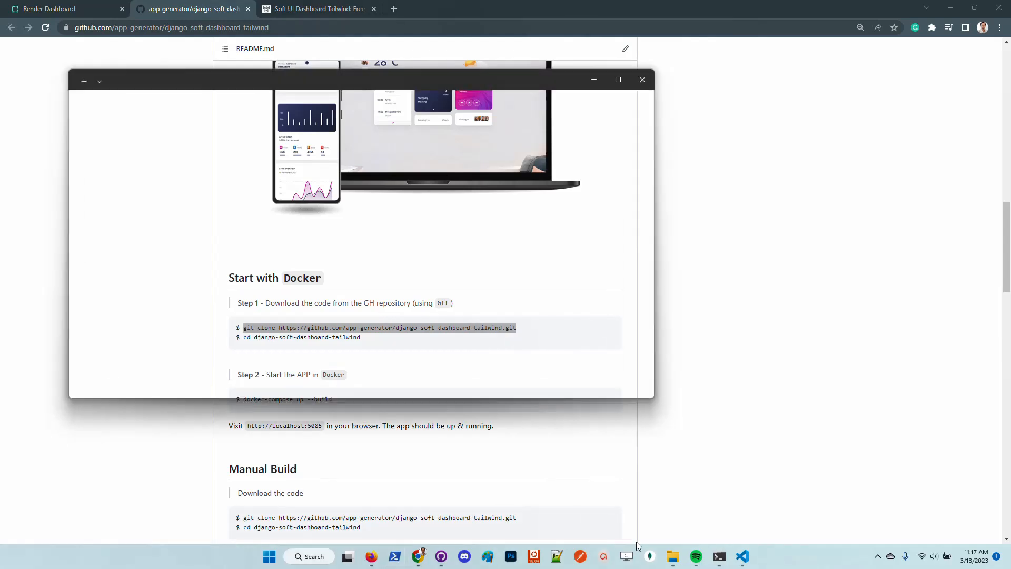
Step: Clone the repository in PowerShell, then run 'docker-compose up --build' from the README
left_click(642, 80)
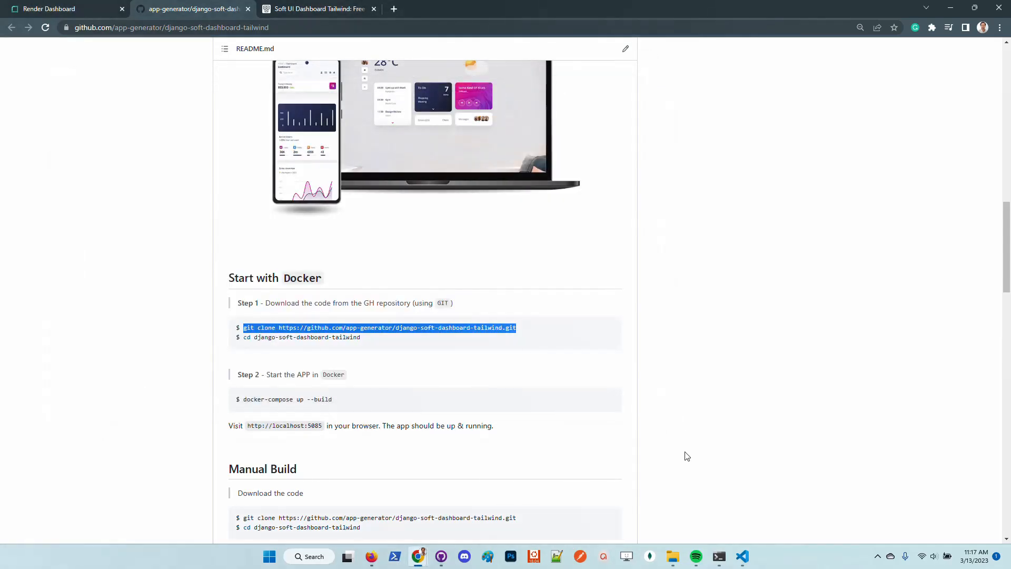
left_click(718, 556)
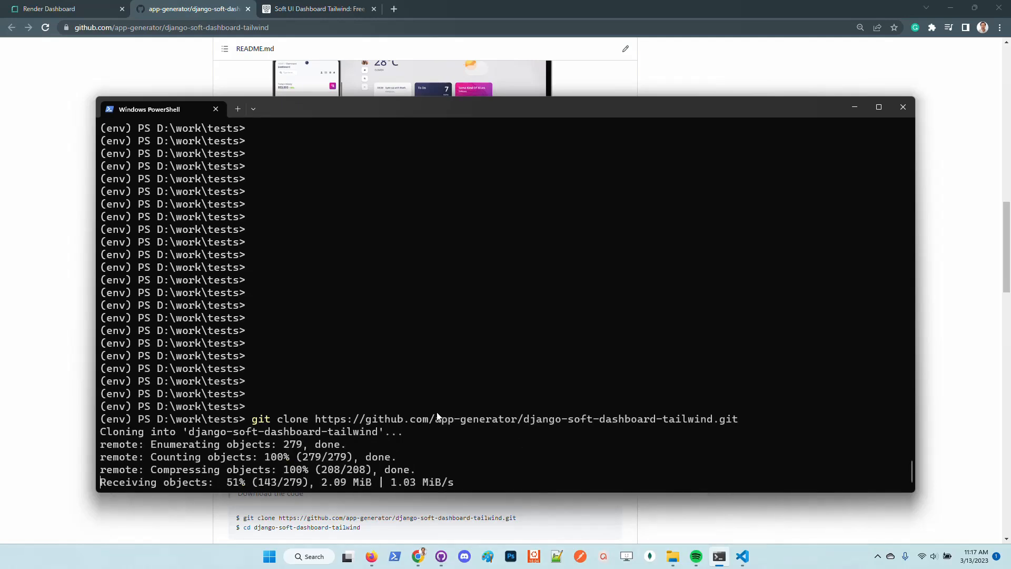
left_click(902, 106)
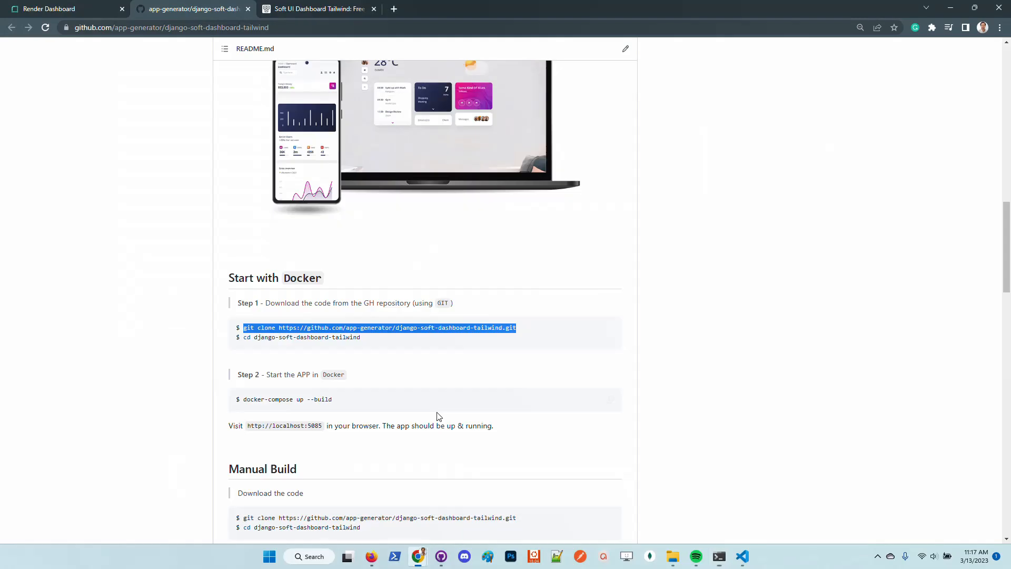
mouse_move(333, 400)
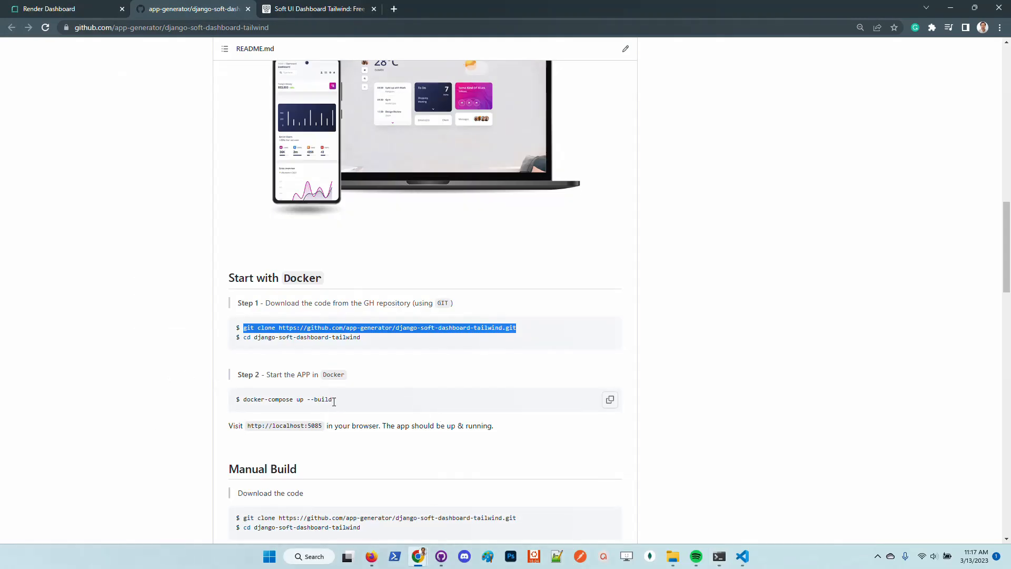
double_click(287, 399)
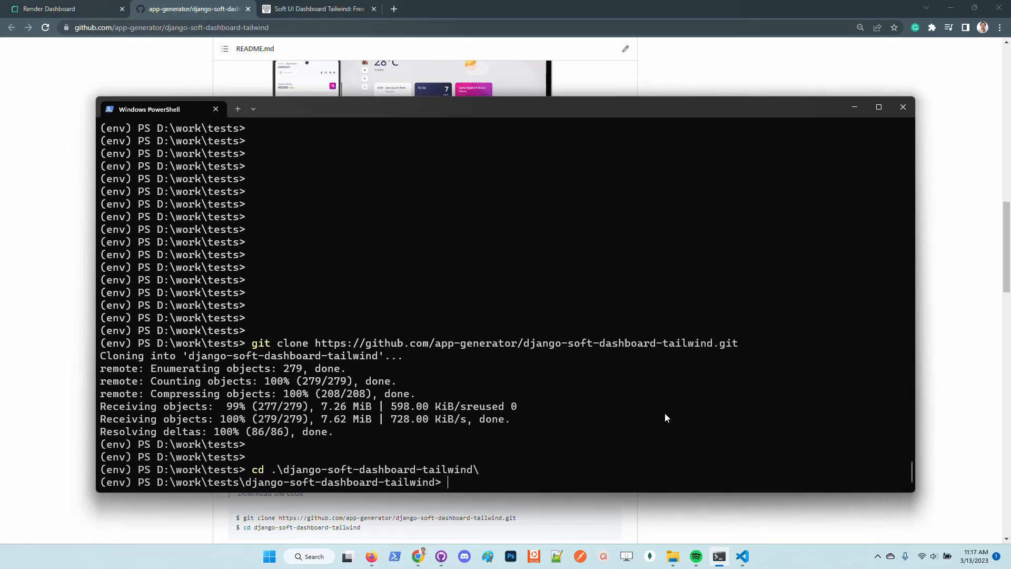
type("docker-compose up --build")
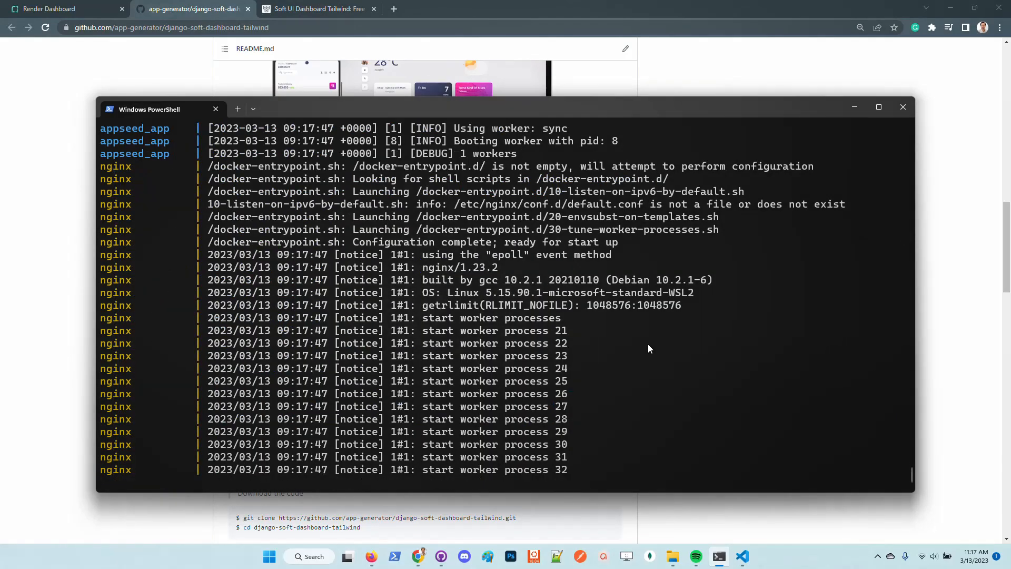
mouse_move(506, 109)
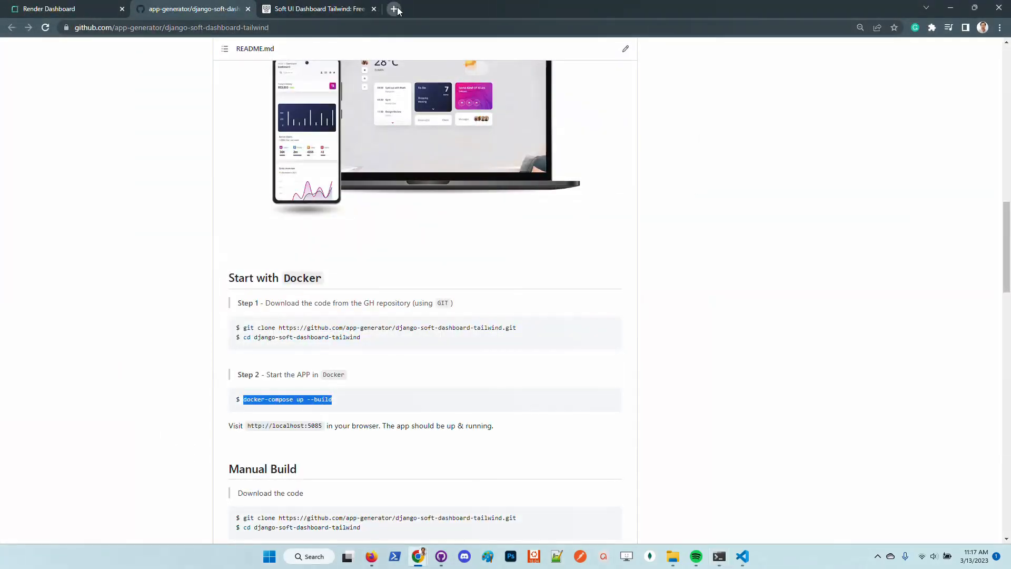
Step: Open localhost:5085 in a new tab and go through Sign In to the Sign Up page
left_click(393, 9)
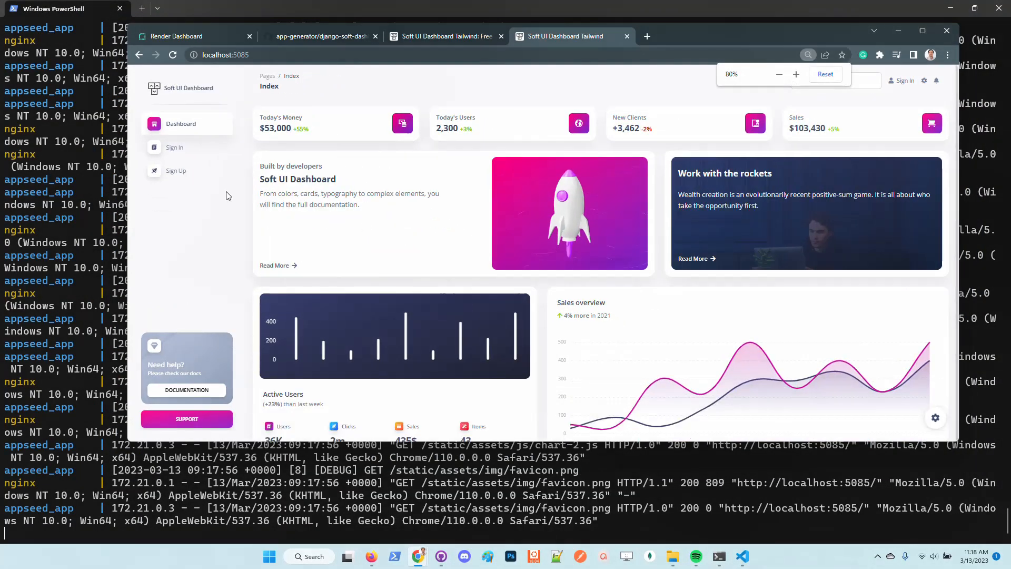
left_click(175, 147)
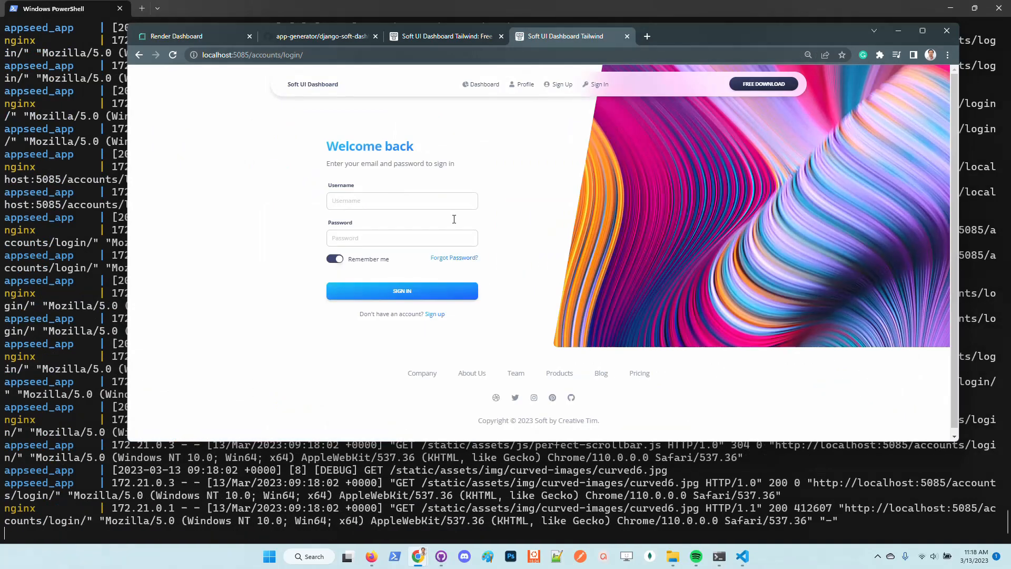
left_click(435, 314)
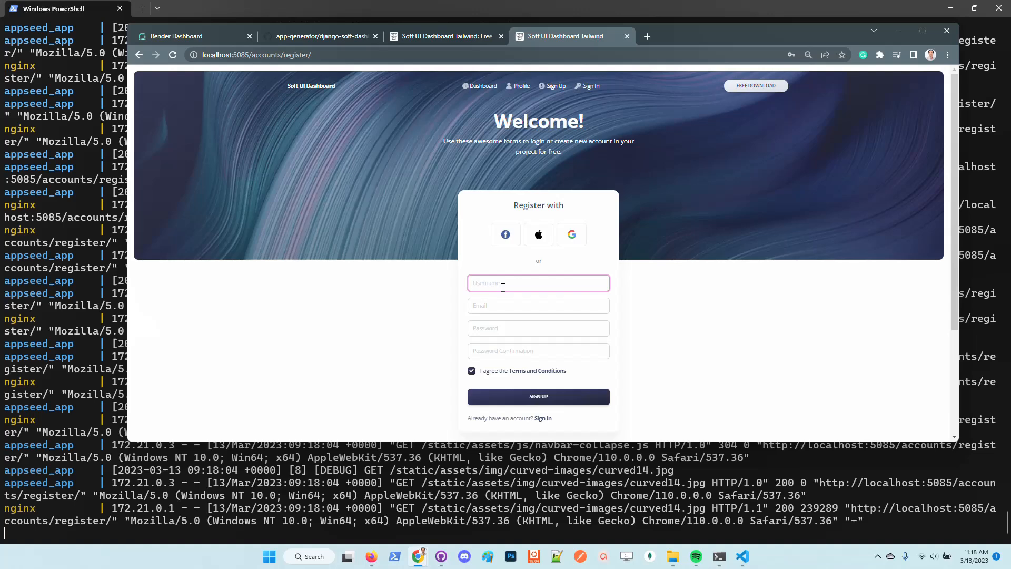
Step: Register a new account with username 'test', email 'test@a' and a password
type("test")
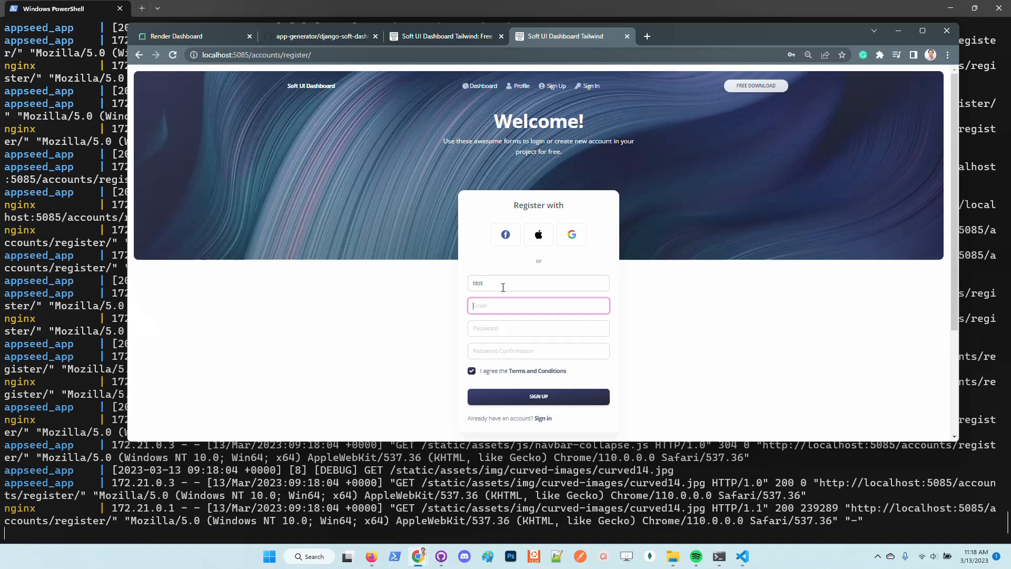
type("test@a")
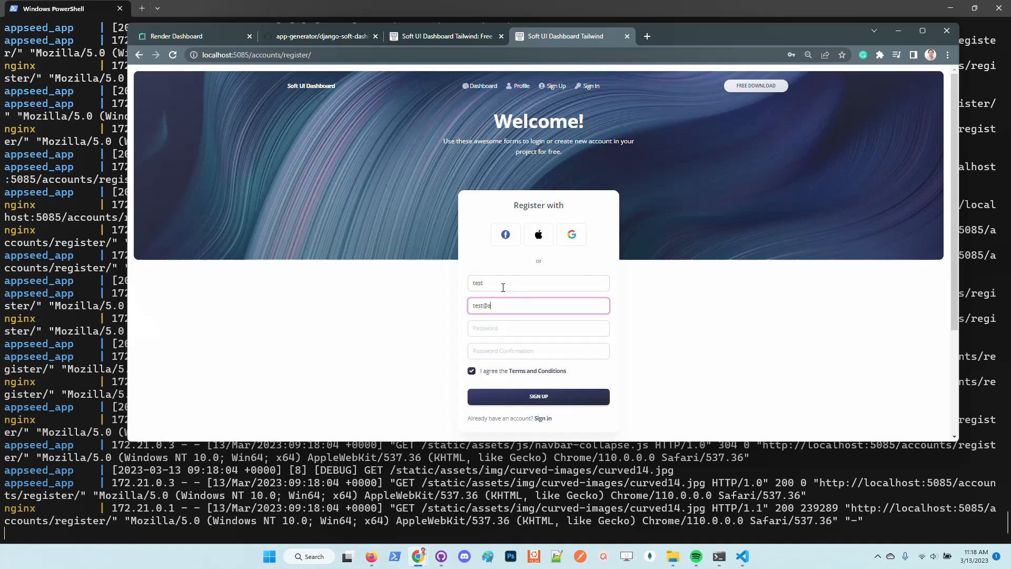
left_click(538, 328)
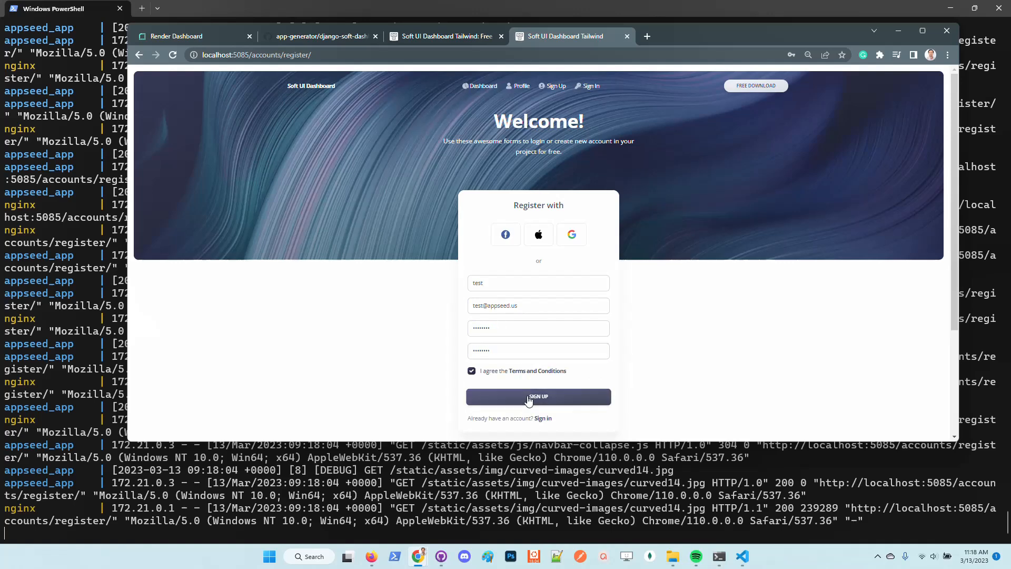
left_click(538, 396)
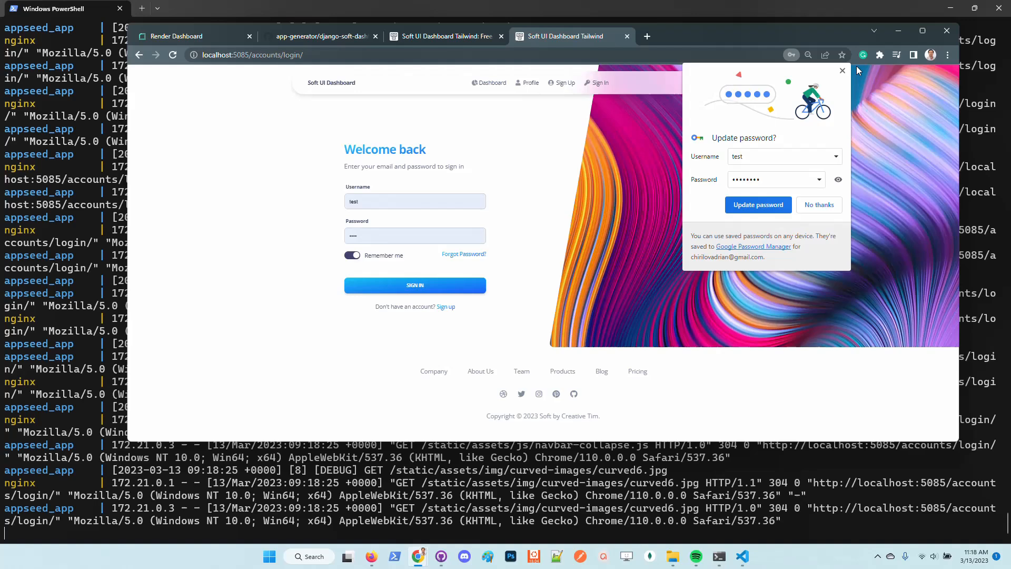
Step: Dismiss Chrome's password-saving prompt and sign in as the test user
left_click(842, 70)
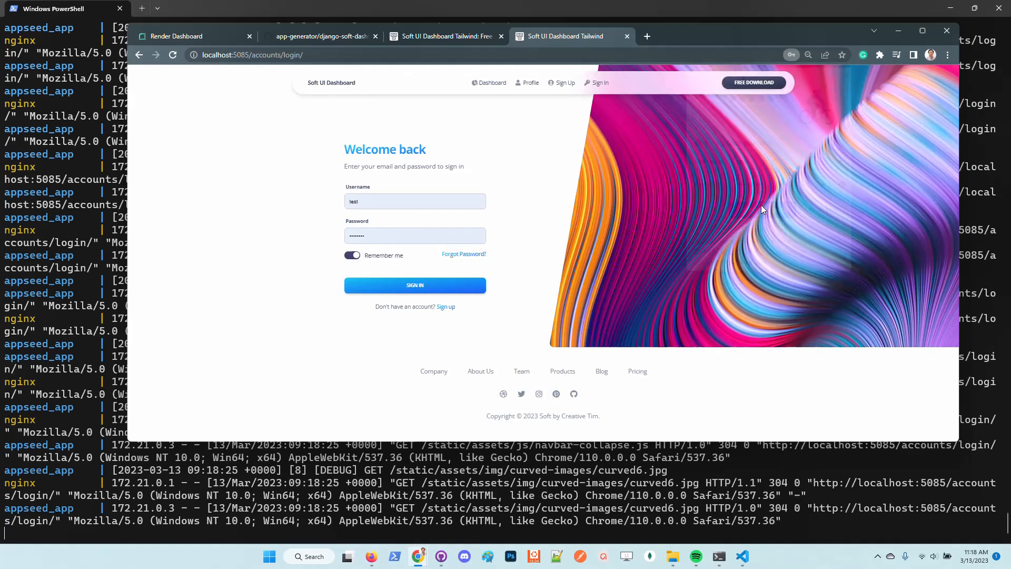
left_click(415, 284)
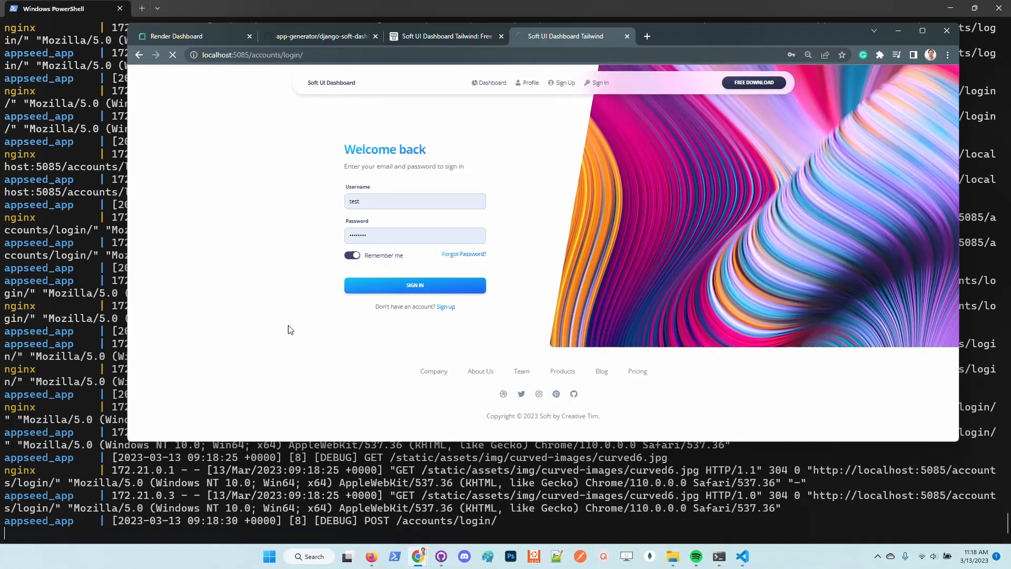
left_click(414, 285)
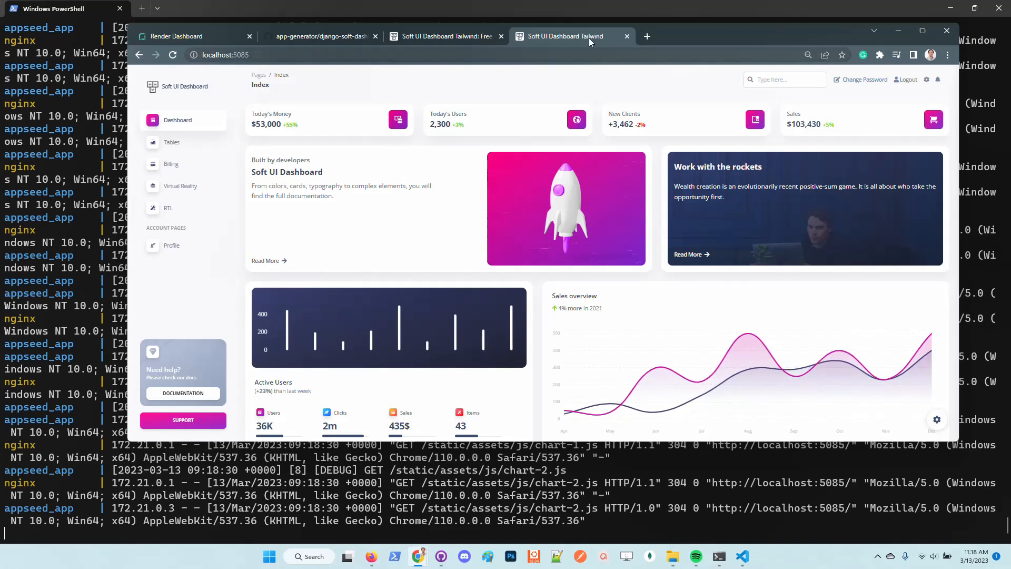
Step: Maximize the browser and visit the Tables, Billing and Virtual Reality pages
left_click(922, 31)
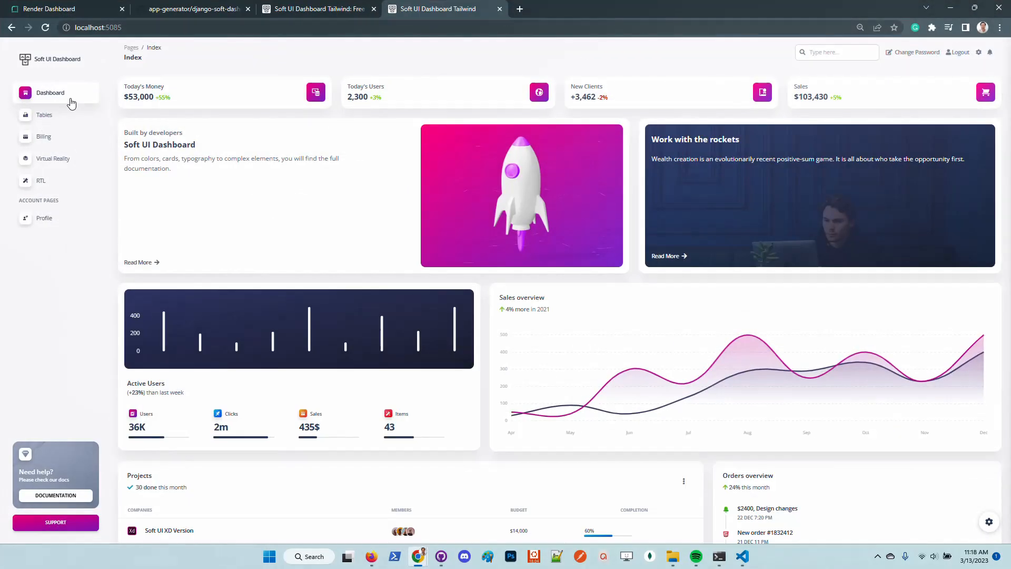
mouse_move(45, 114)
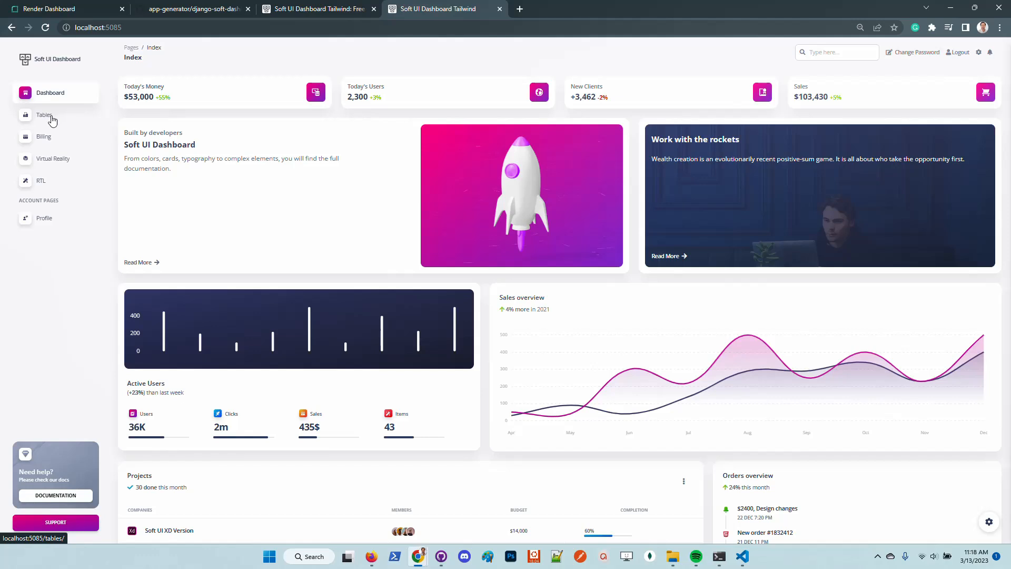
left_click(43, 115)
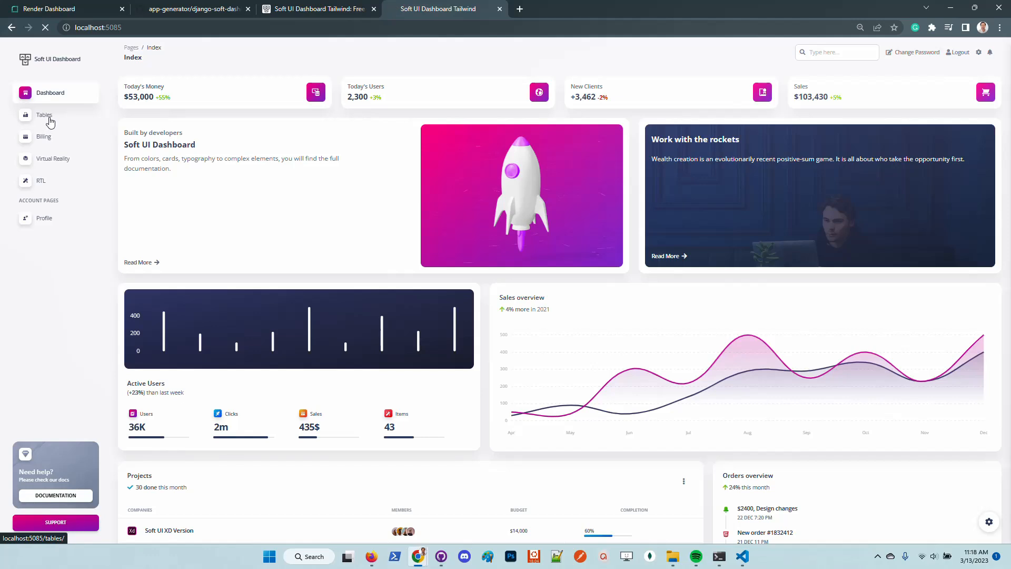
left_click(44, 137)
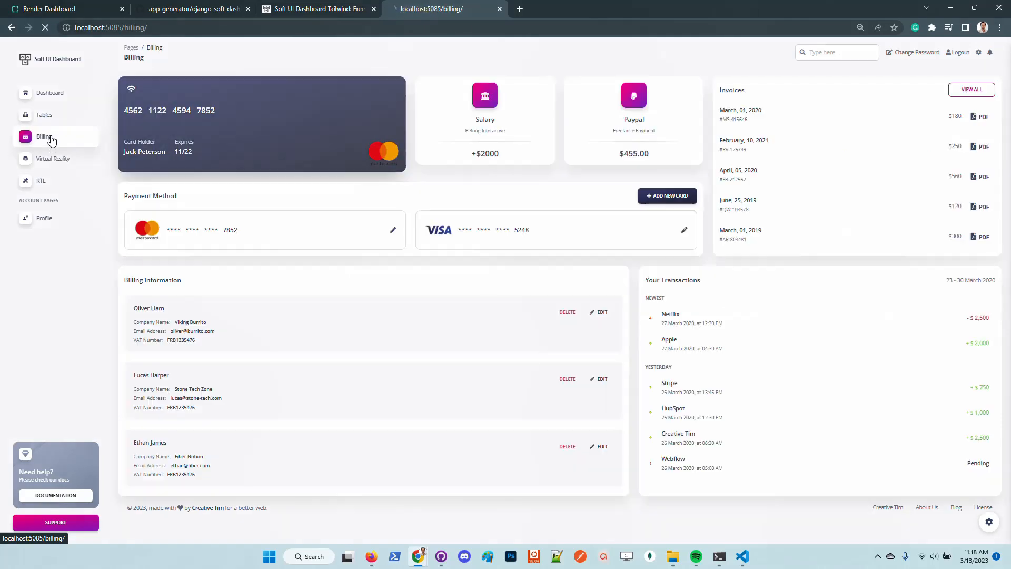
left_click(53, 158)
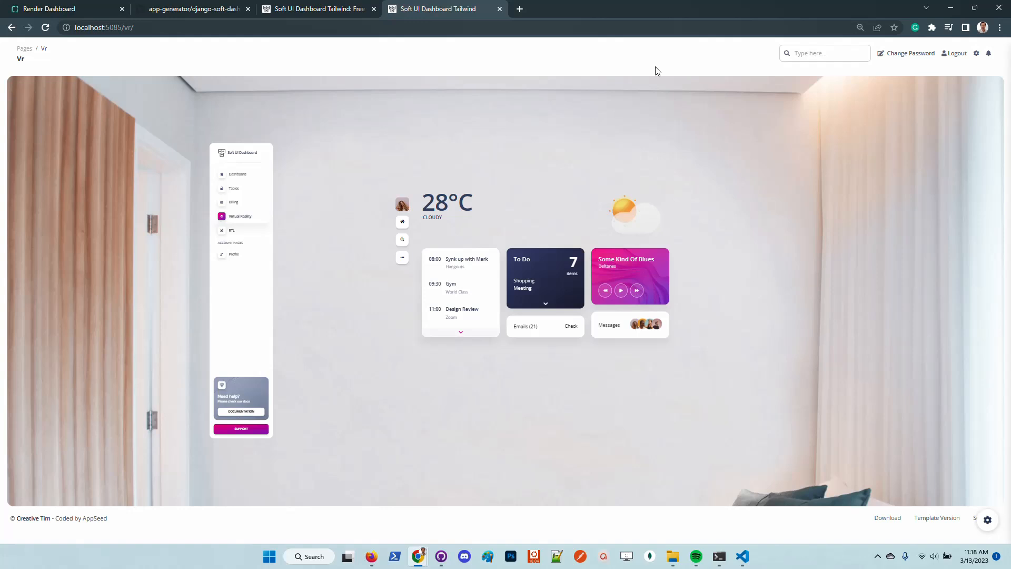
mouse_move(791, 78)
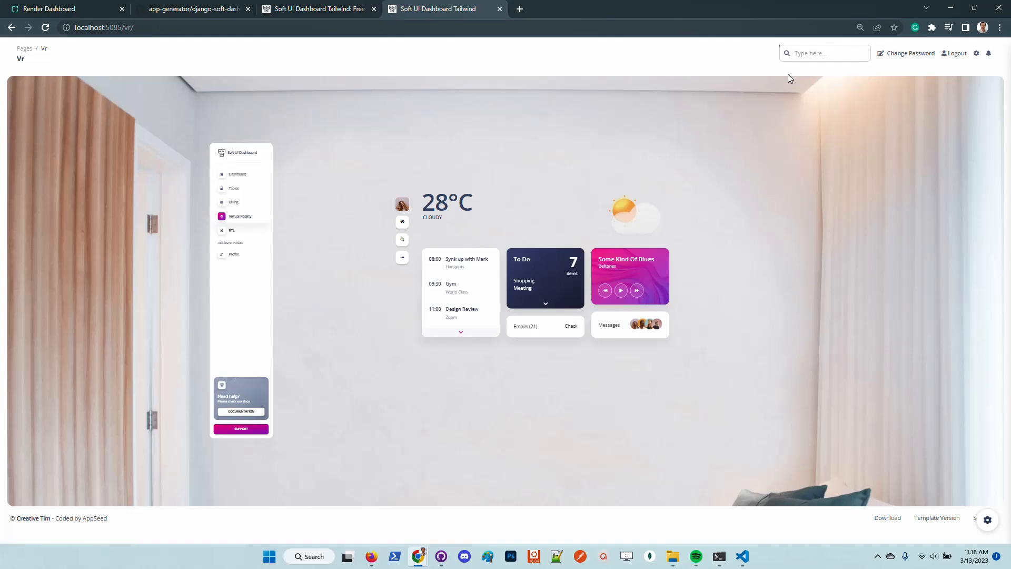
Step: Return to Billing, then open and close the configurator panel
left_click(233, 201)
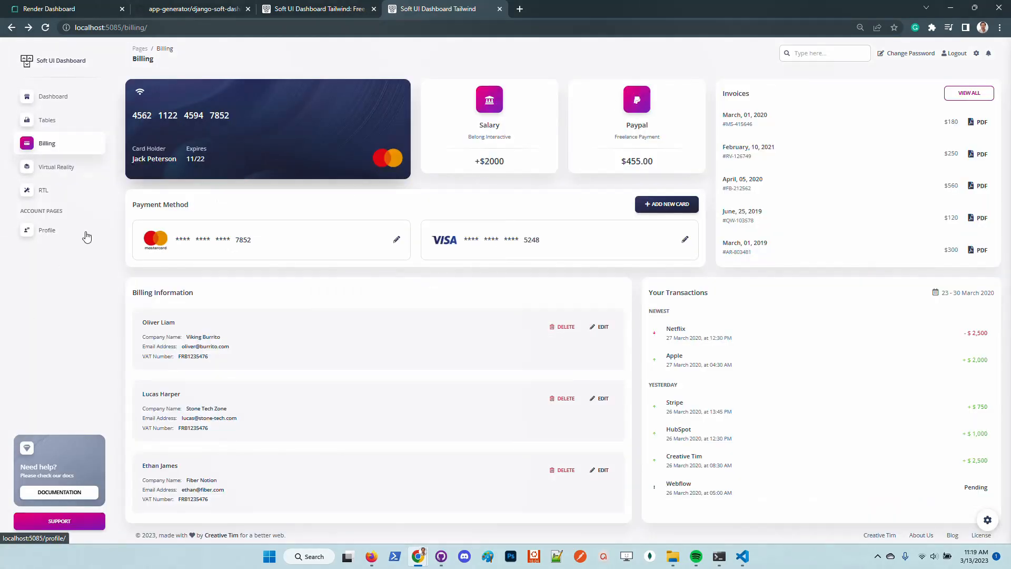
mouse_move(962, 520)
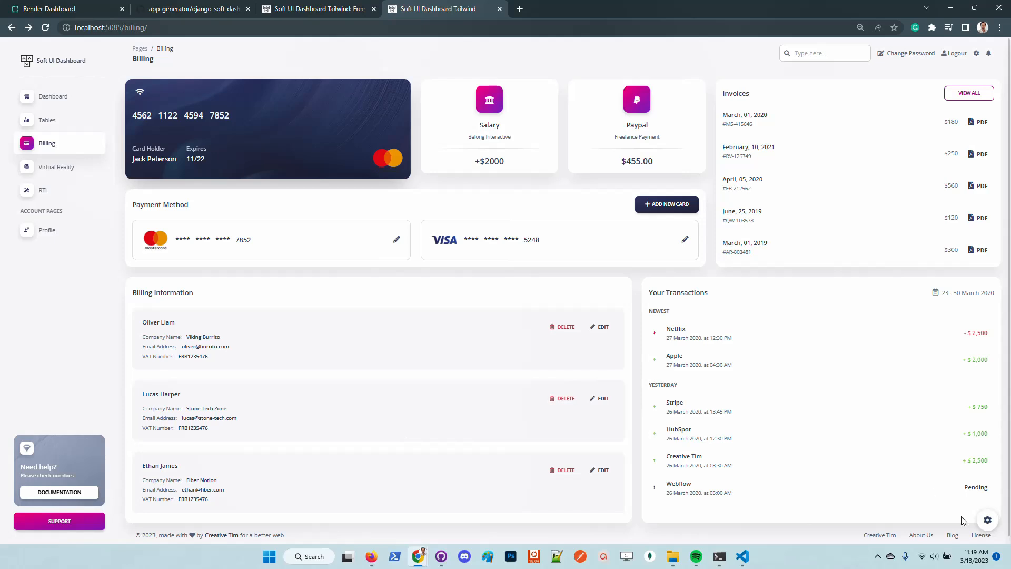
left_click(987, 520)
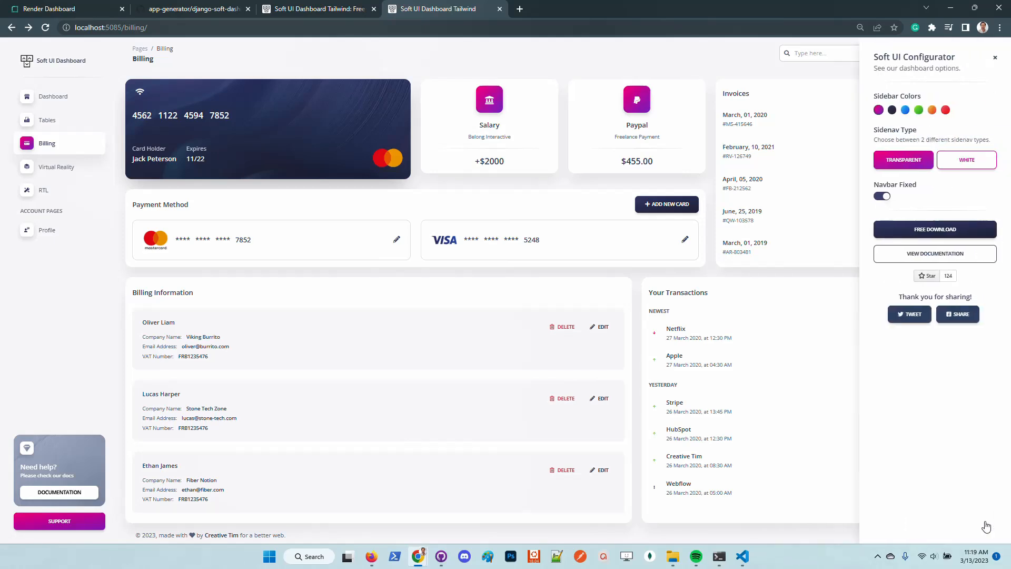
mouse_move(799, 278)
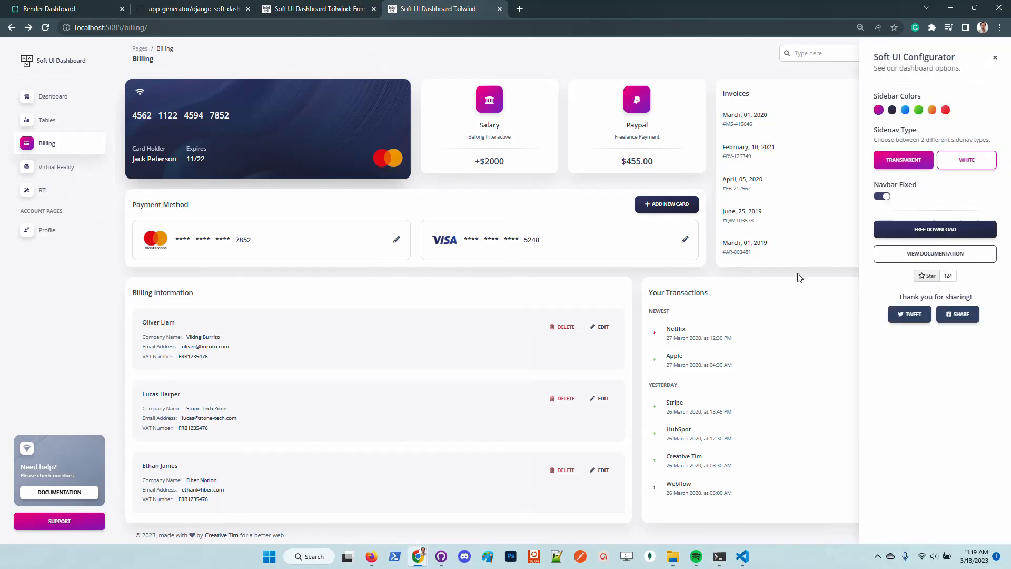
left_click(994, 57)
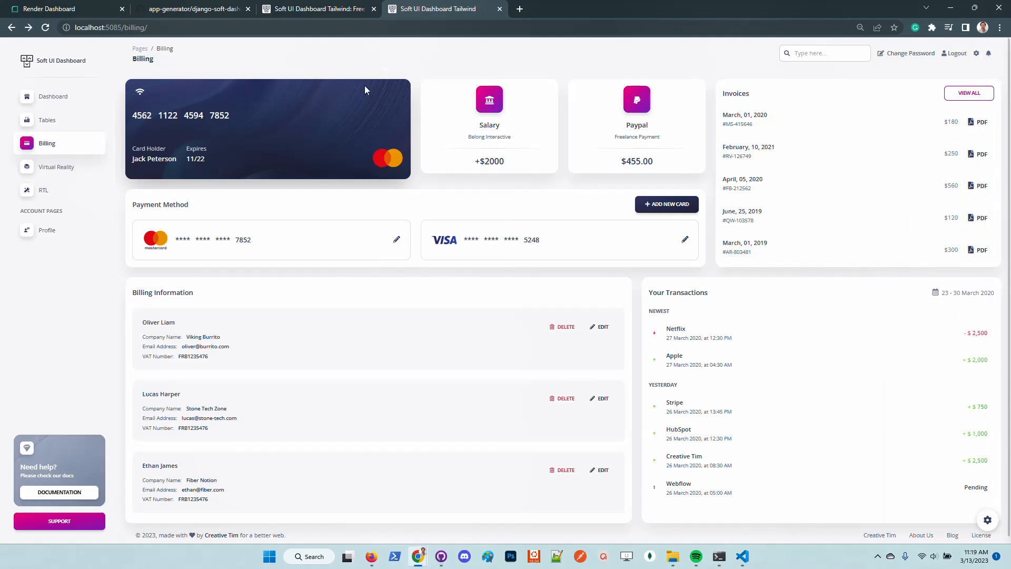
left_click(187, 9)
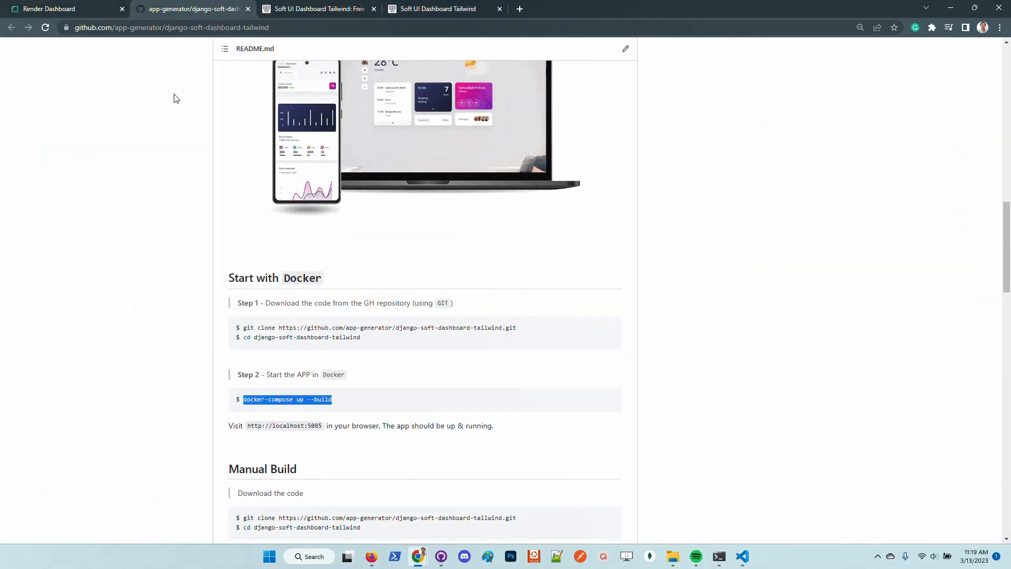
Step: Copy the django-soft-dashboard-tailwind repository URL from GitHub's address bar and return to Render
scroll("up", 3)
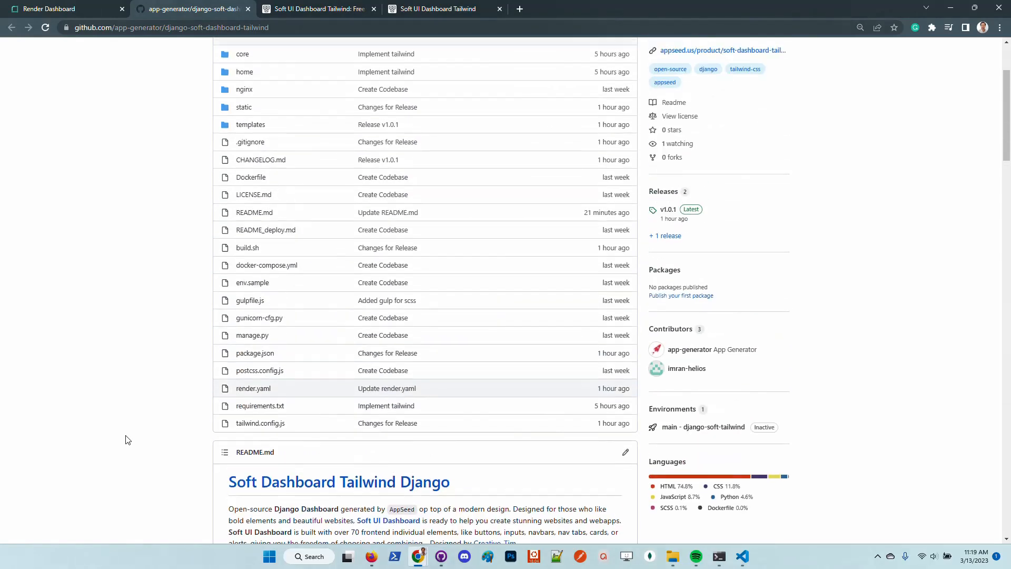
scroll("up", 3)
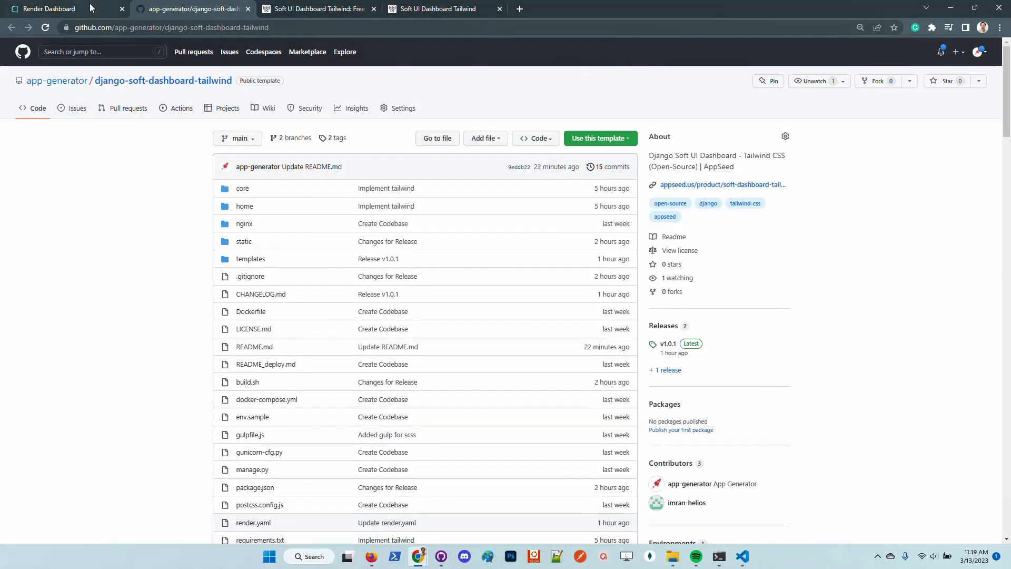
left_click(49, 8)
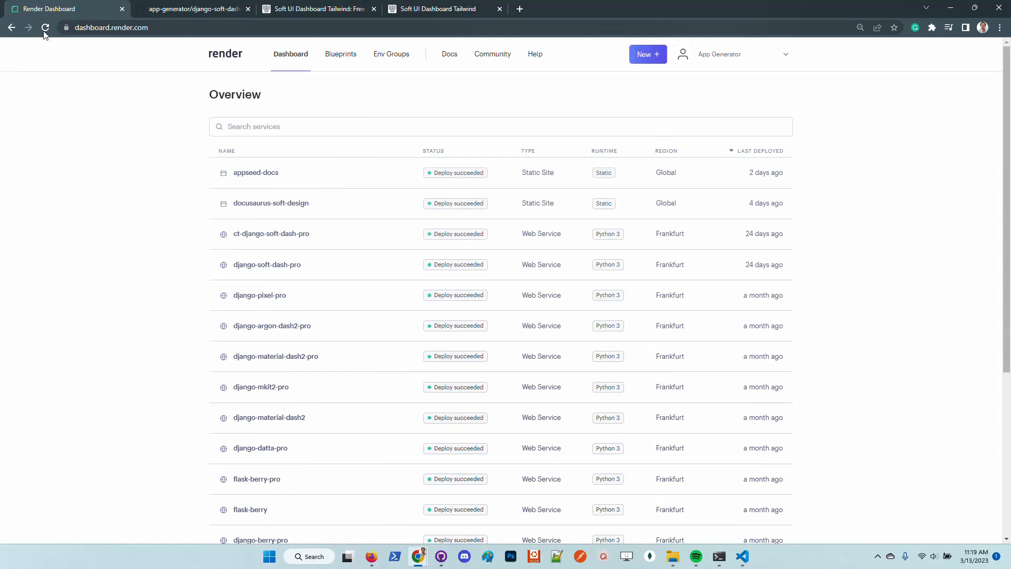
left_click(191, 8)
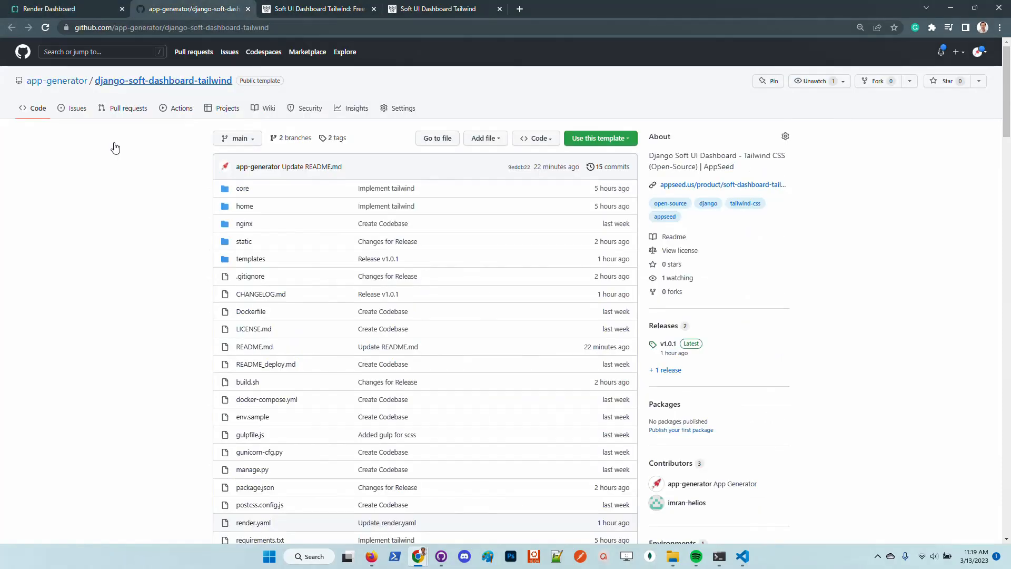
left_click(170, 27)
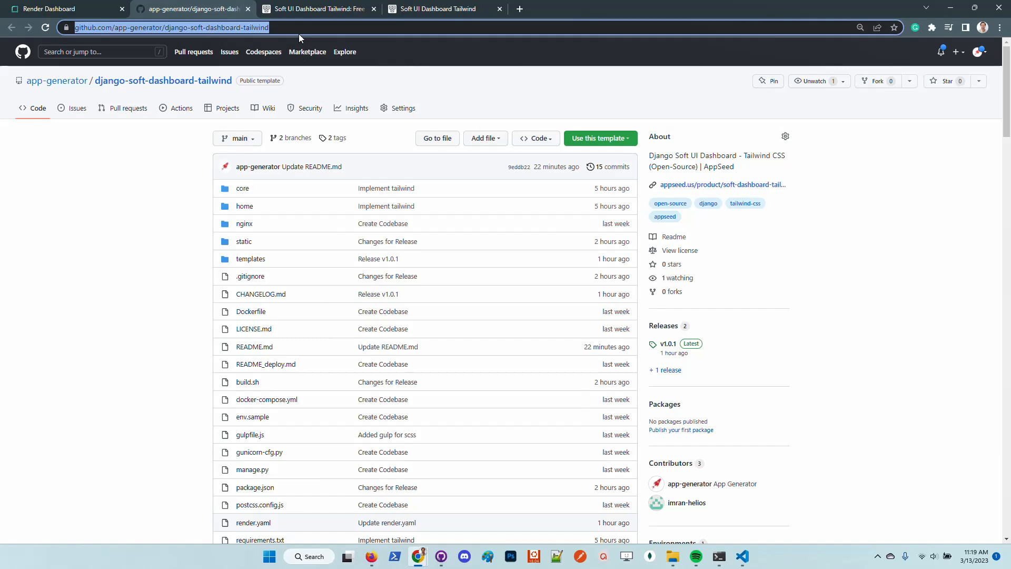
mouse_move(109, 38)
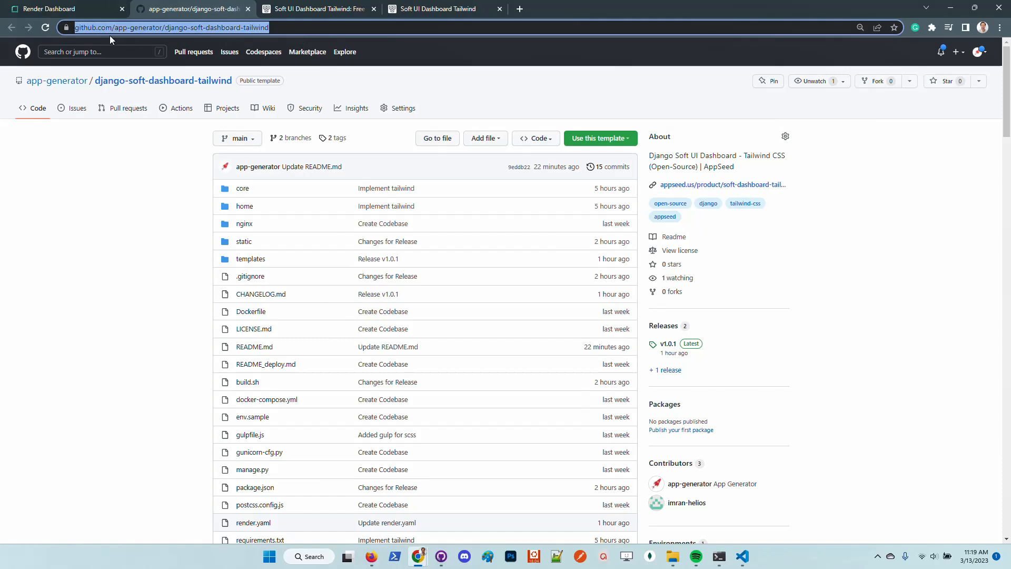
left_click(48, 8)
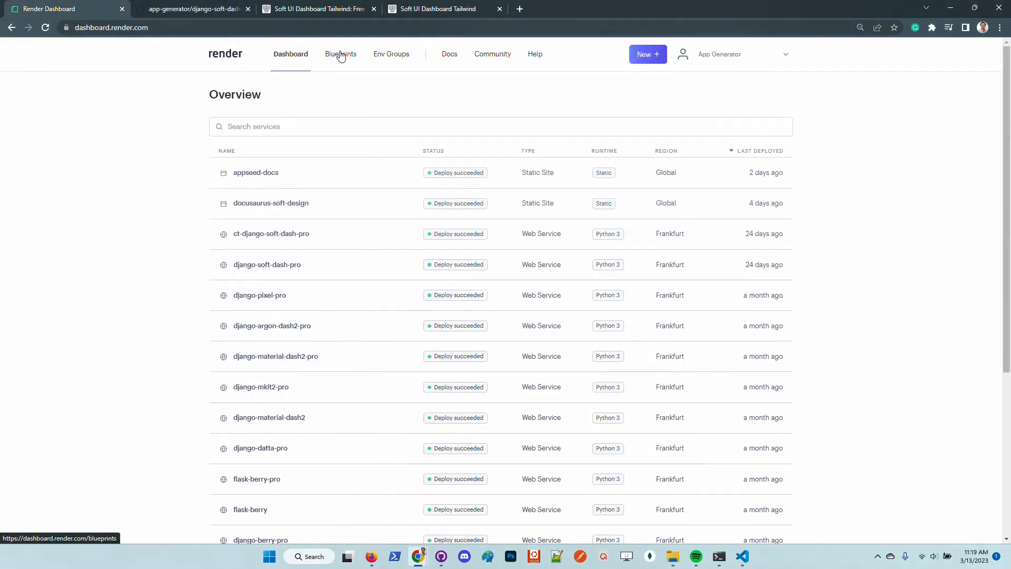
Step: Start a Blueprint from the pasted repository URL and name it 'django-soft-tailwind'
left_click(341, 53)
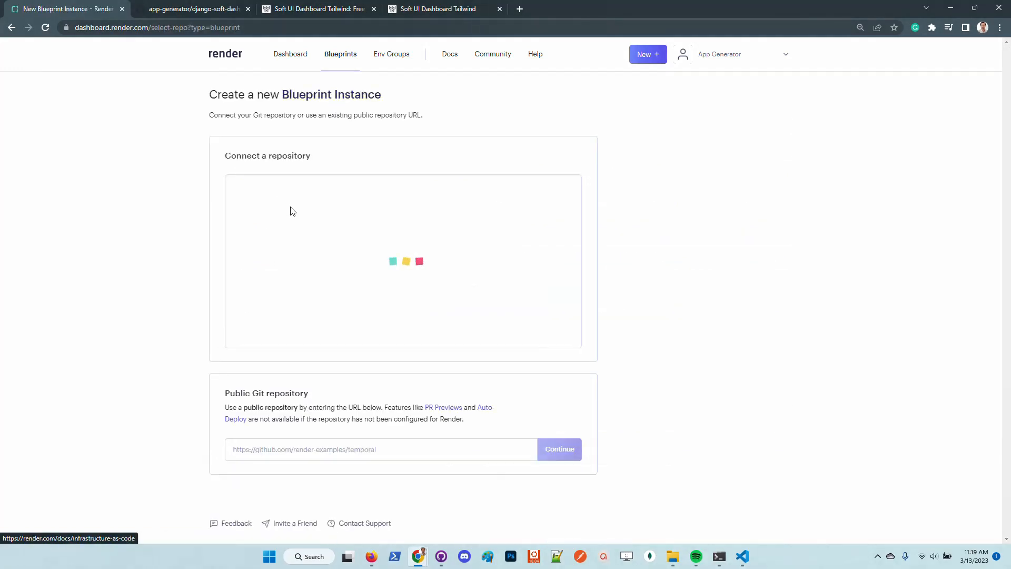
left_click(380, 449)
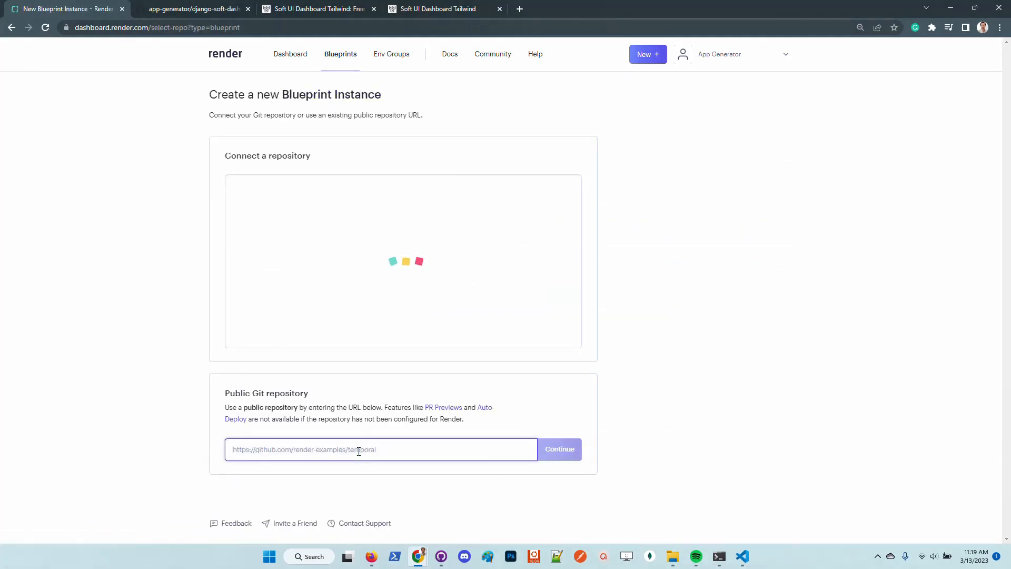
left_click(558, 448)
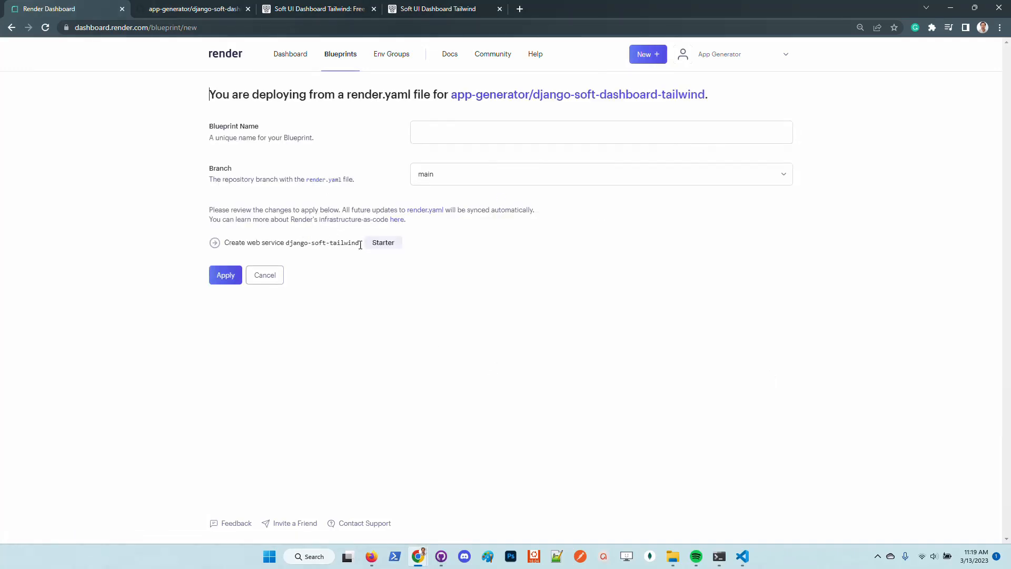
double_click(323, 242)
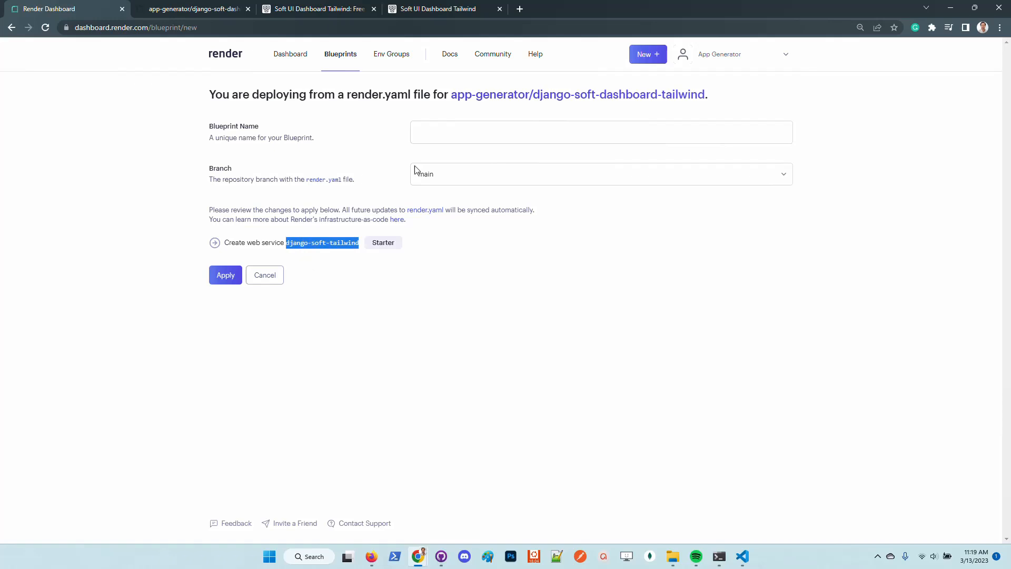
type("django-soft-tailwind")
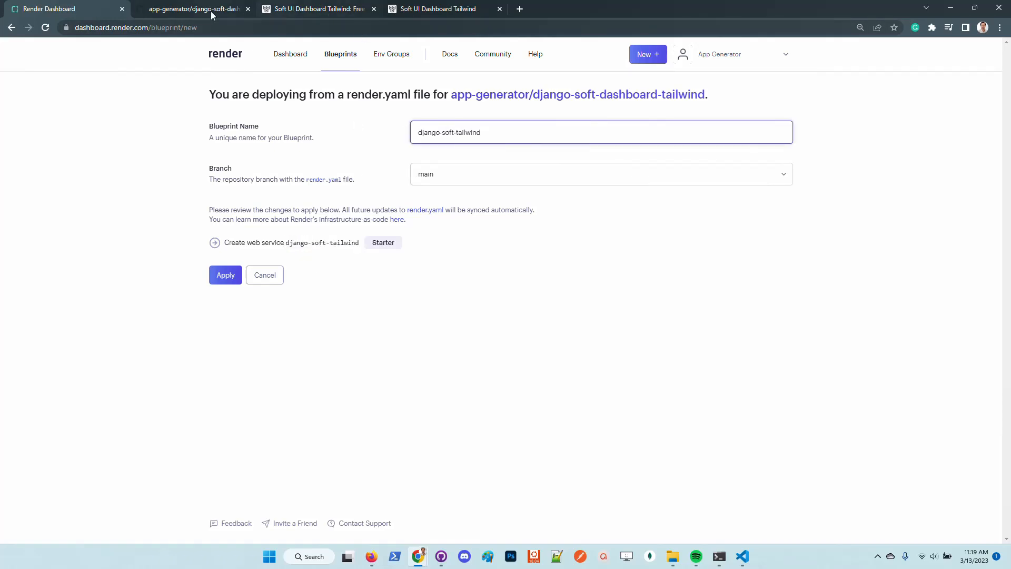
left_click(192, 9)
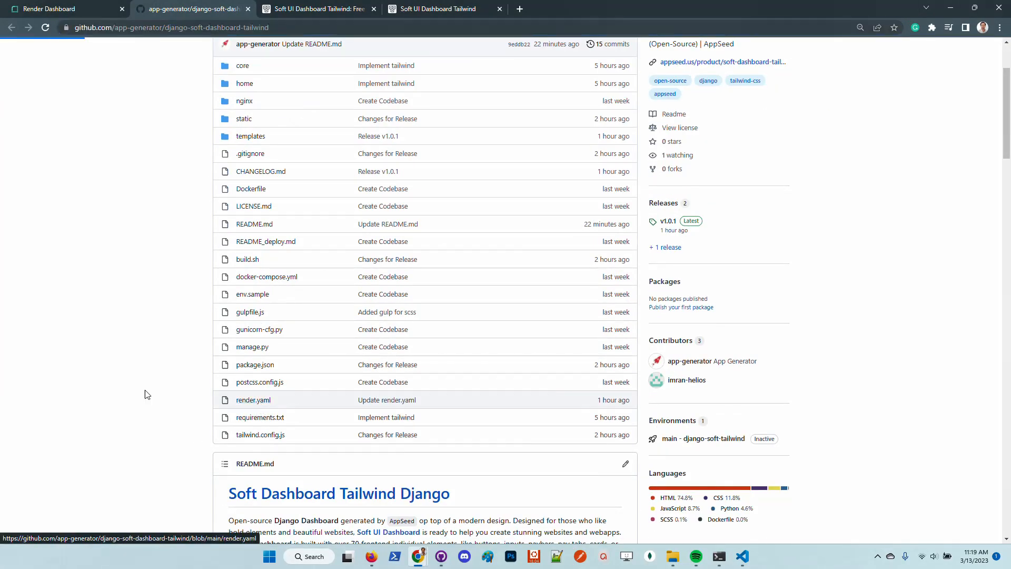
Step: Inspect the startCommand in the repository's render.yaml, then return to the Blueprint form
left_click(253, 399)
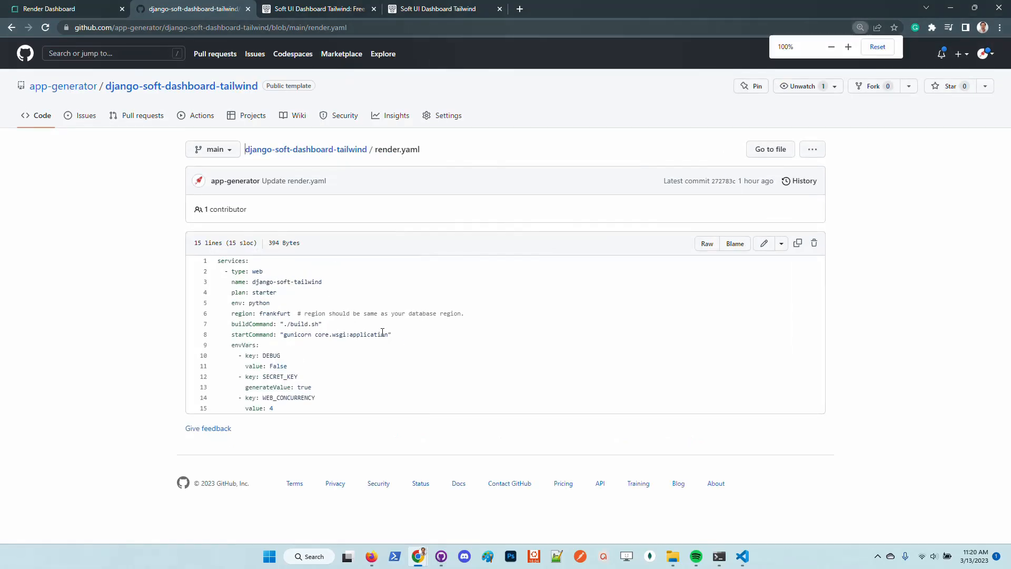
double_click(368, 334)
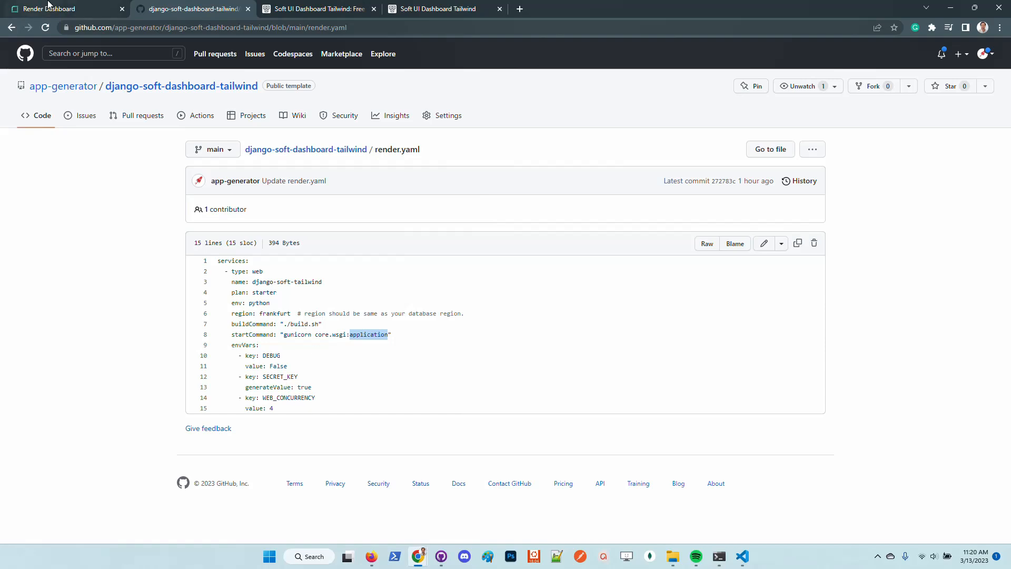
left_click(64, 8)
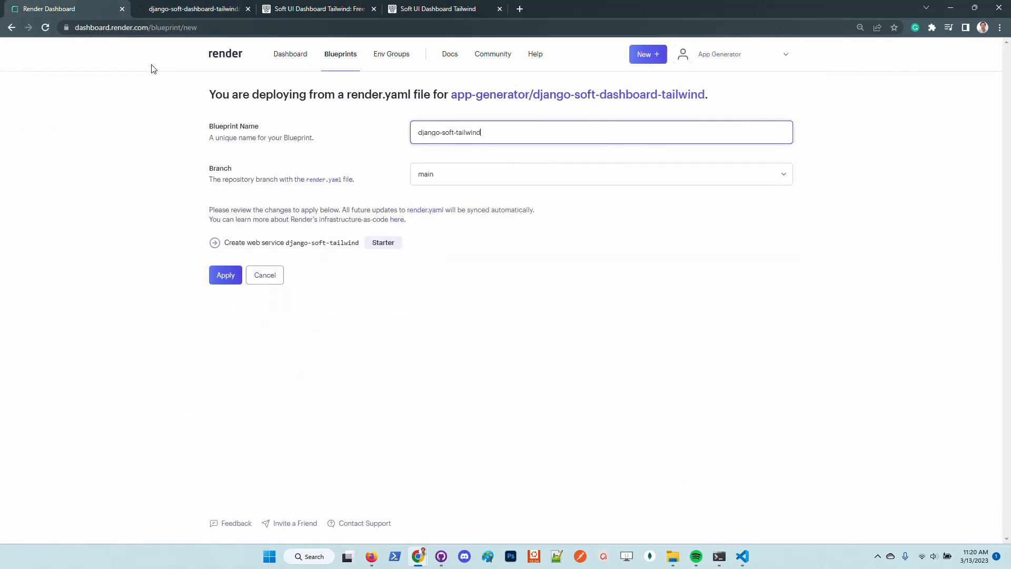
Step: Apply the django-soft-tailwind Blueprint to create its starter web service
left_click(224, 274)
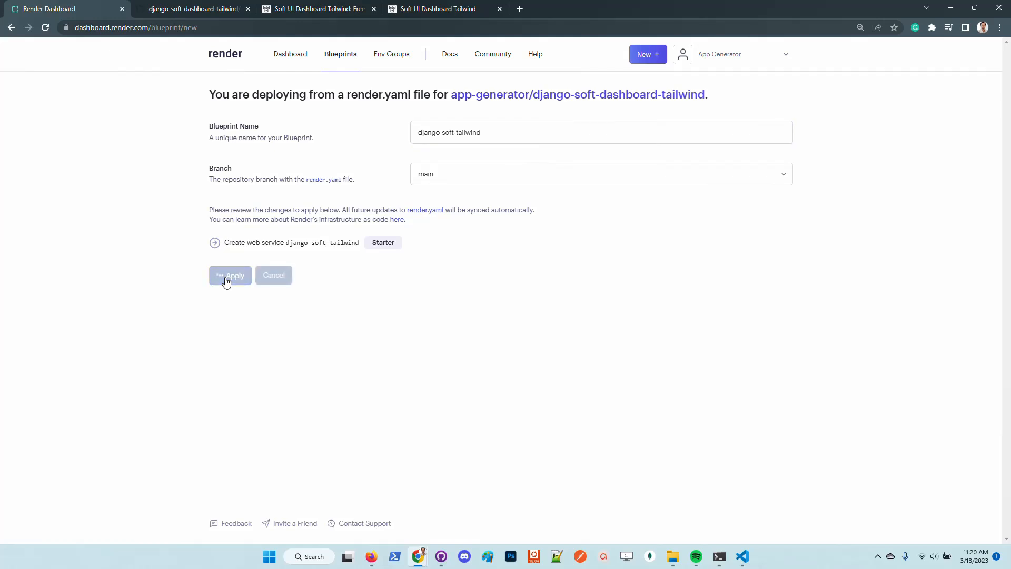
left_click(229, 274)
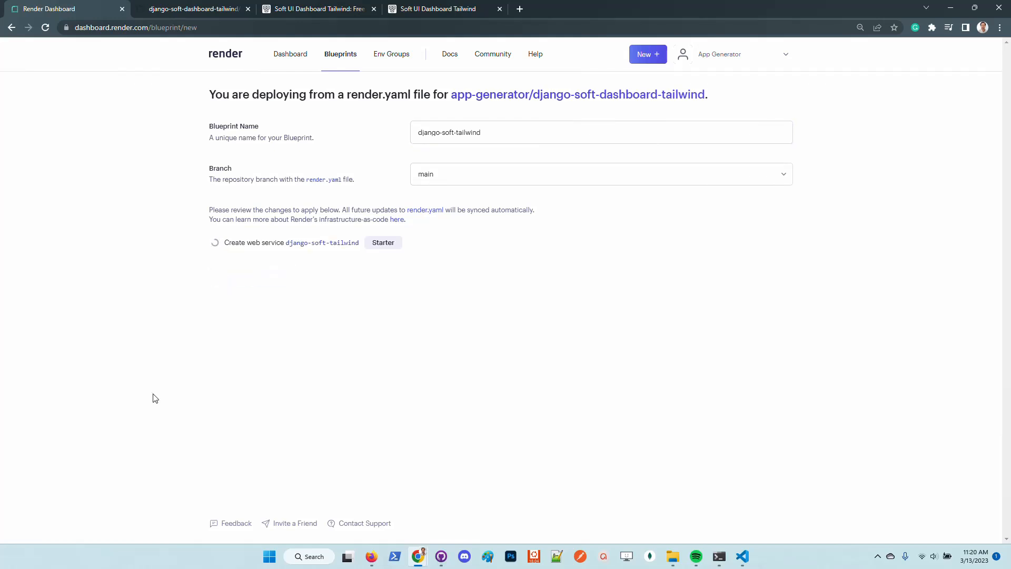
mouse_move(323, 243)
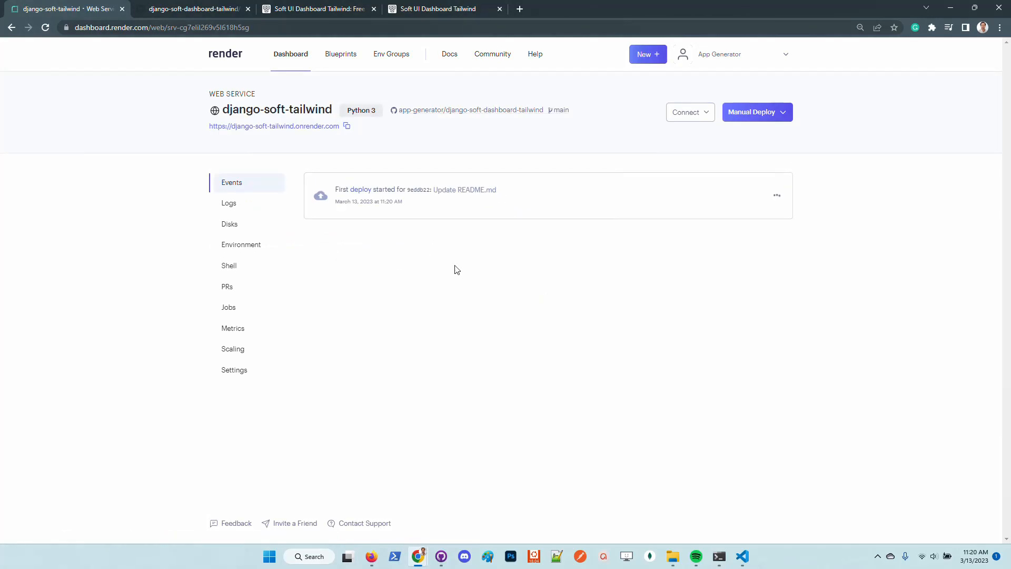
mouse_move(363, 196)
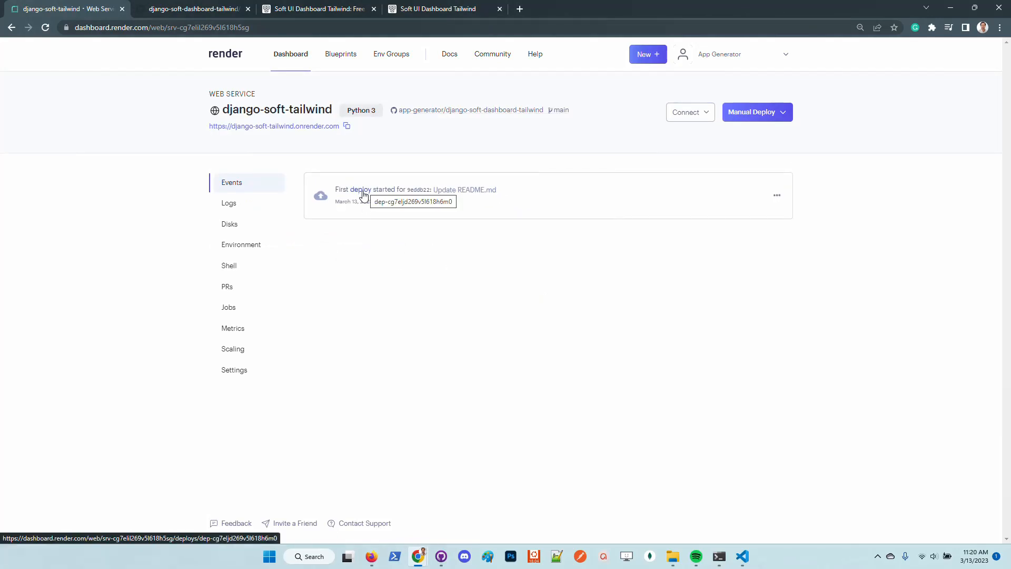
Step: Follow the Update README.md deploy's build log until Render reports the service live
left_click(413, 190)
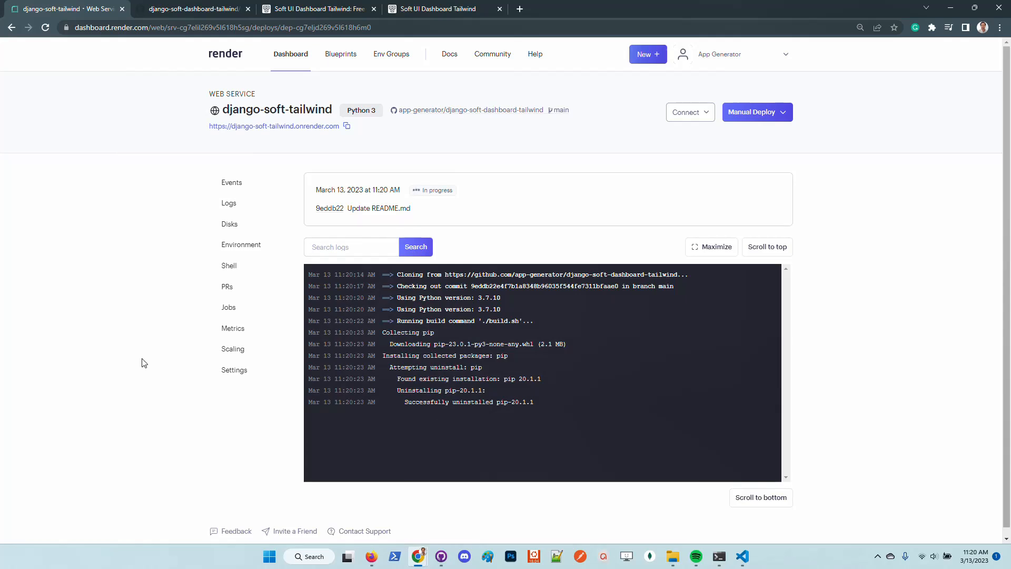
scroll("down", 3)
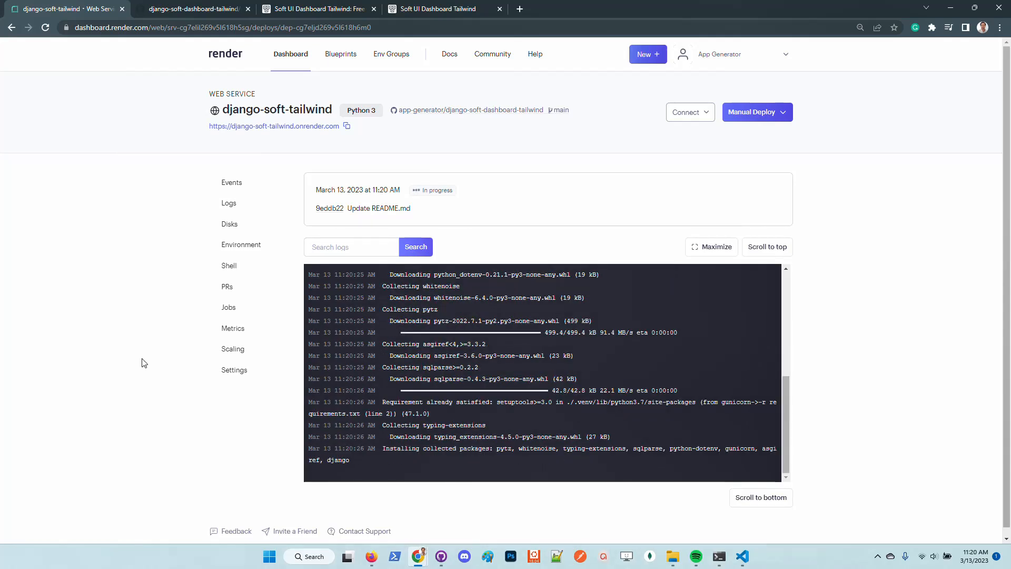
scroll("down", 3)
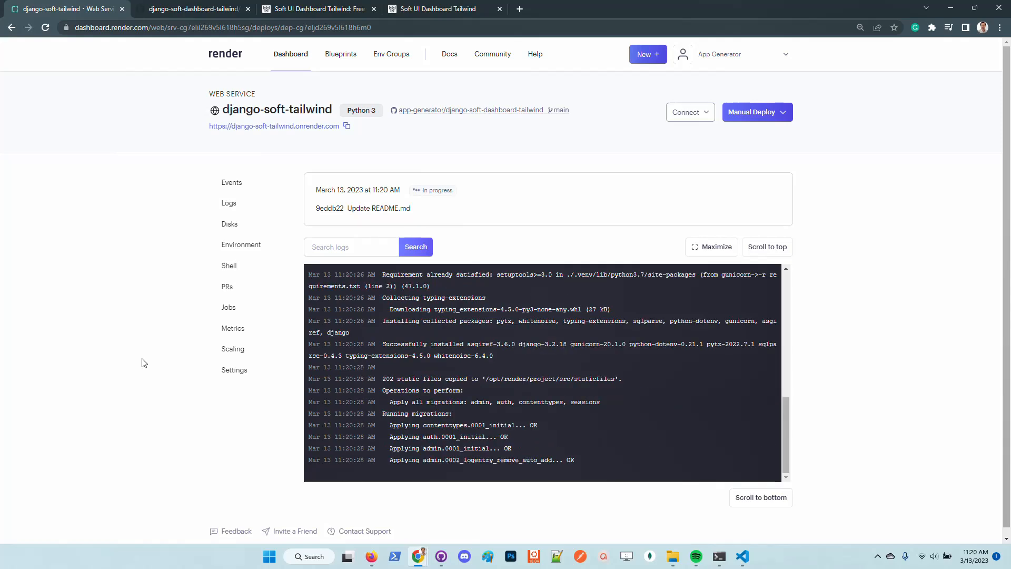
scroll("down", 3)
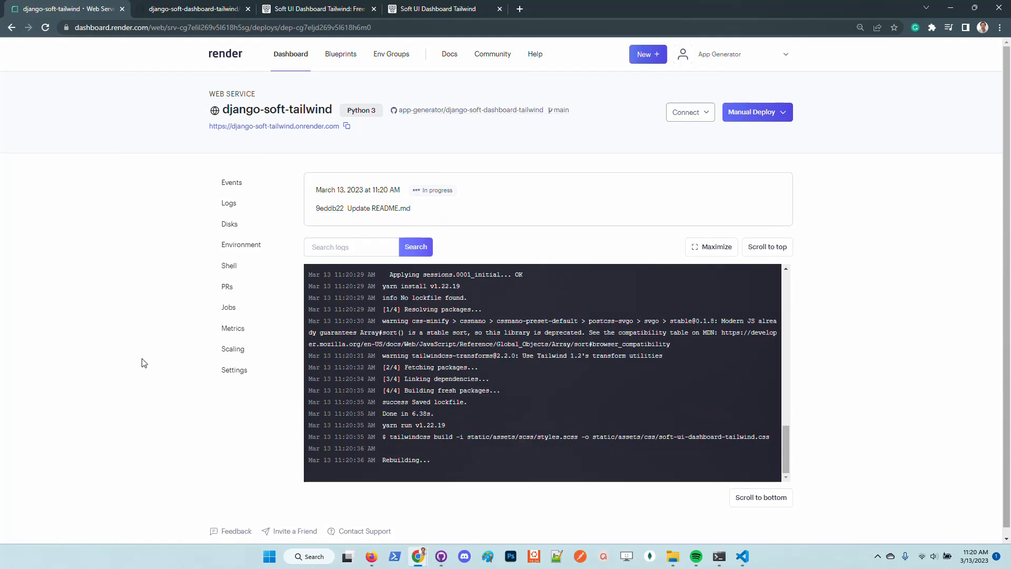
scroll("down", 3)
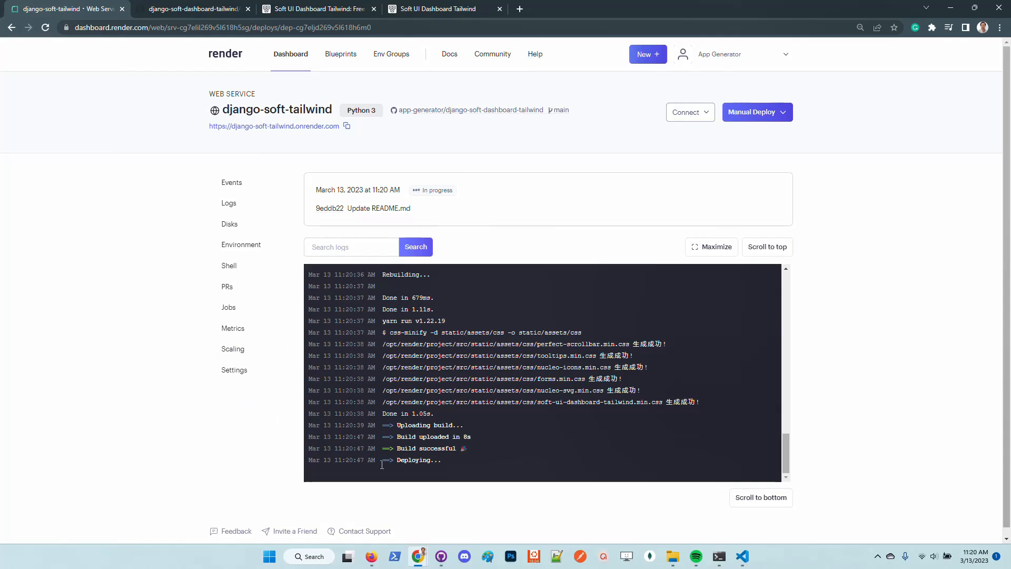
mouse_move(353, 436)
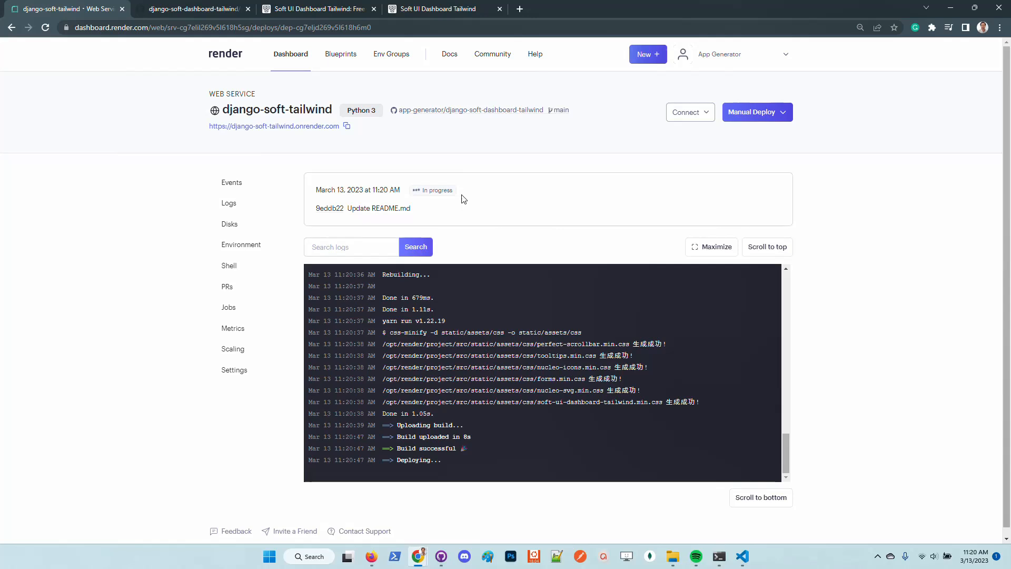
mouse_move(421, 195)
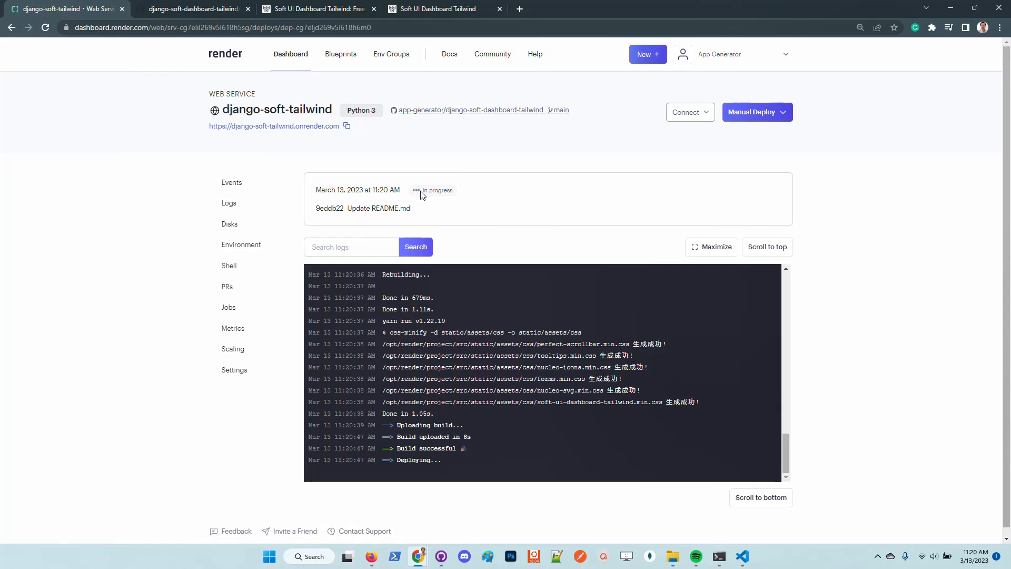
double_click(437, 190)
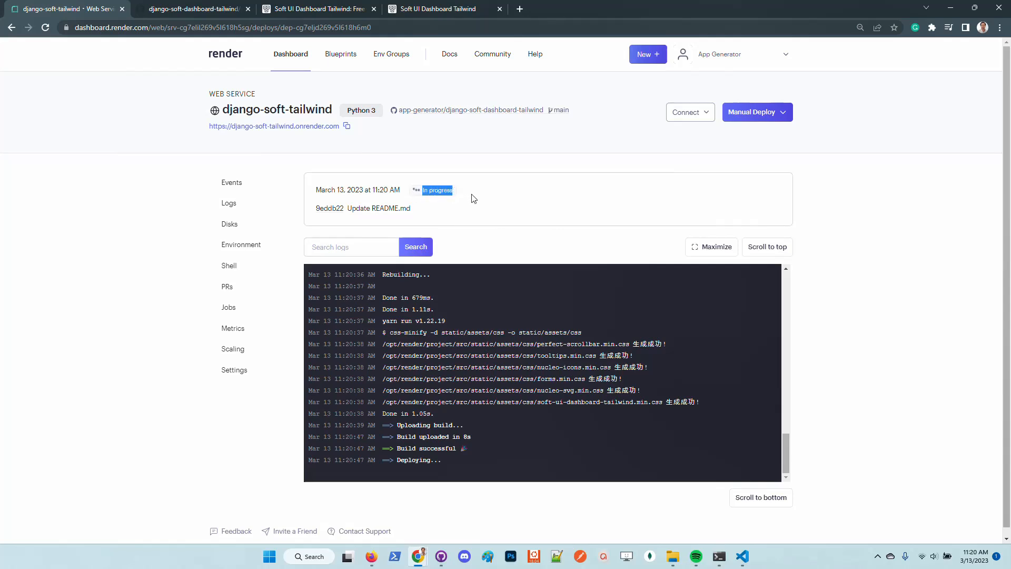
mouse_move(509, 200)
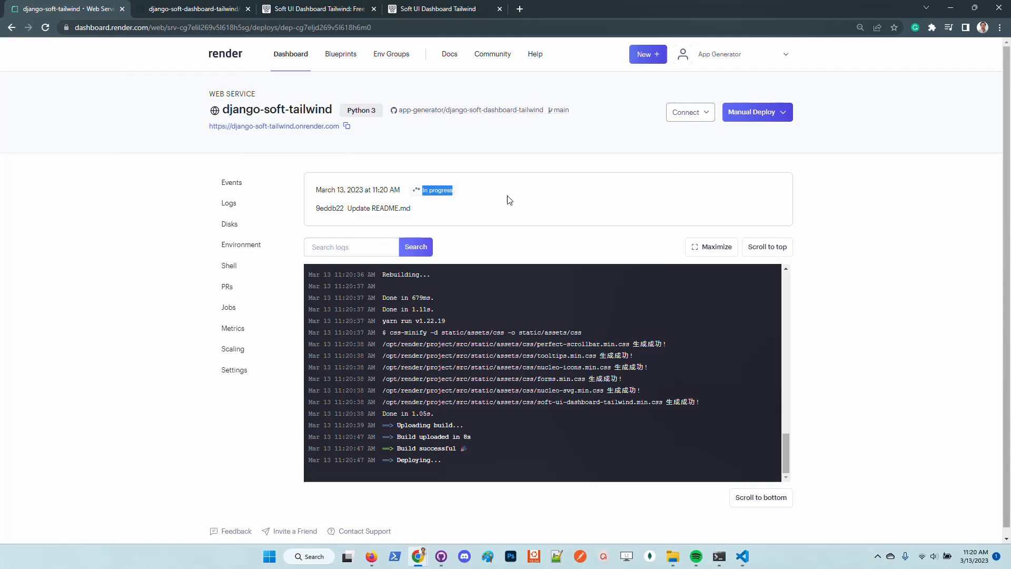
mouse_move(538, 199)
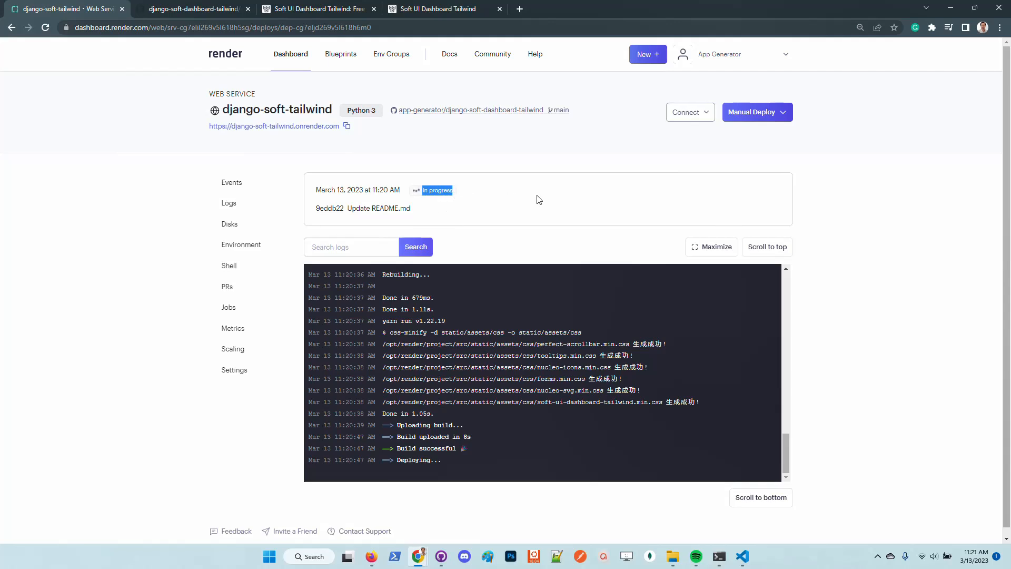
mouse_move(575, 170)
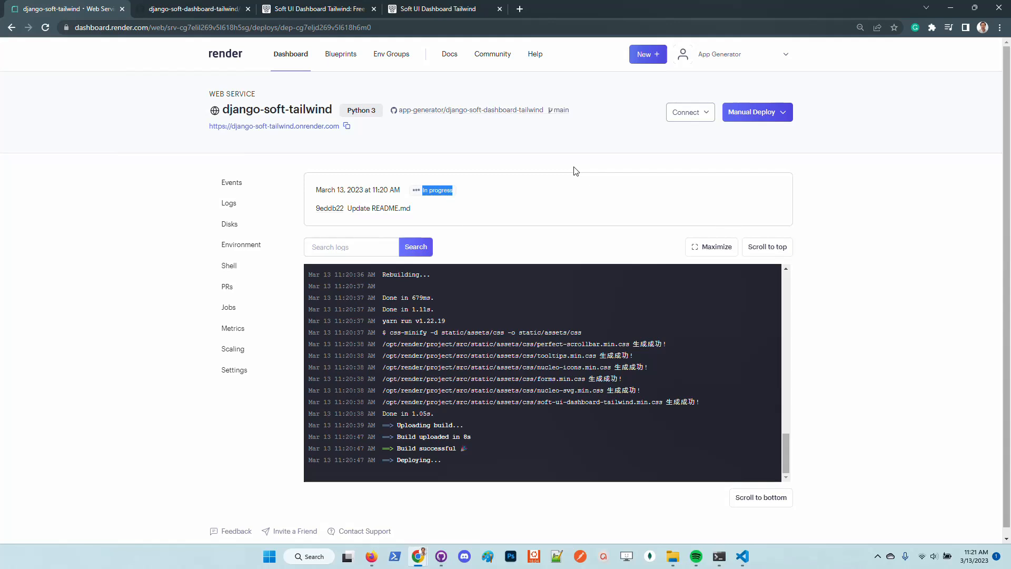
mouse_move(420, 82)
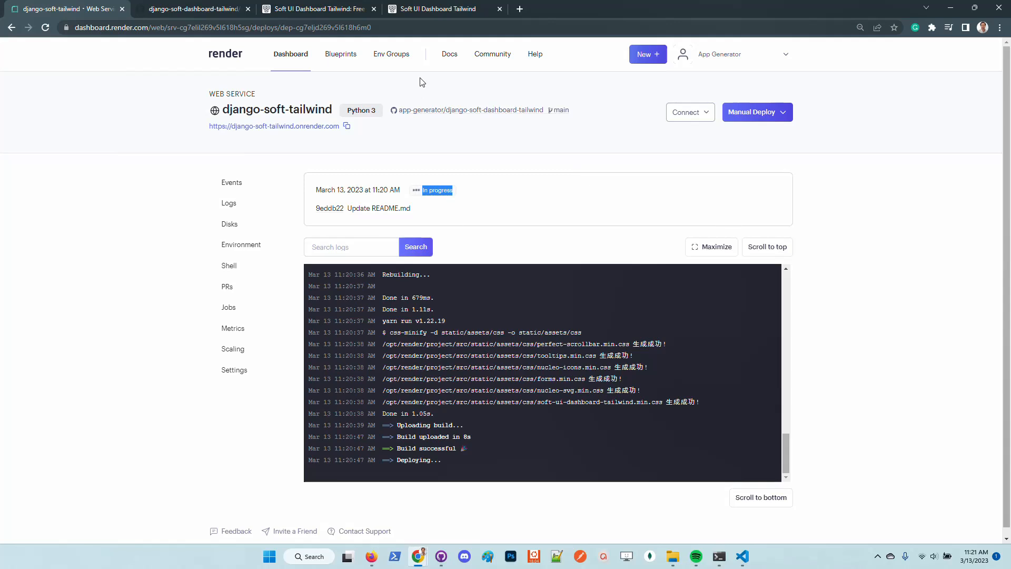
mouse_move(160, 143)
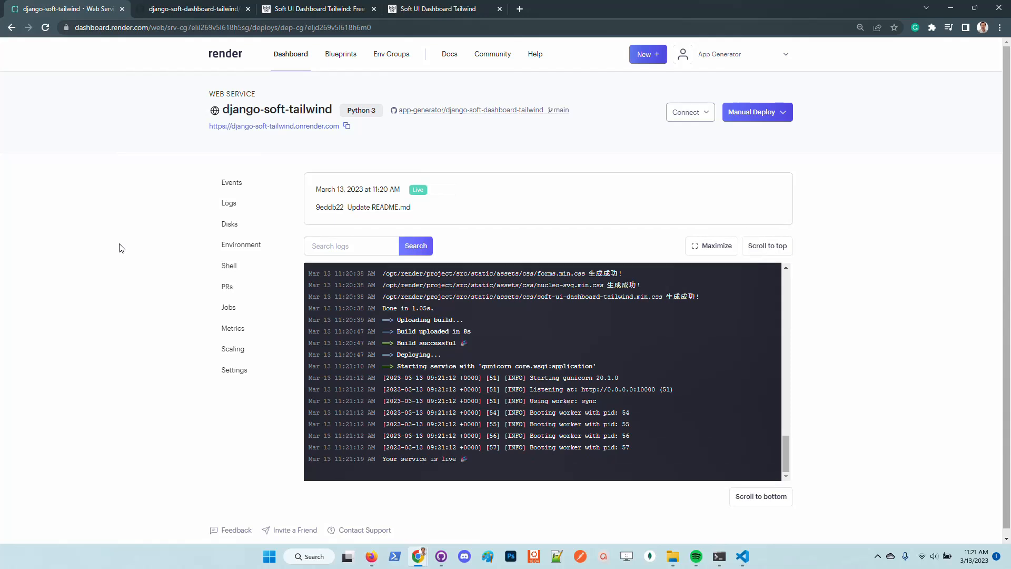
scroll("down", 3)
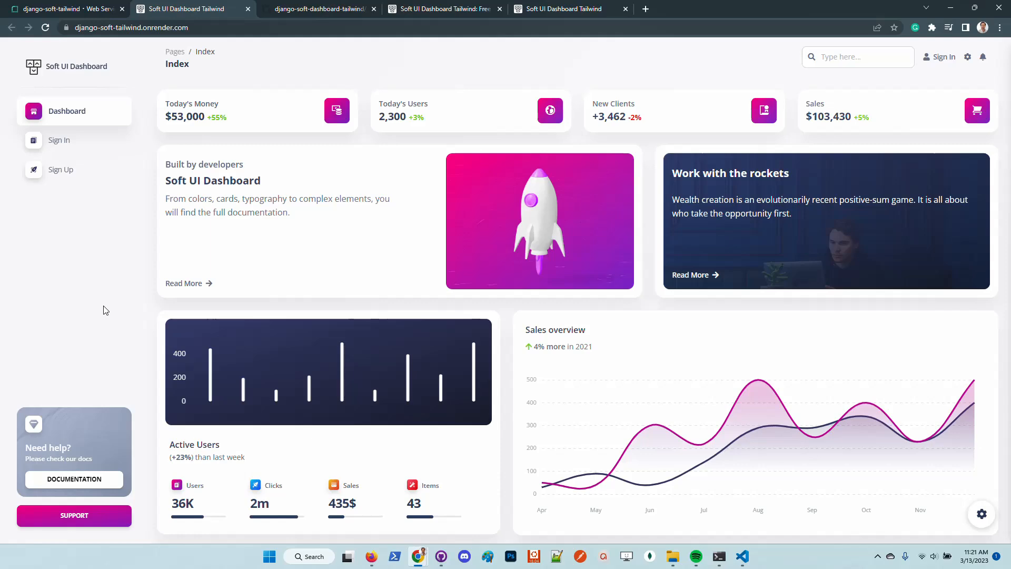
Step: Scroll the live dashboard down past the Projects table and Orders overview
scroll("down", 3)
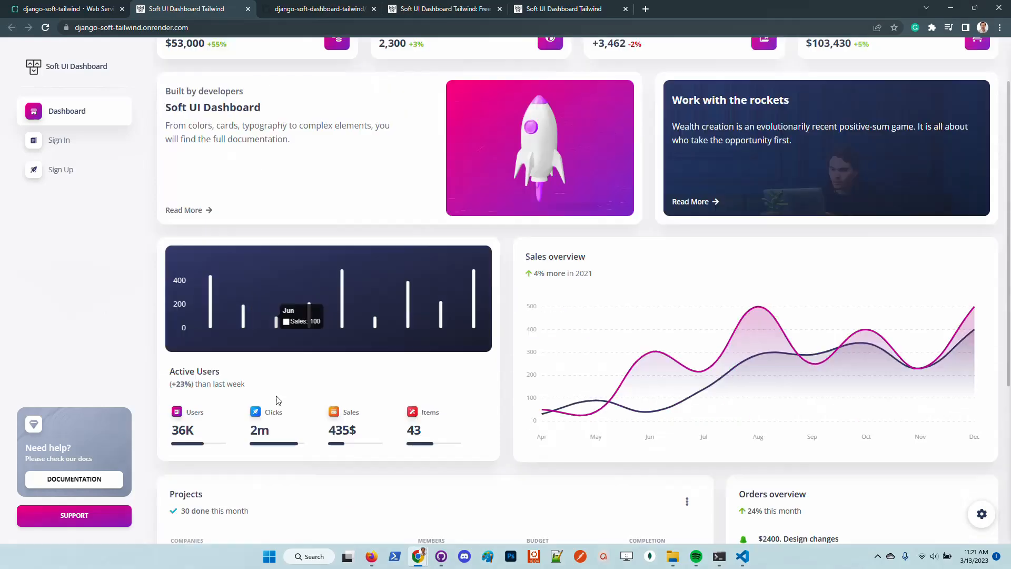
scroll("down", 3)
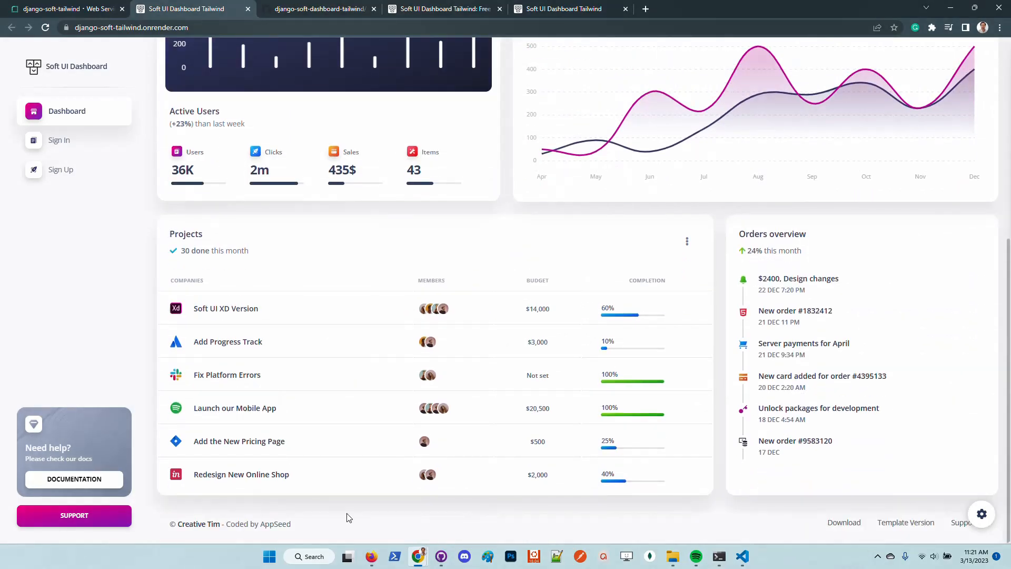
mouse_move(292, 528)
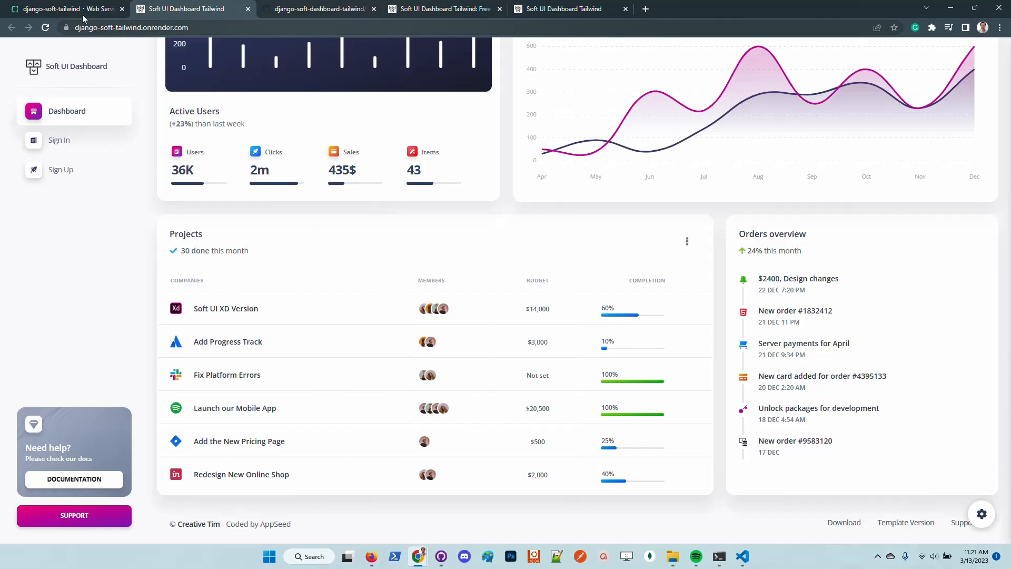
mouse_move(306, 299)
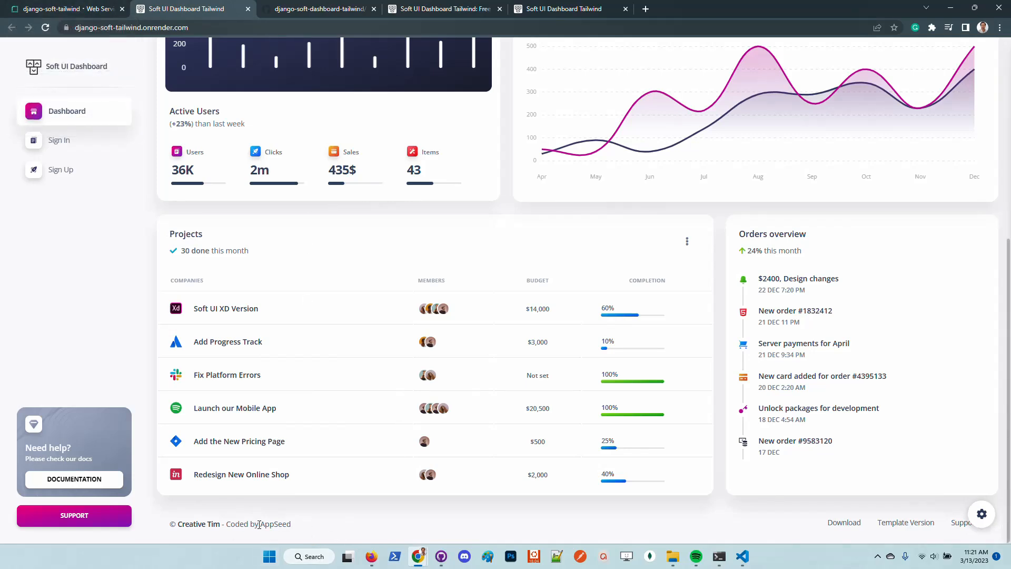
mouse_move(291, 24)
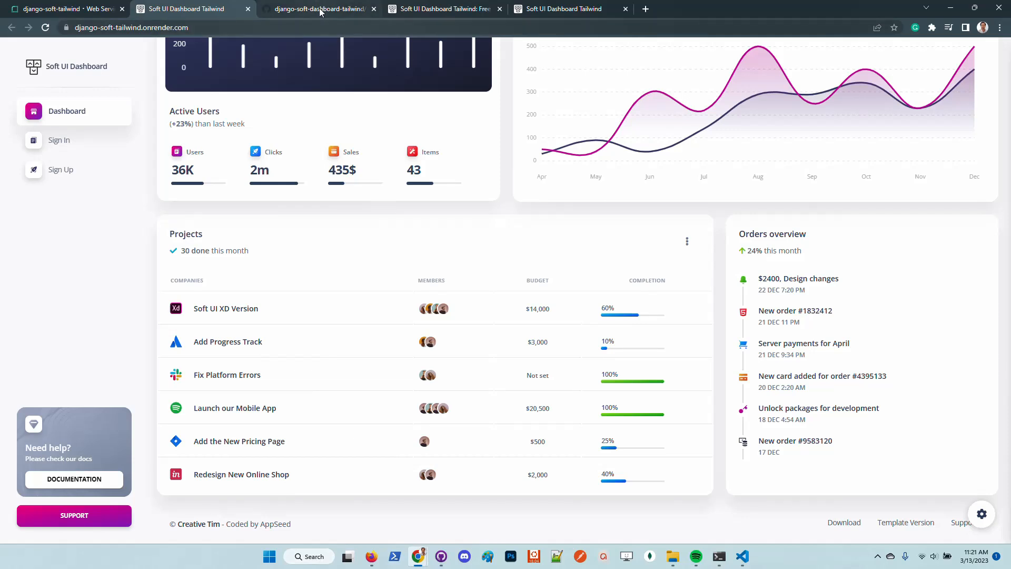
Step: Navigate from the django-soft-dashboard-tailwind repository root into templates/includes
left_click(319, 8)
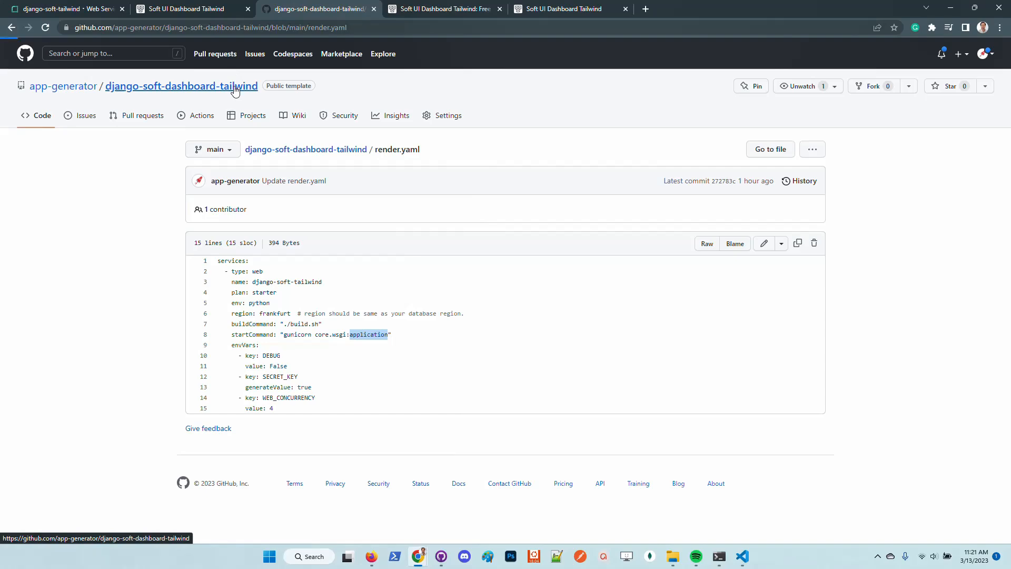
left_click(182, 85)
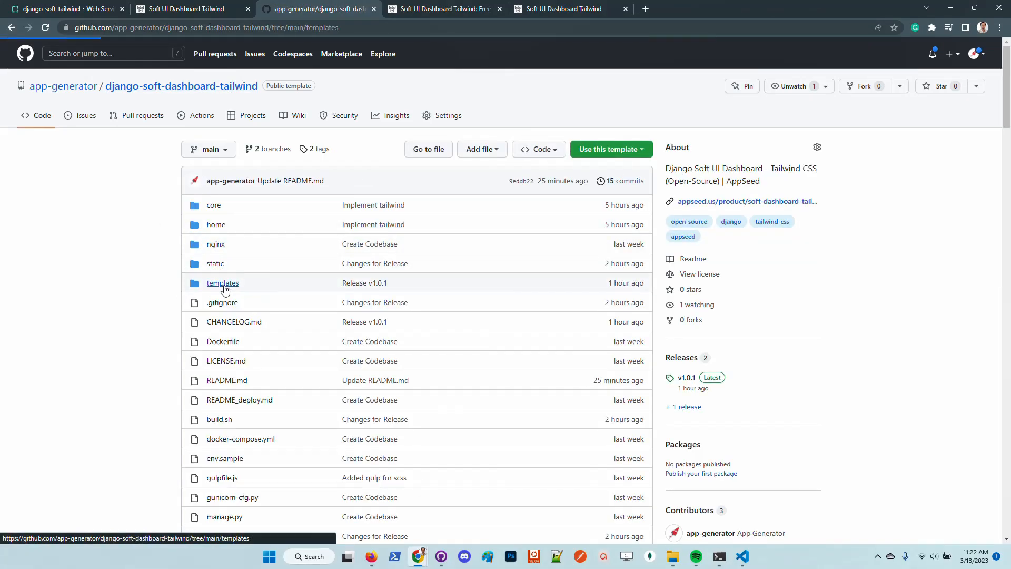
left_click(222, 282)
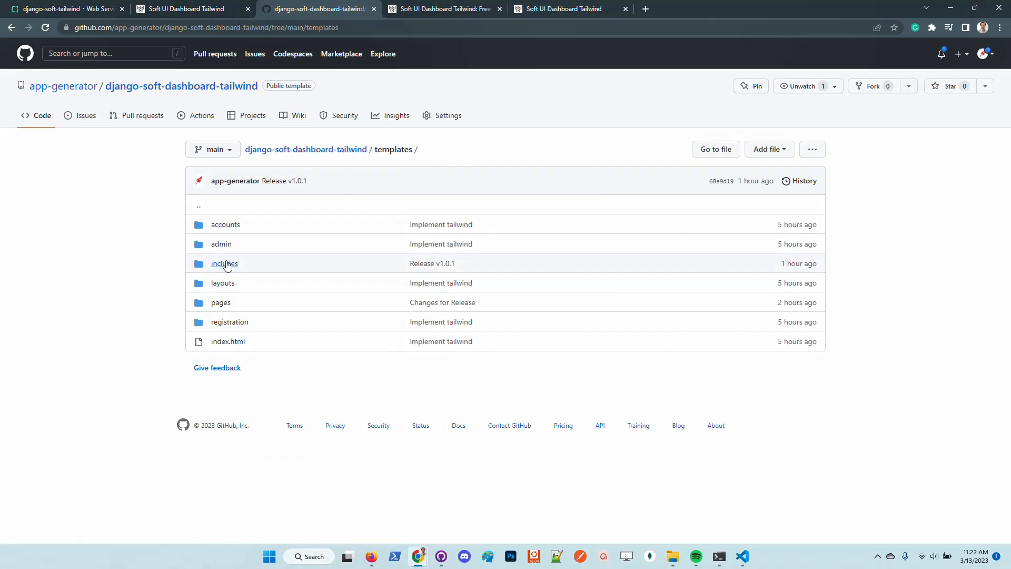
left_click(223, 264)
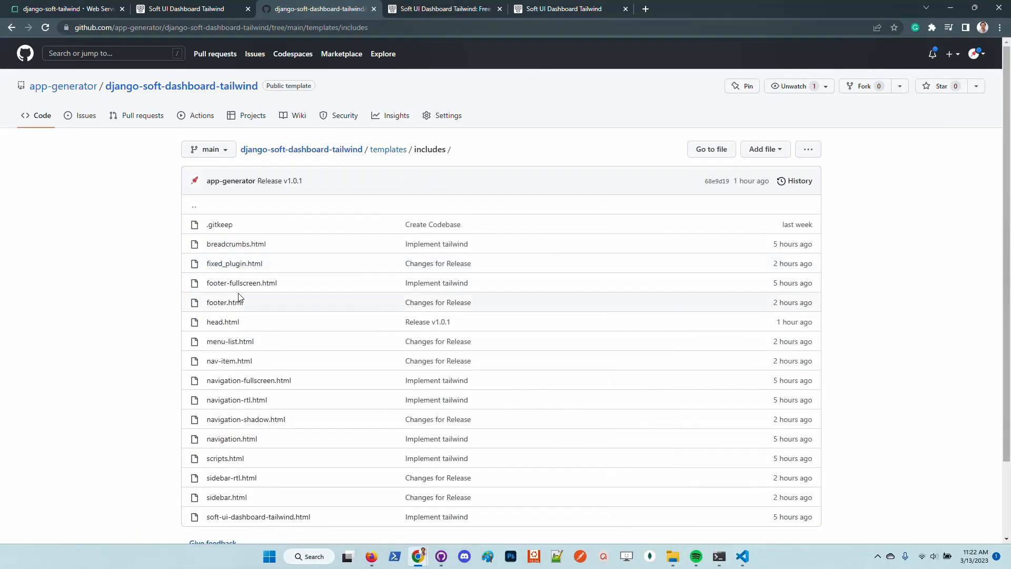
Step: Edit footer.html, replacing the AppSeed credit with 'CI/CD Flow Works'
left_click(221, 301)
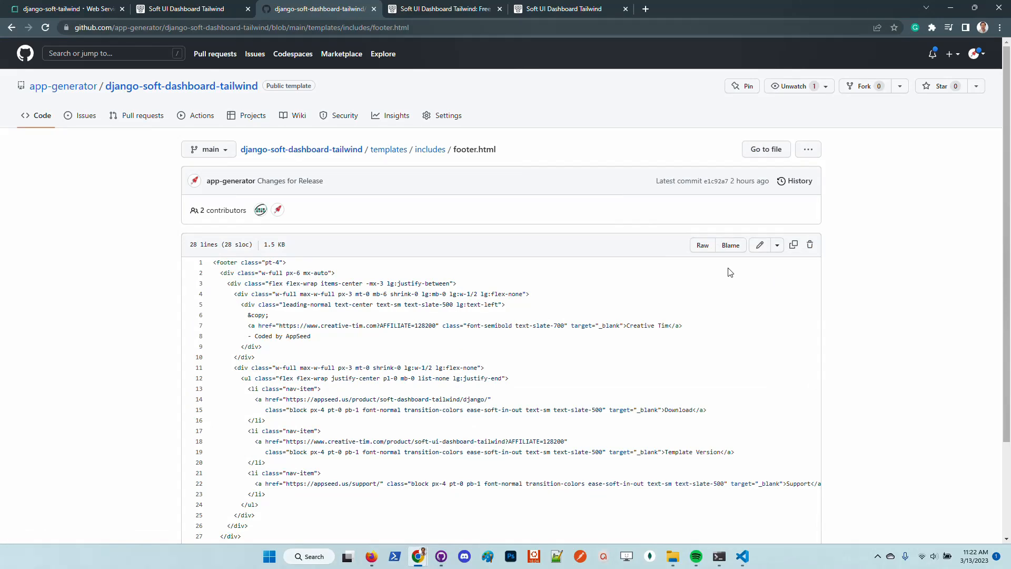
left_click(759, 245)
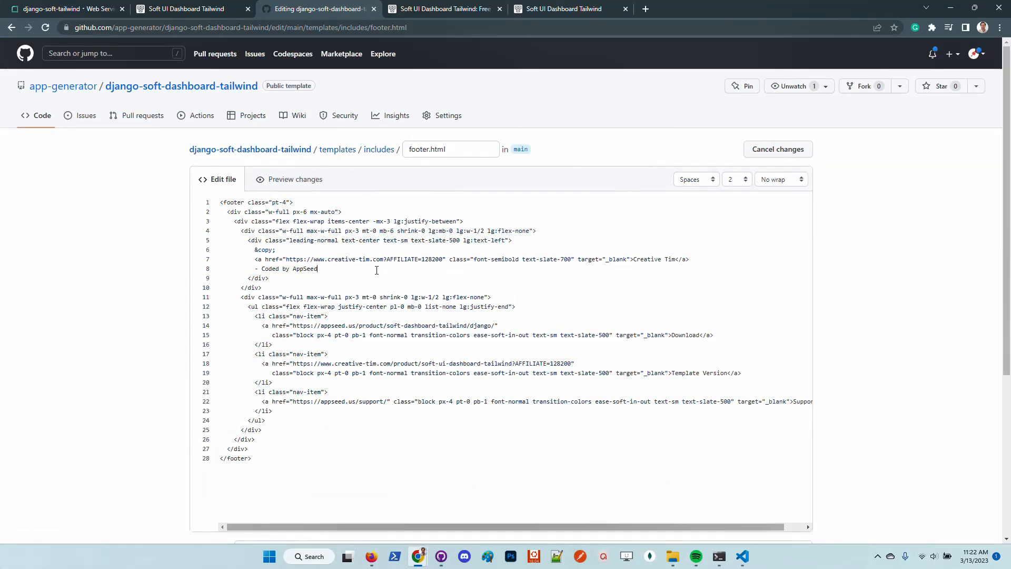
key("Backspace")
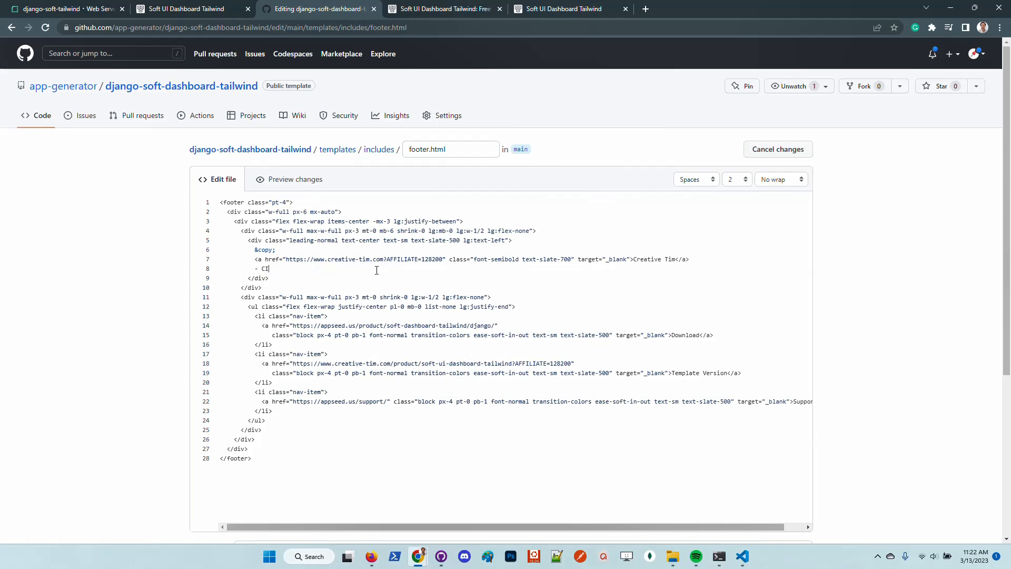
type("/CD W")
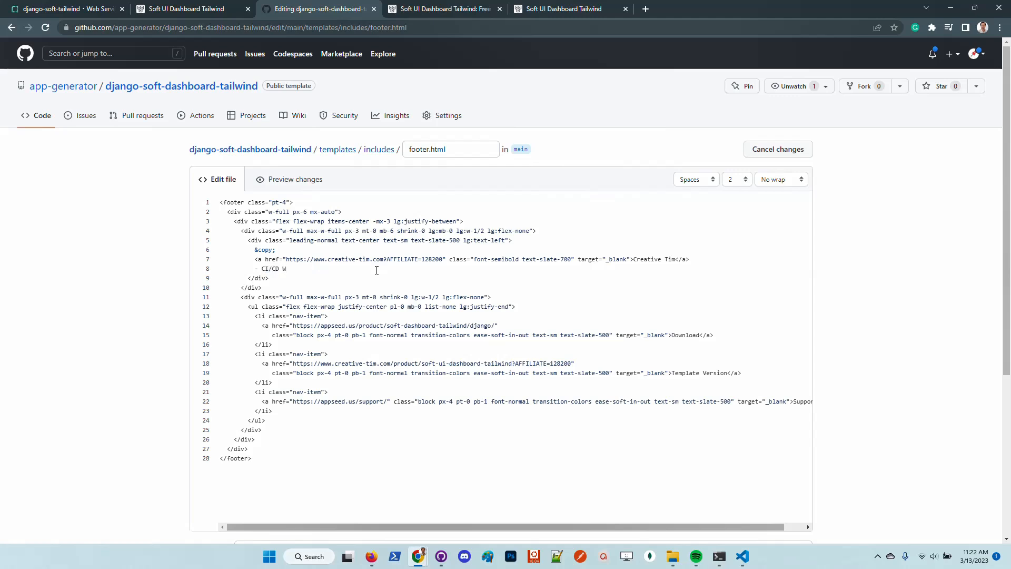
type("Flow")
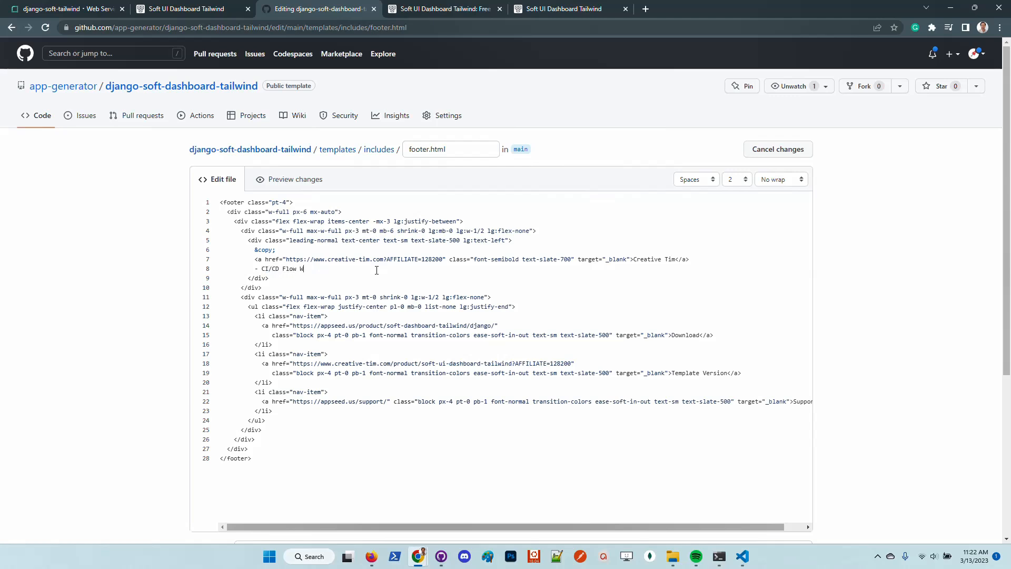
type("orks")
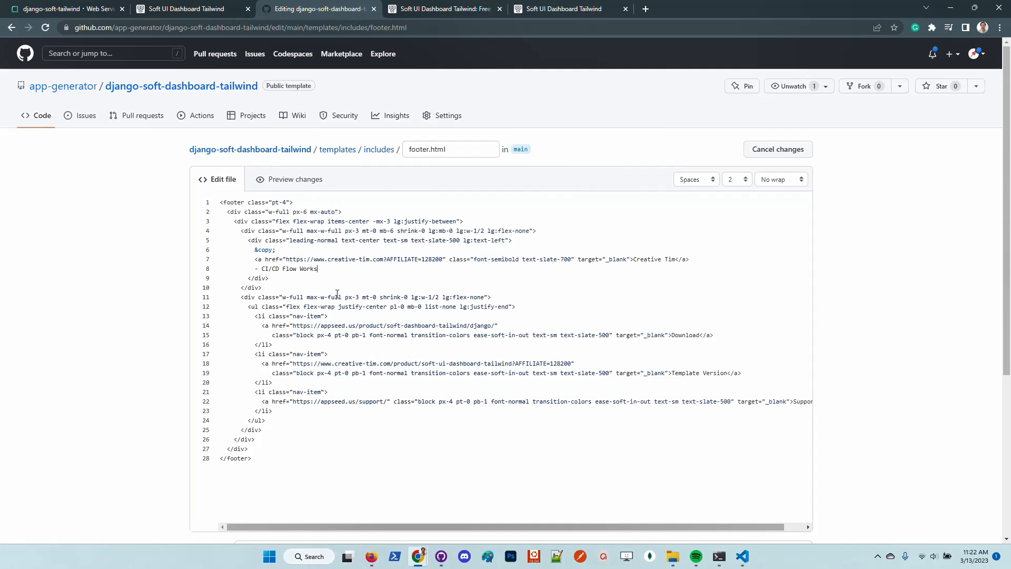
double_click(288, 268)
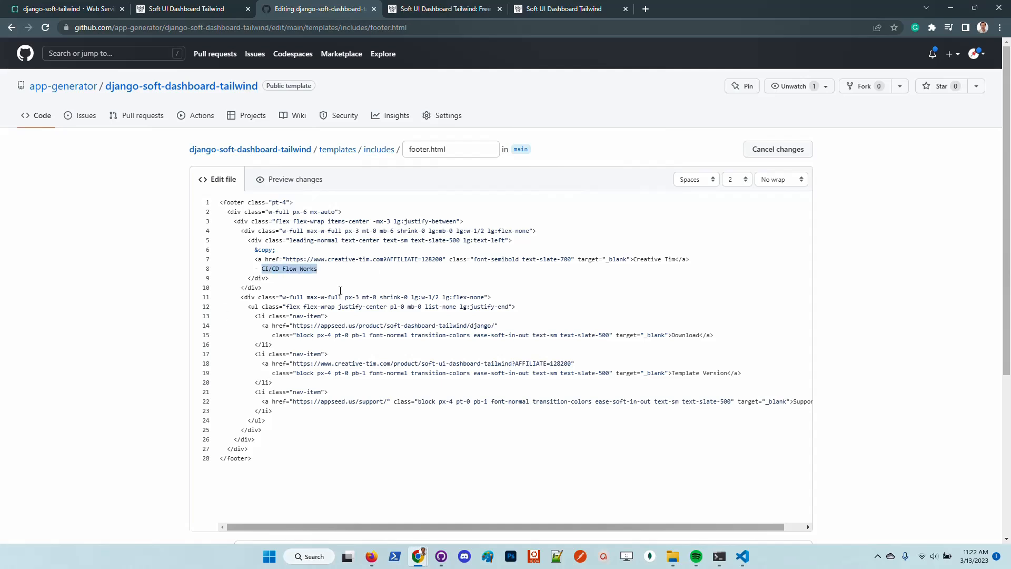
Step: Commit the footer.html change to main
scroll("down", 3)
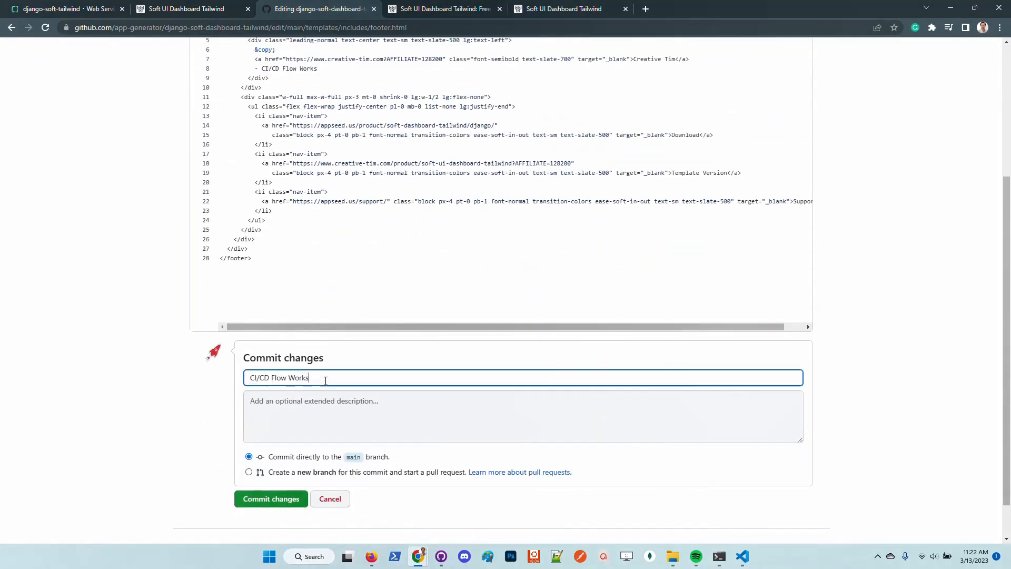
left_click(270, 499)
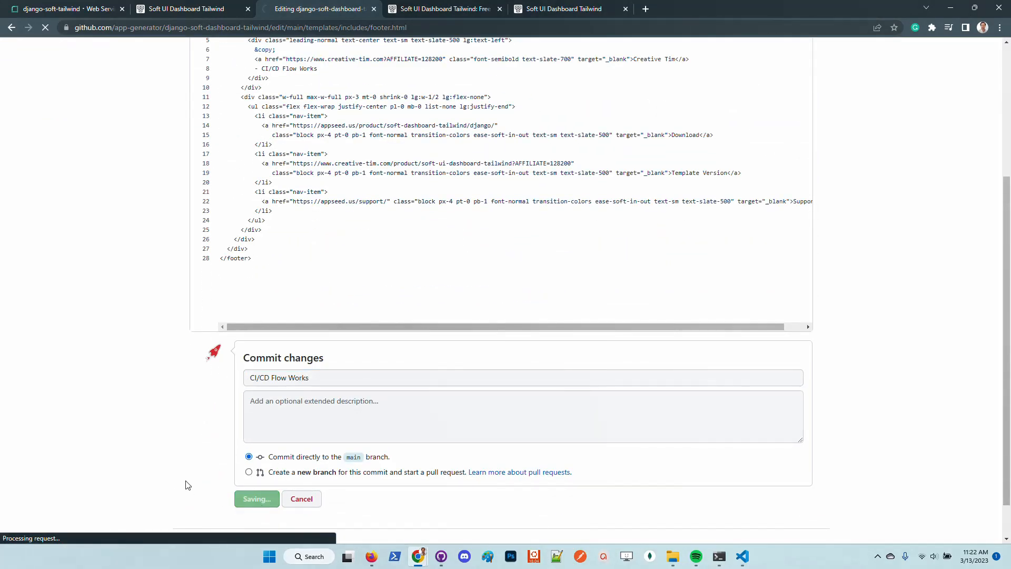
left_click(256, 499)
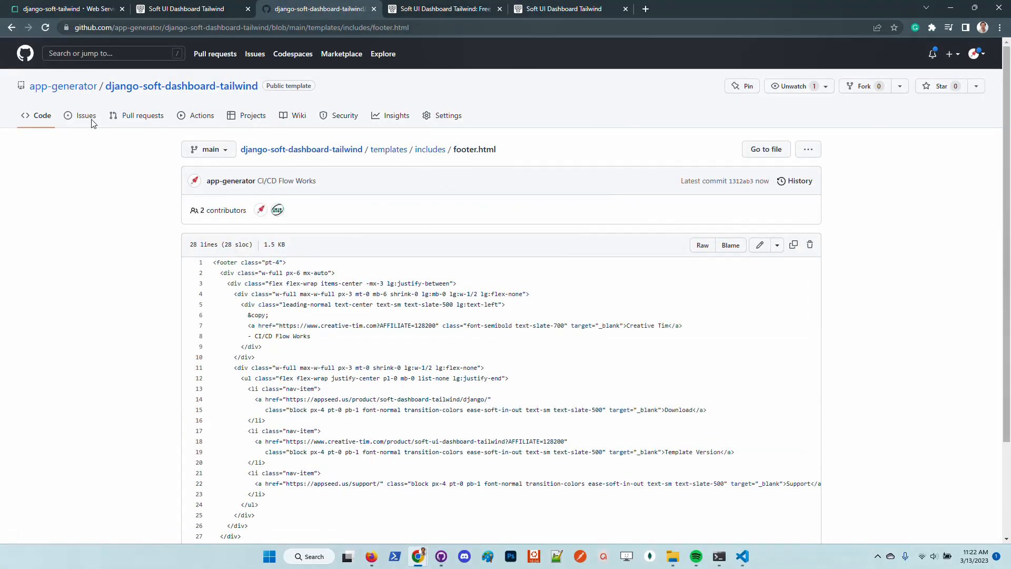
Step: Find the auto-triggered CI/CD Flow Works deploy in Render's events and follow its build log
left_click(61, 8)
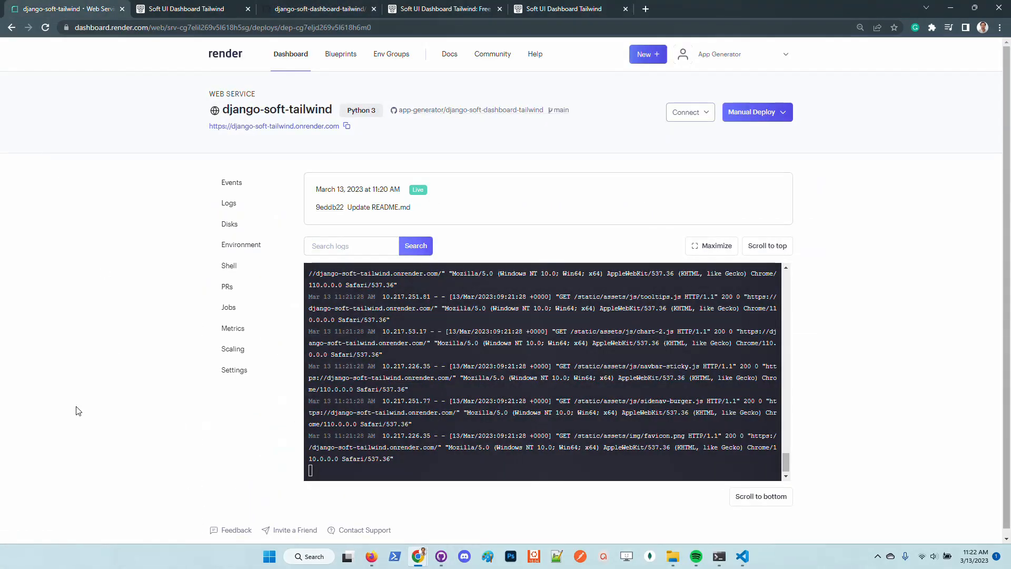
mouse_move(288, 110)
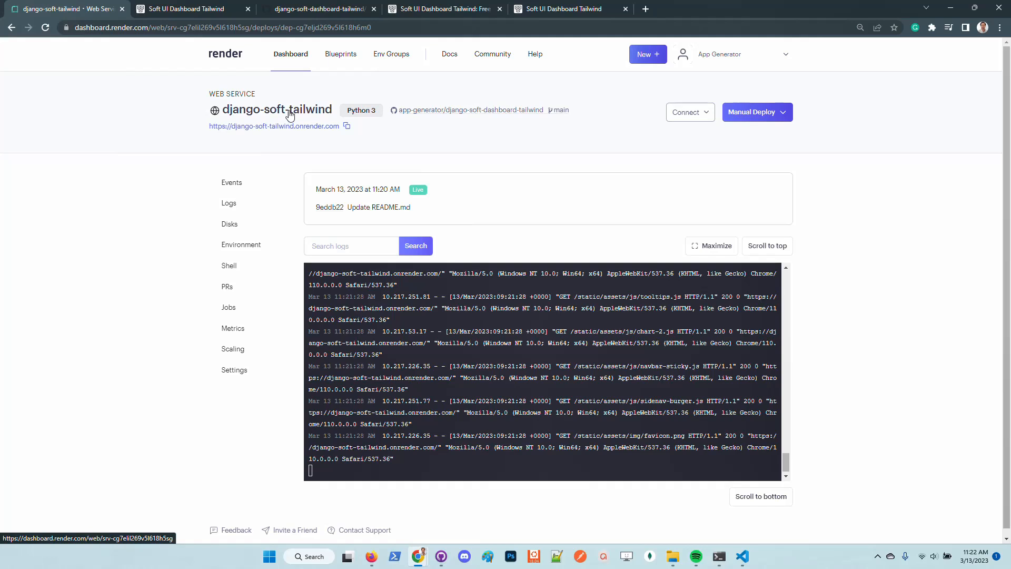
left_click(232, 182)
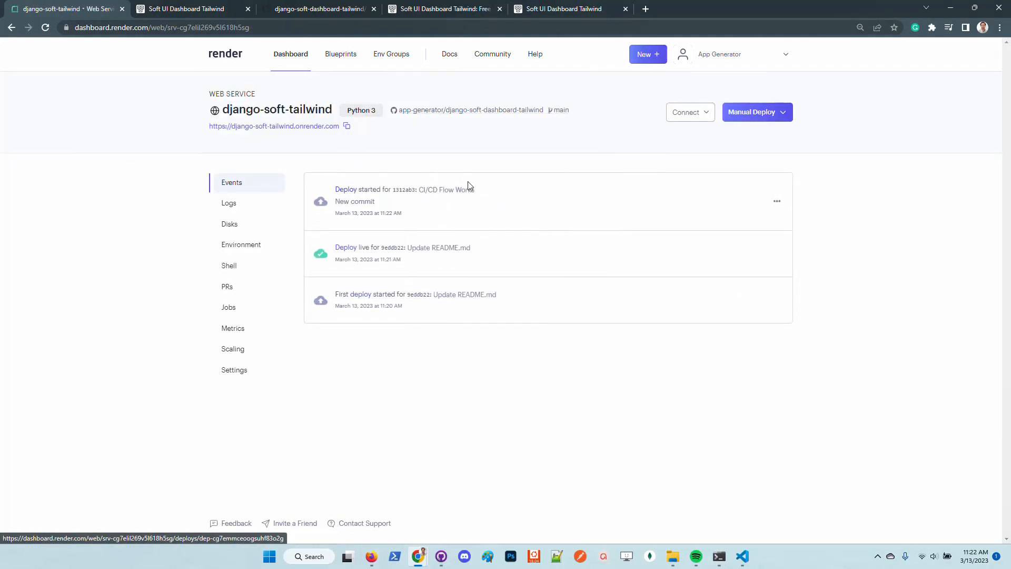
double_click(445, 189)
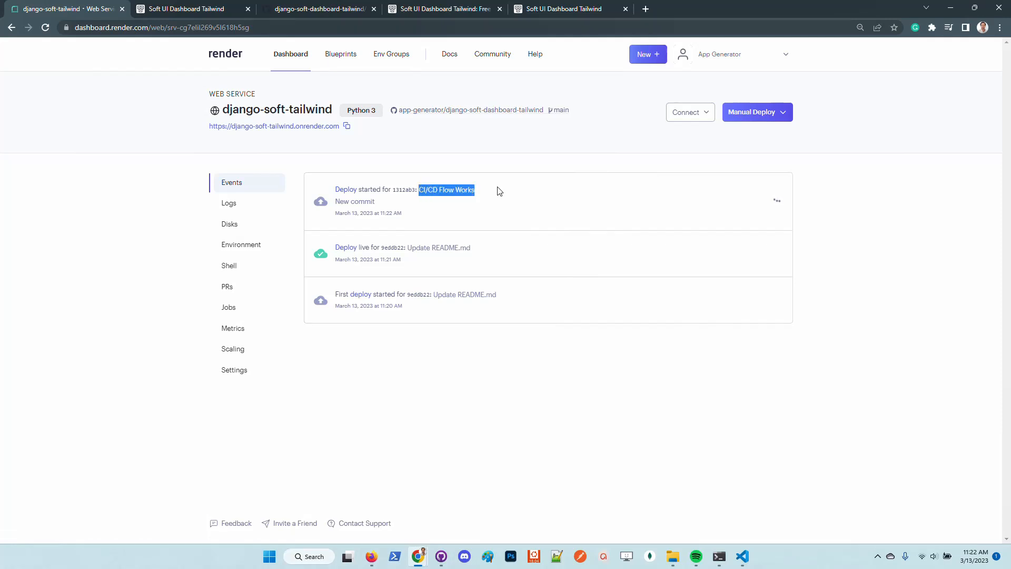
mouse_move(477, 195)
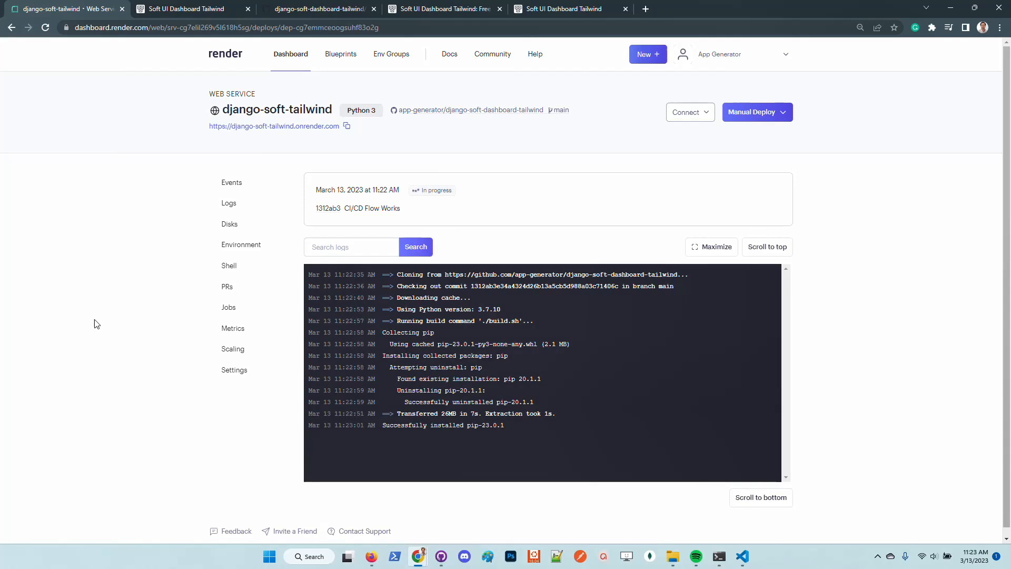
scroll("down", 3)
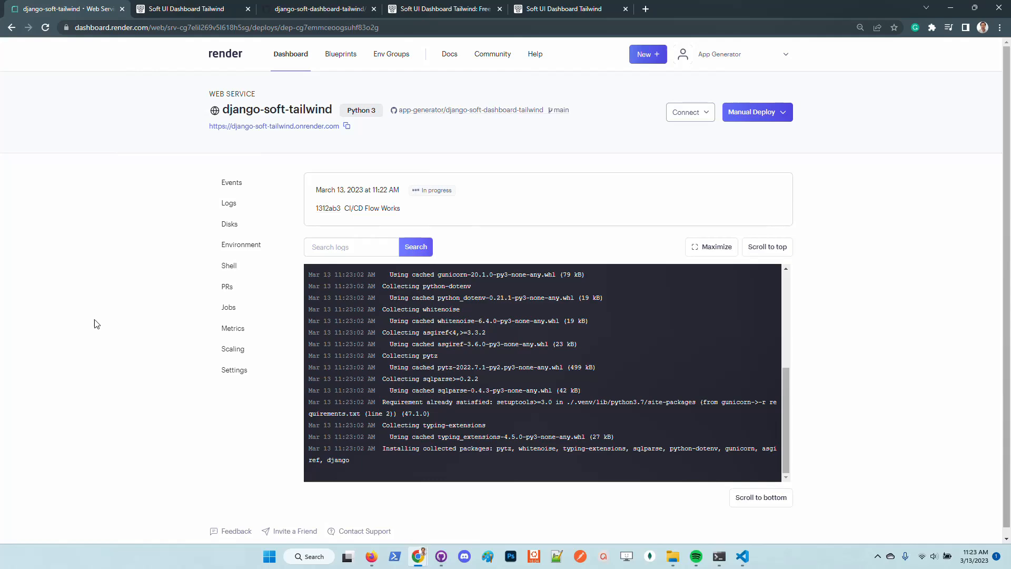
scroll("down", 3)
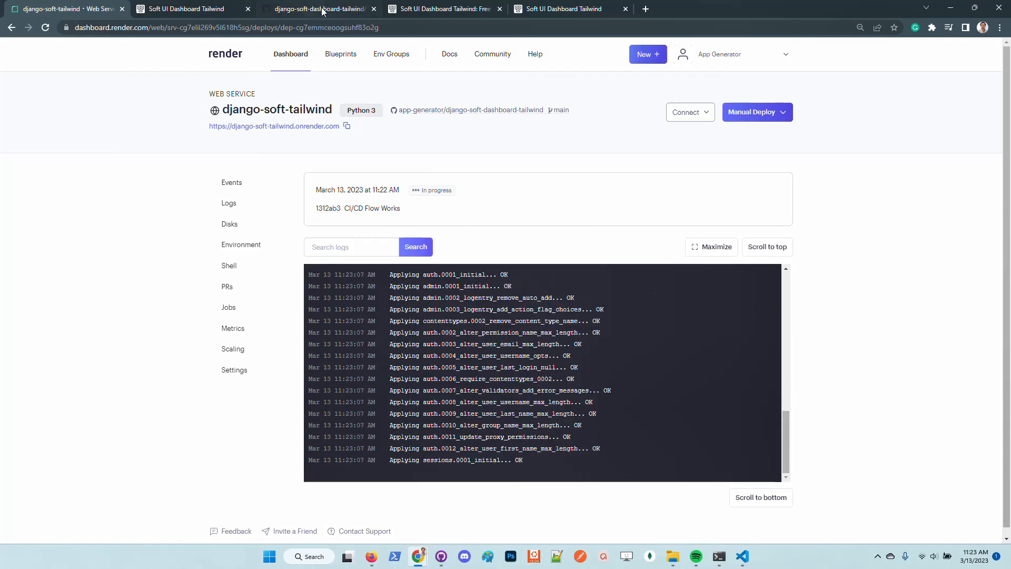
Step: Follow the repository's product link to the AppSeed home page, then its Support page
left_click(318, 9)
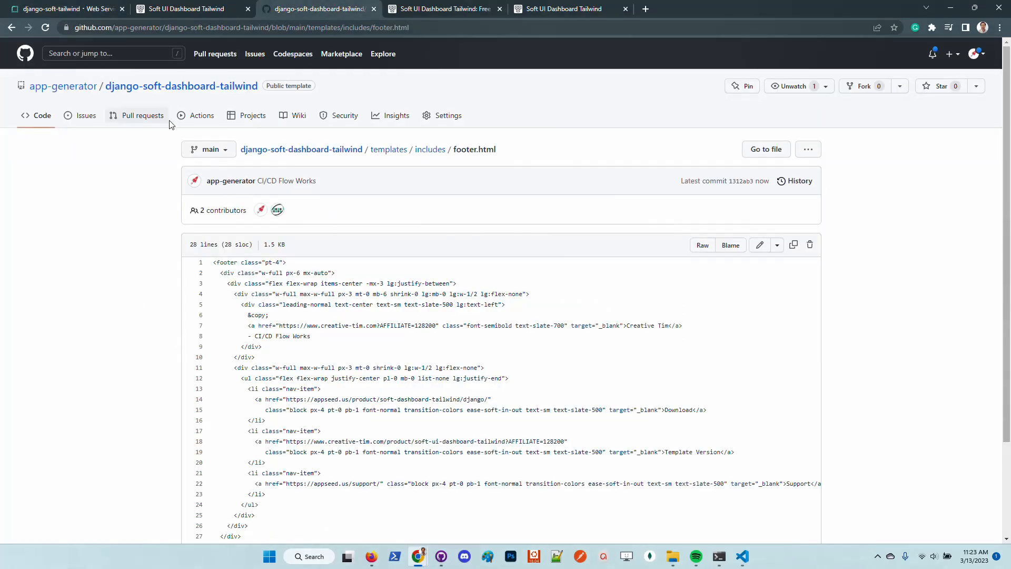
left_click(181, 86)
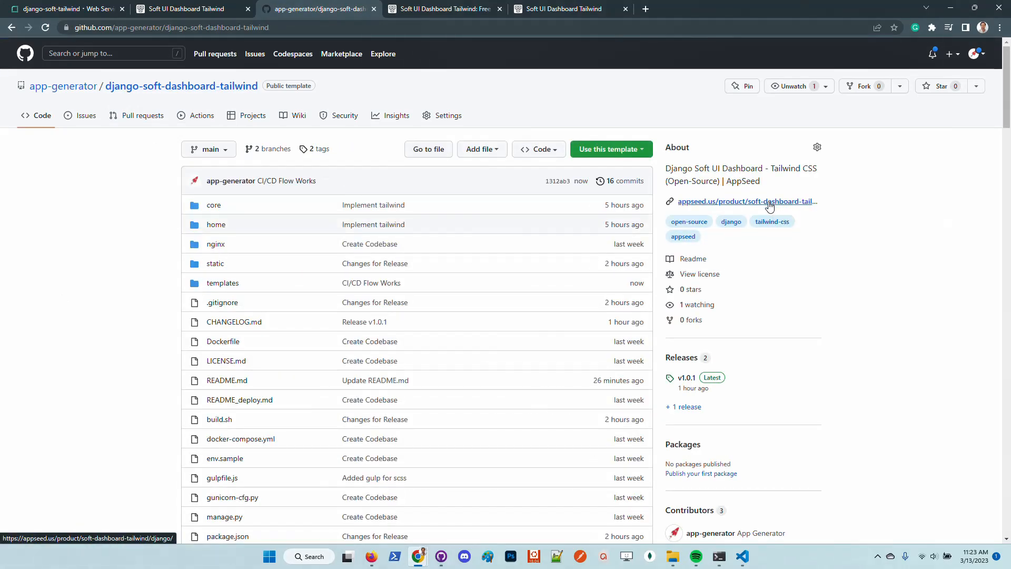
left_click(746, 201)
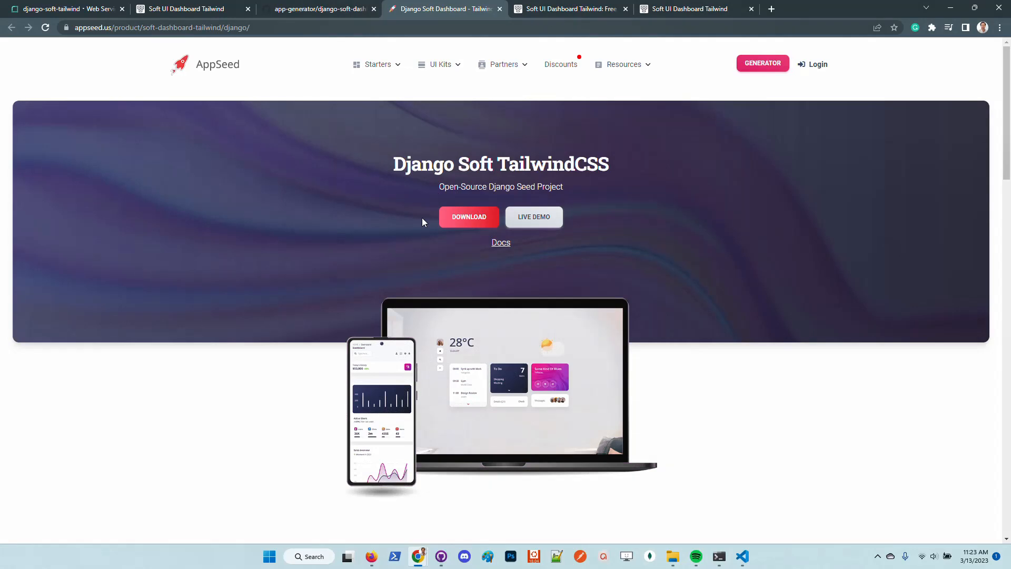
mouse_move(217, 64)
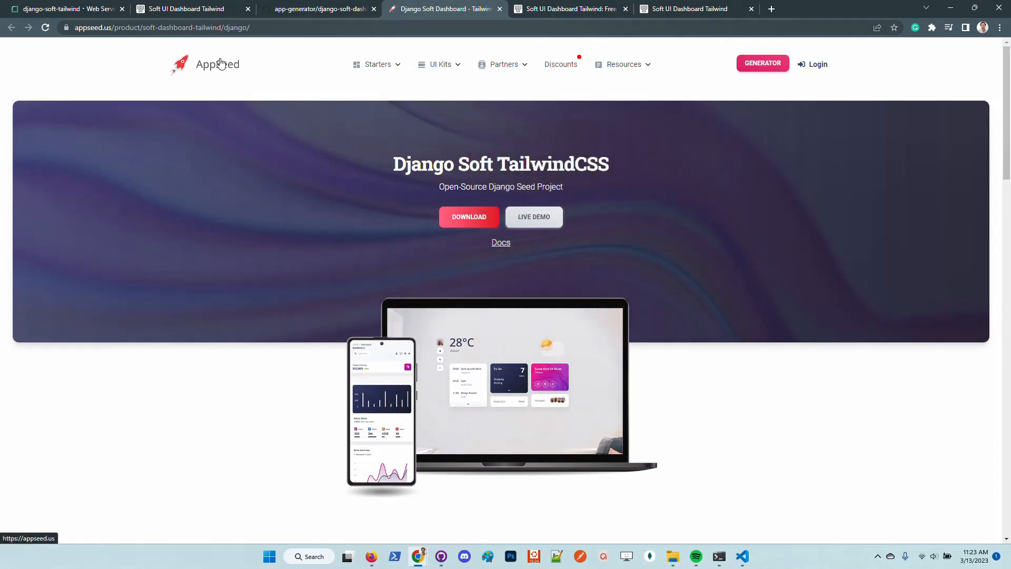
left_click(205, 64)
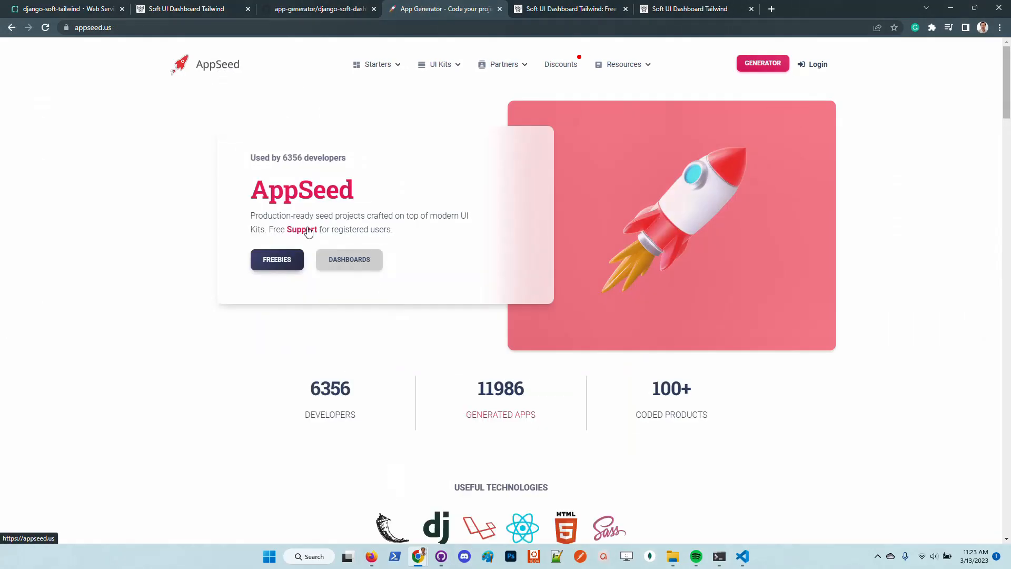
left_click(302, 229)
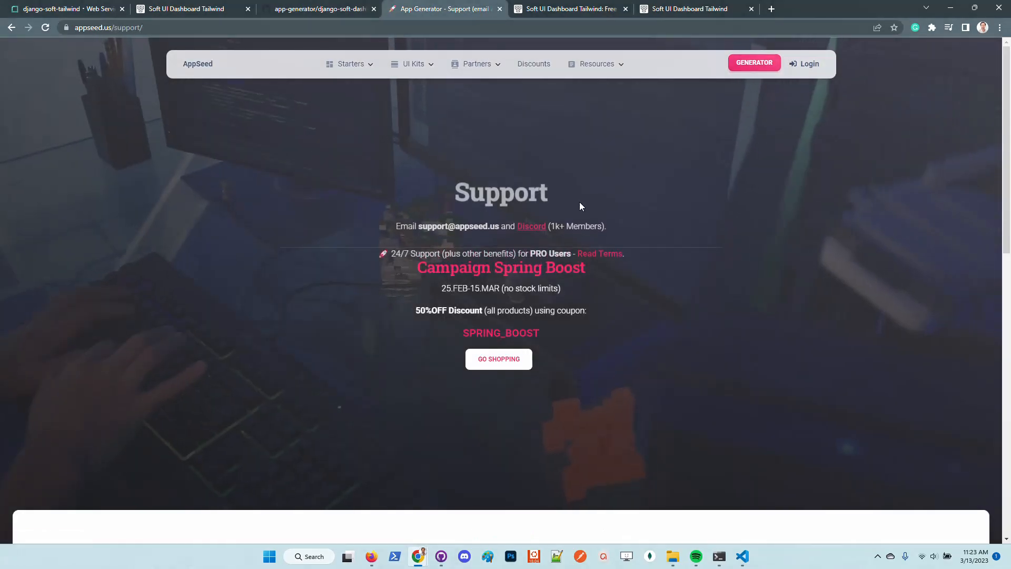
scroll("up", 3)
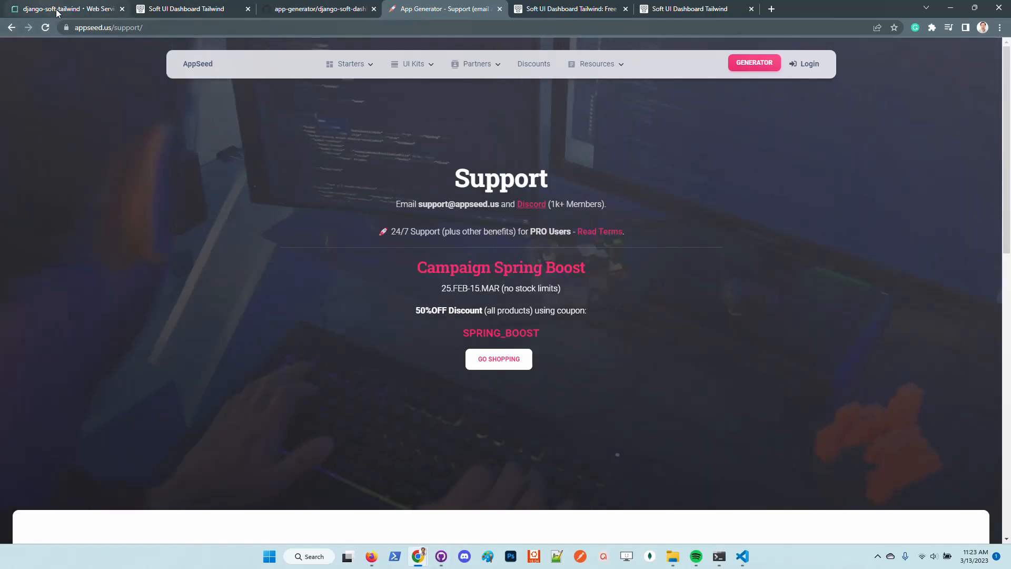
Step: Watch the CI/CD Flow Works deploy log in Render until the service goes Live
left_click(64, 8)
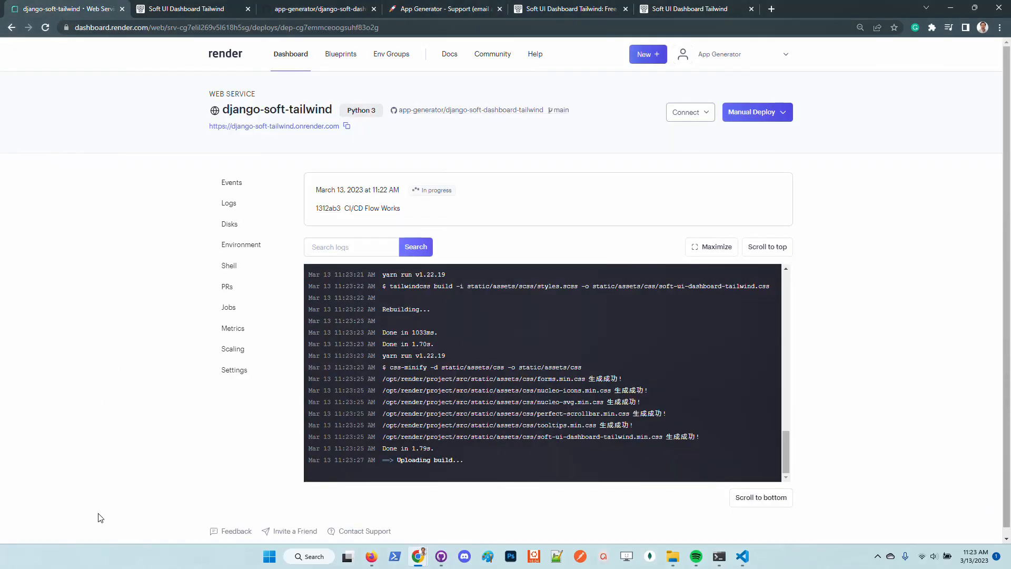
mouse_move(394, 520)
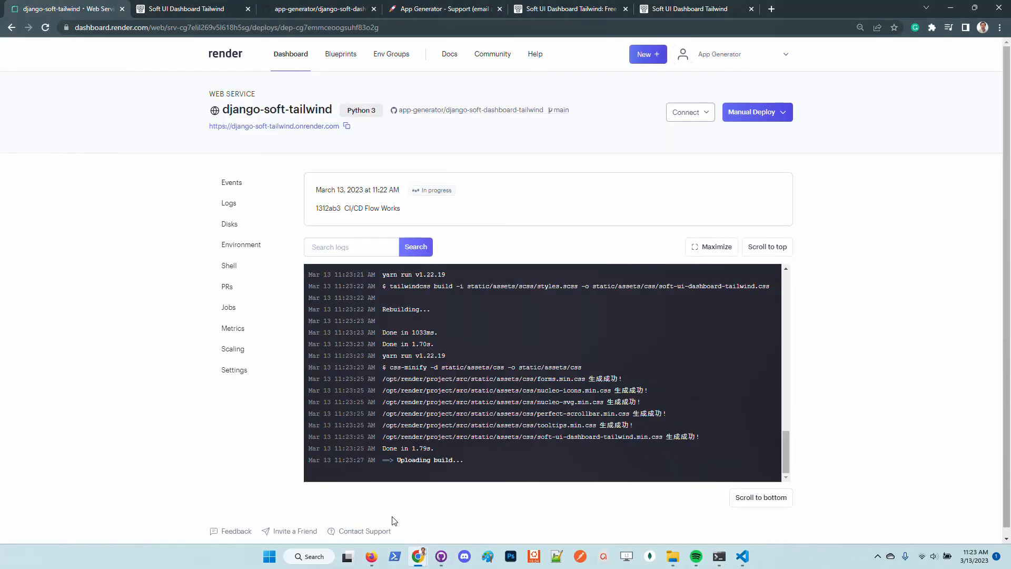
scroll("down", 3)
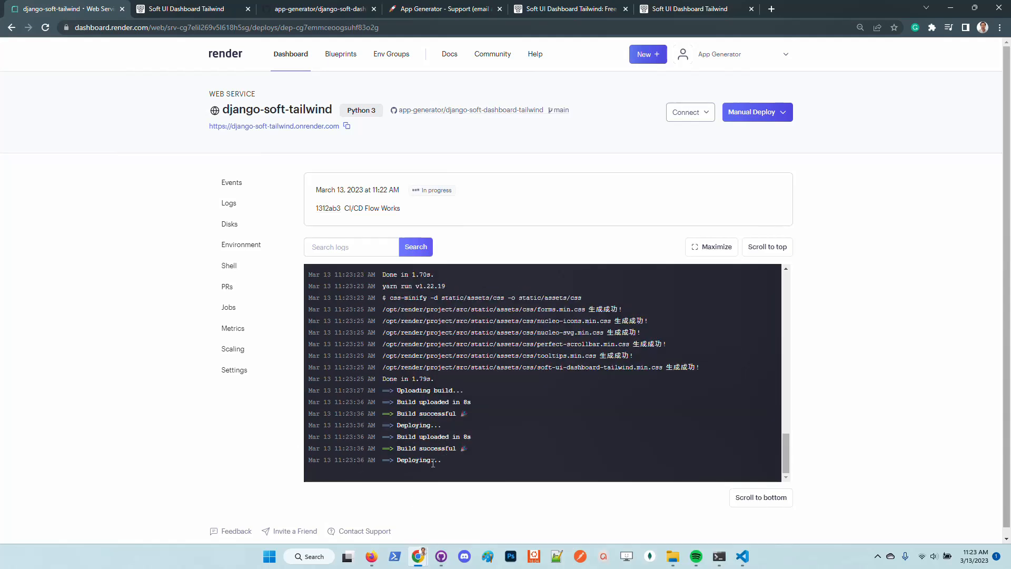
mouse_move(100, 425)
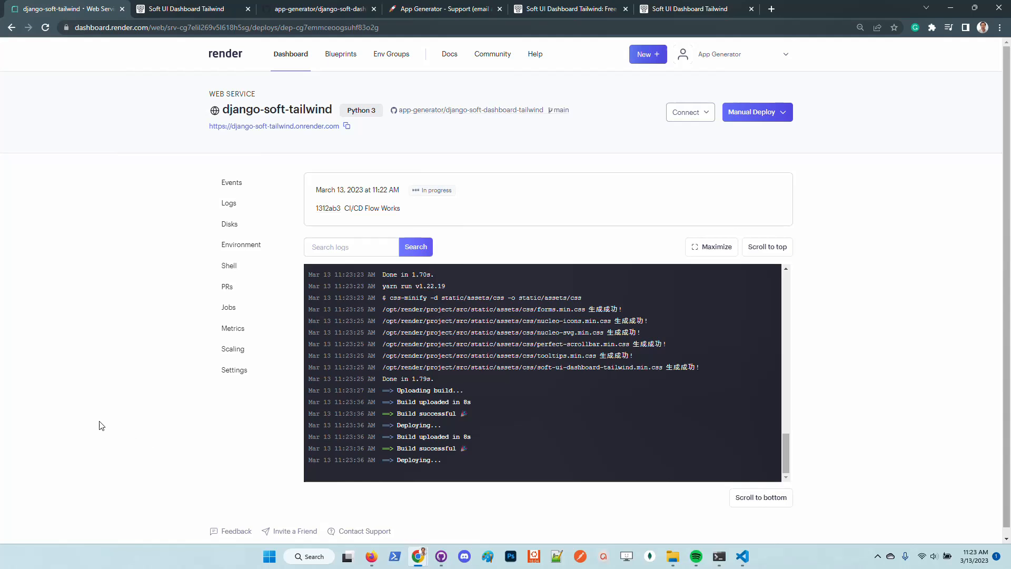
mouse_move(112, 338)
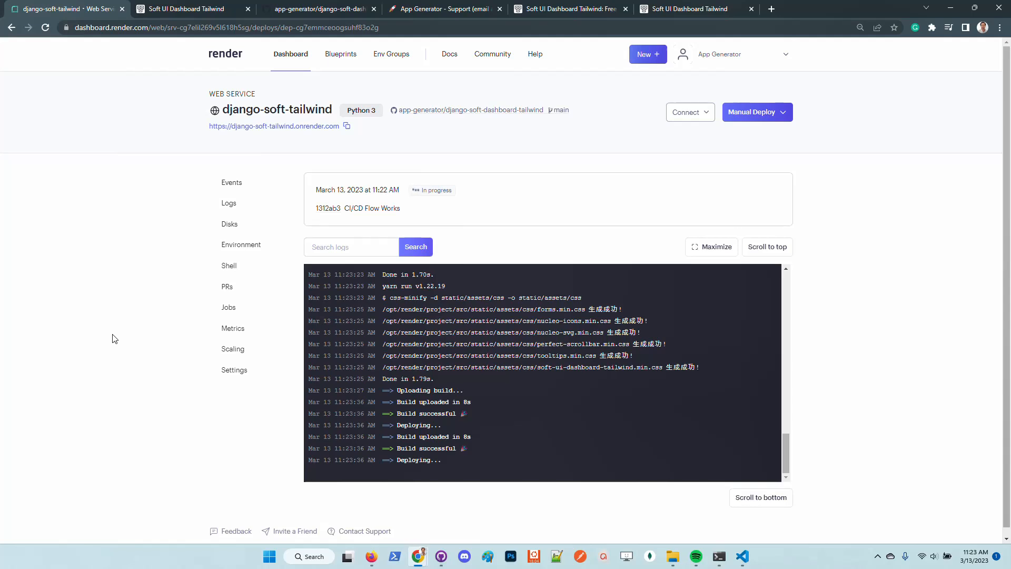
scroll("down", 3)
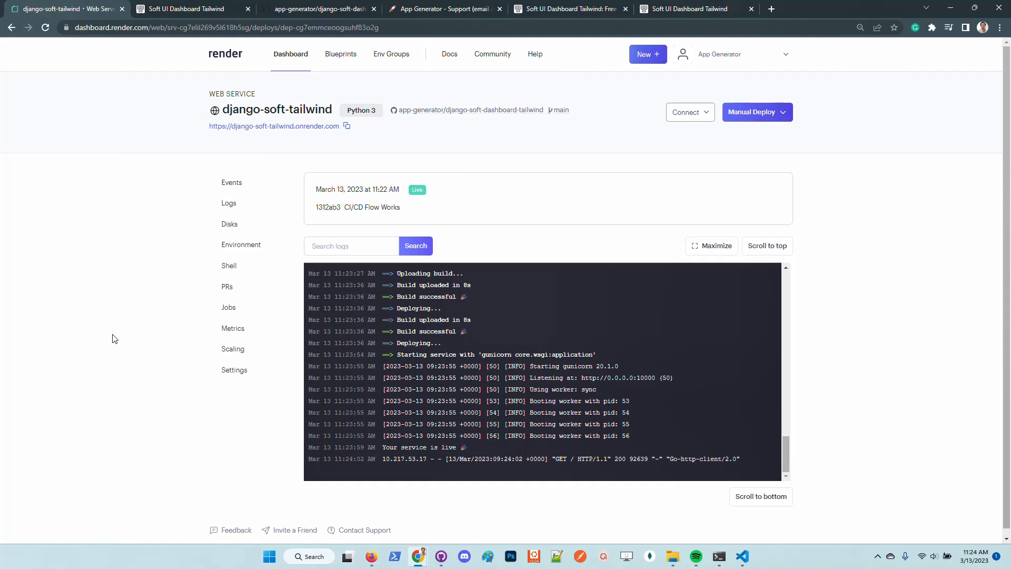
mouse_move(226, 169)
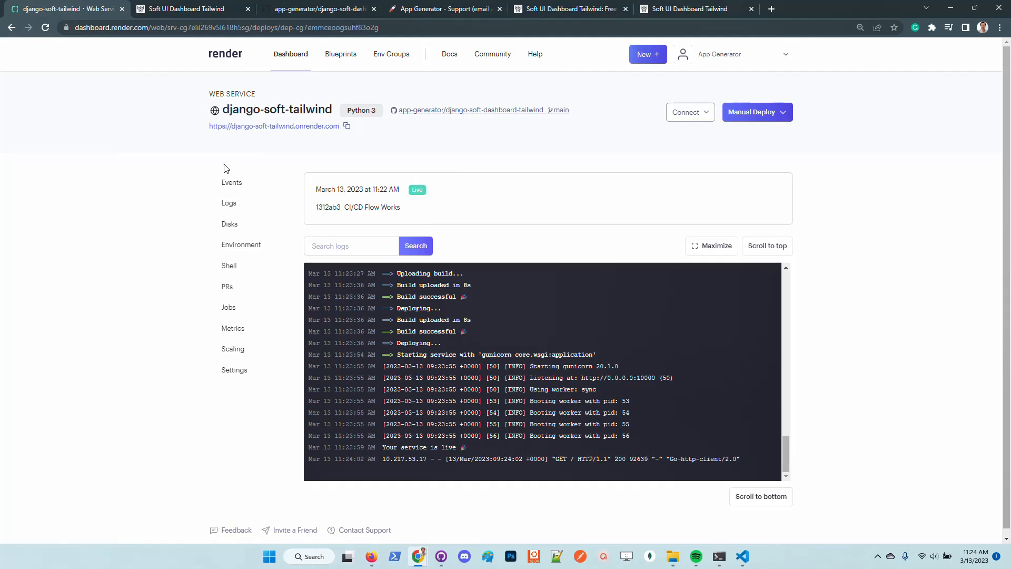
mouse_move(272, 158)
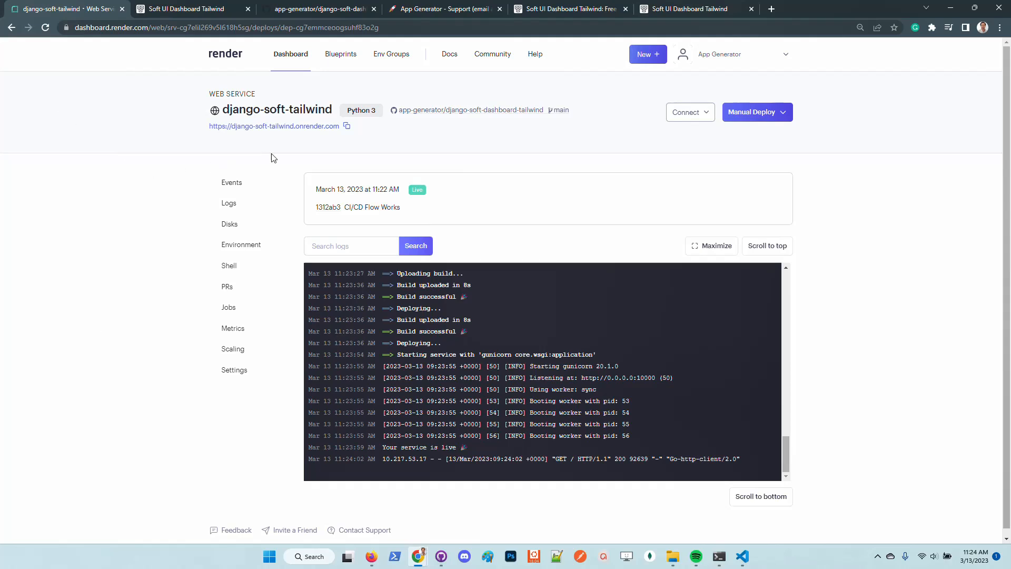
mouse_move(289, 135)
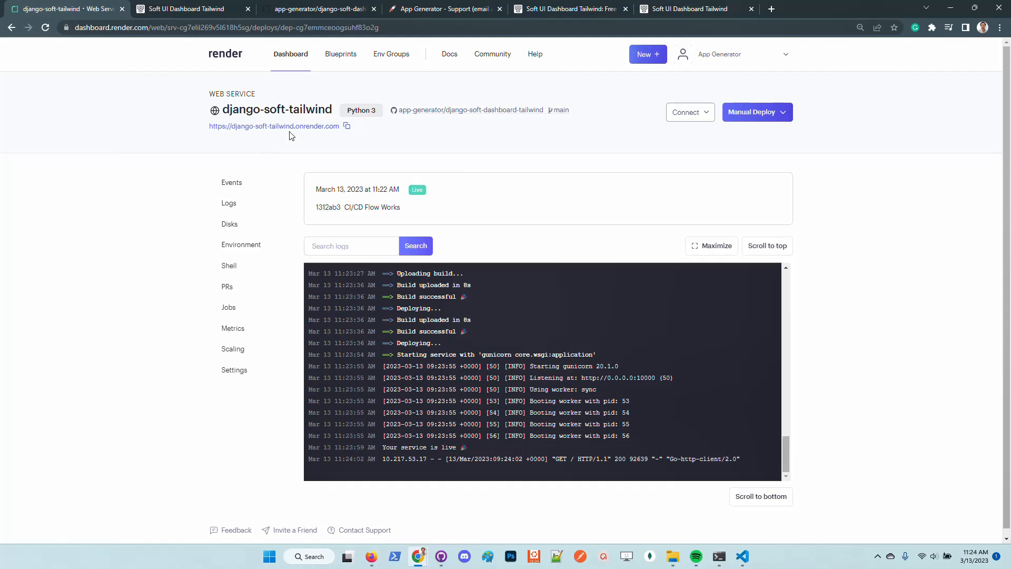
mouse_move(273, 125)
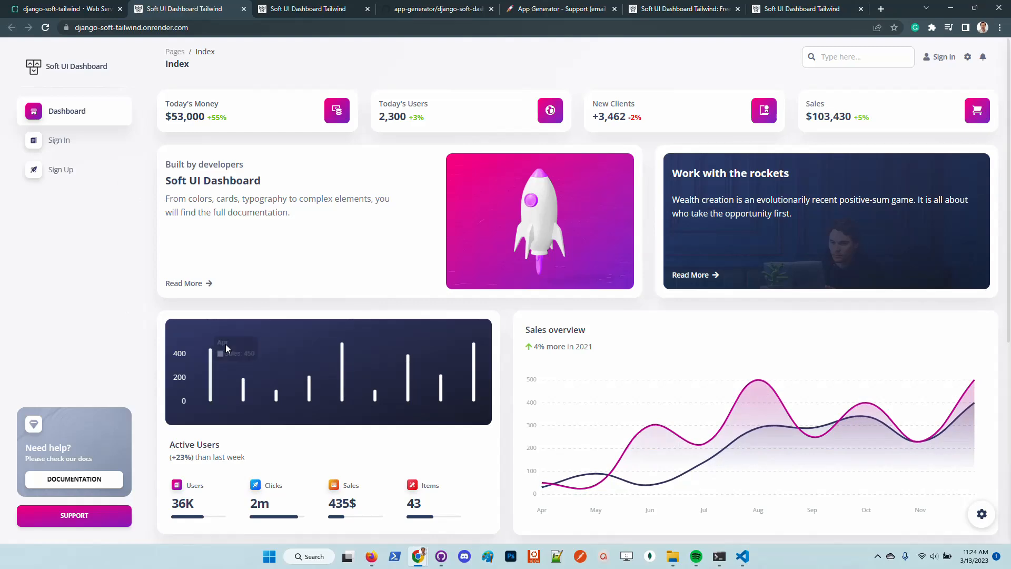
Step: Scroll to the live site's footer and select the 'CI/CD Flow Works' credit
scroll("down", 3)
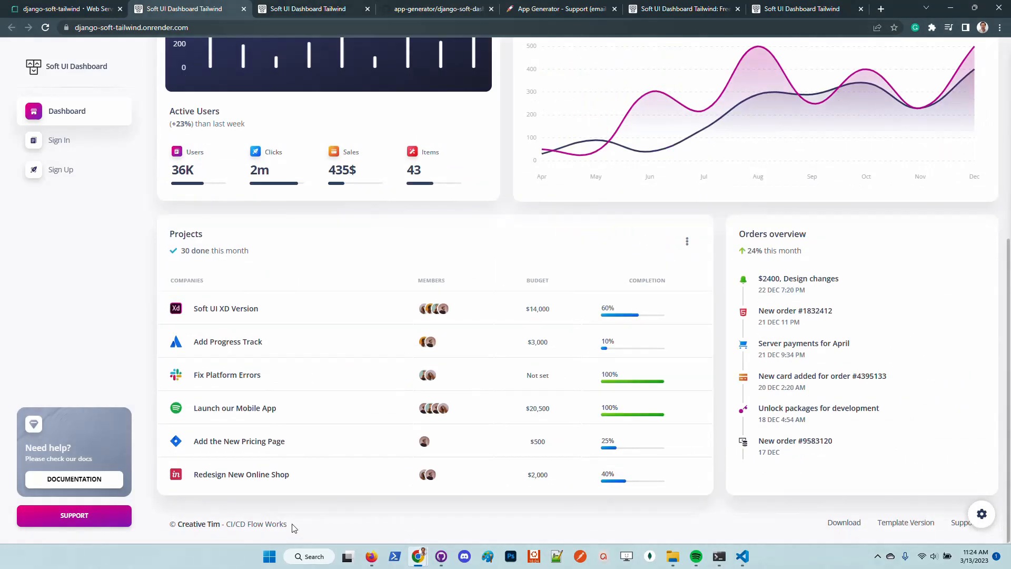
double_click(255, 523)
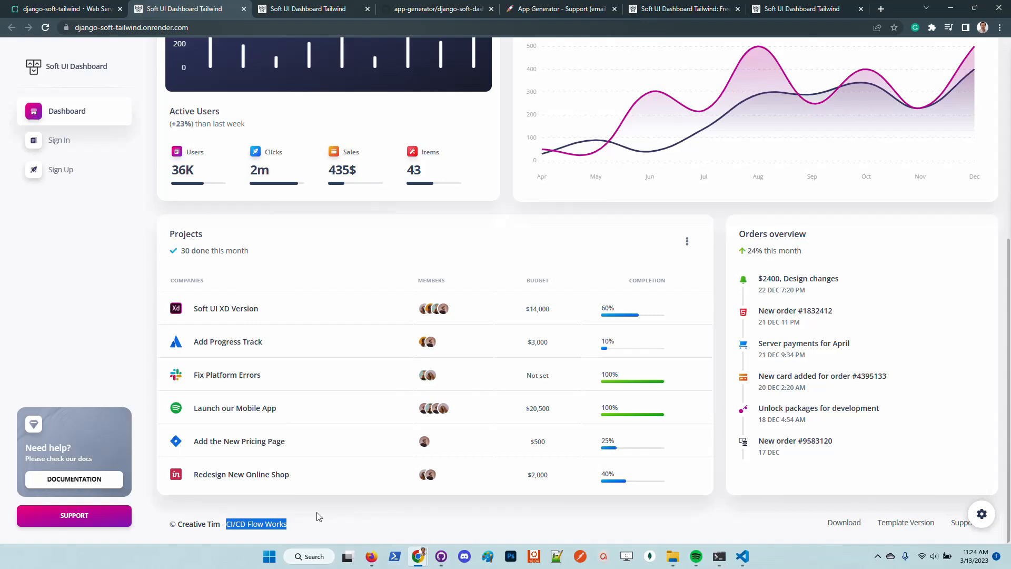
scroll("up", 3)
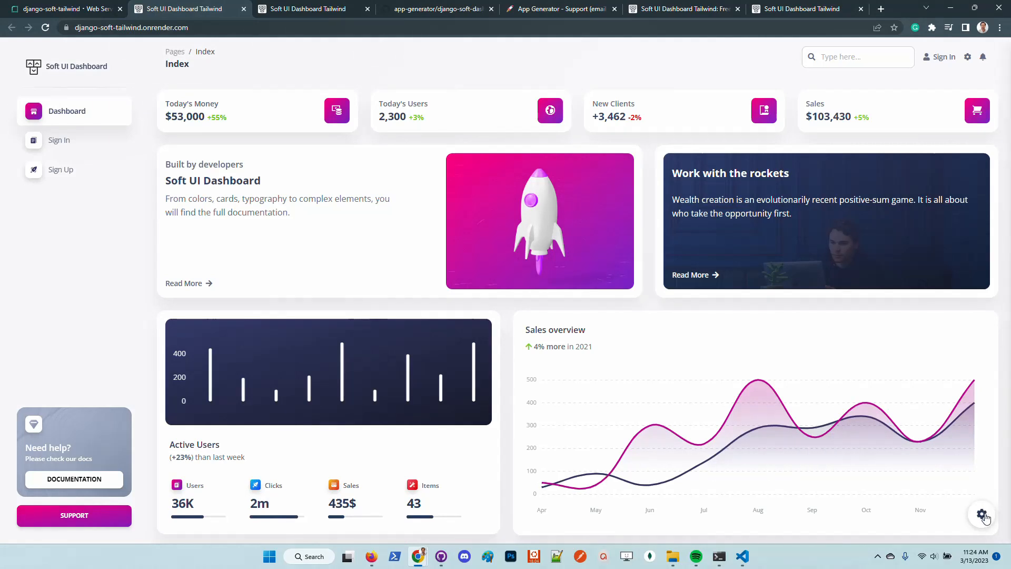
Step: Open the dashboard configurator, toggle the fixed navbar option, and close it
left_click(982, 515)
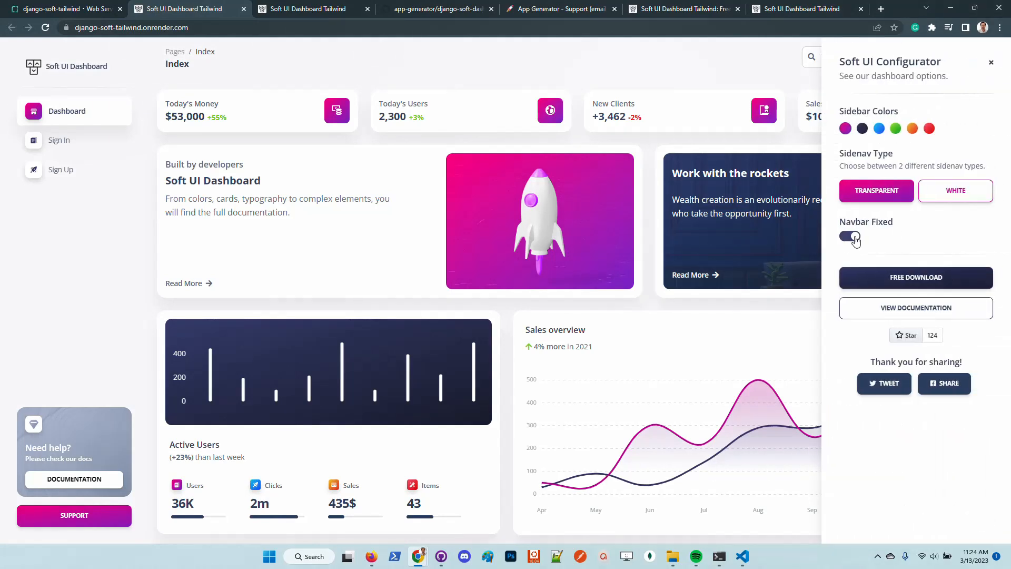
left_click(850, 236)
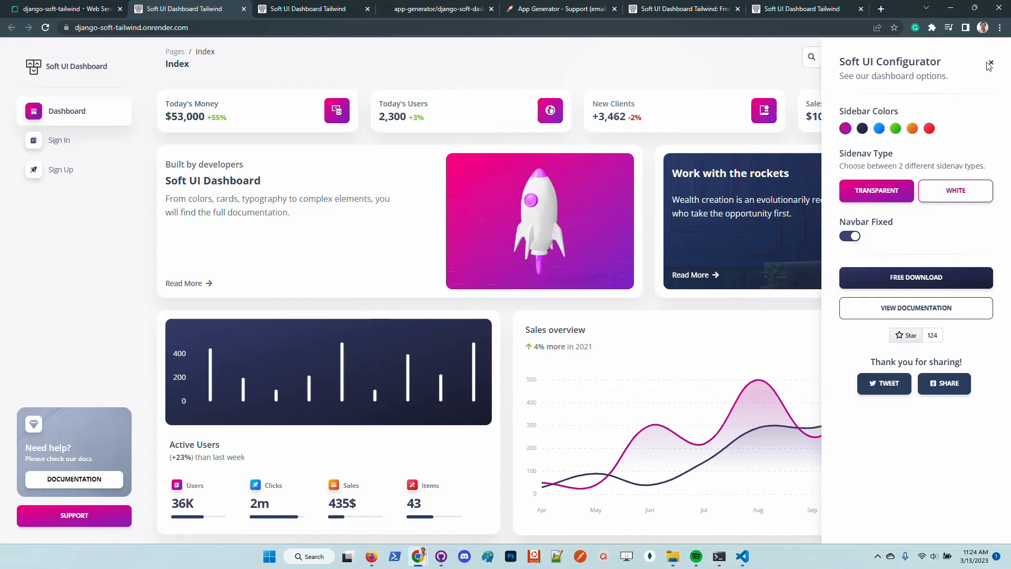
left_click(988, 65)
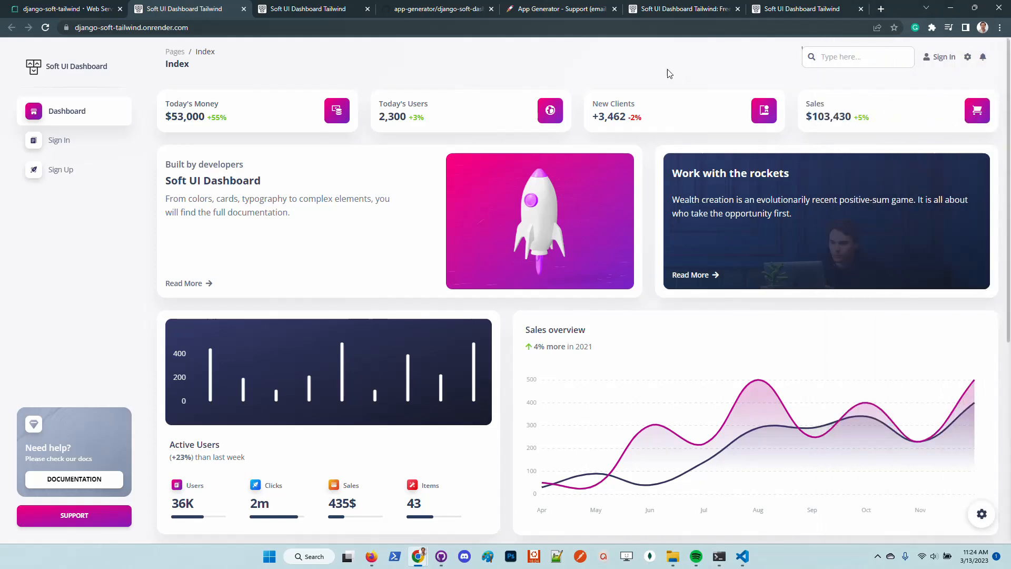